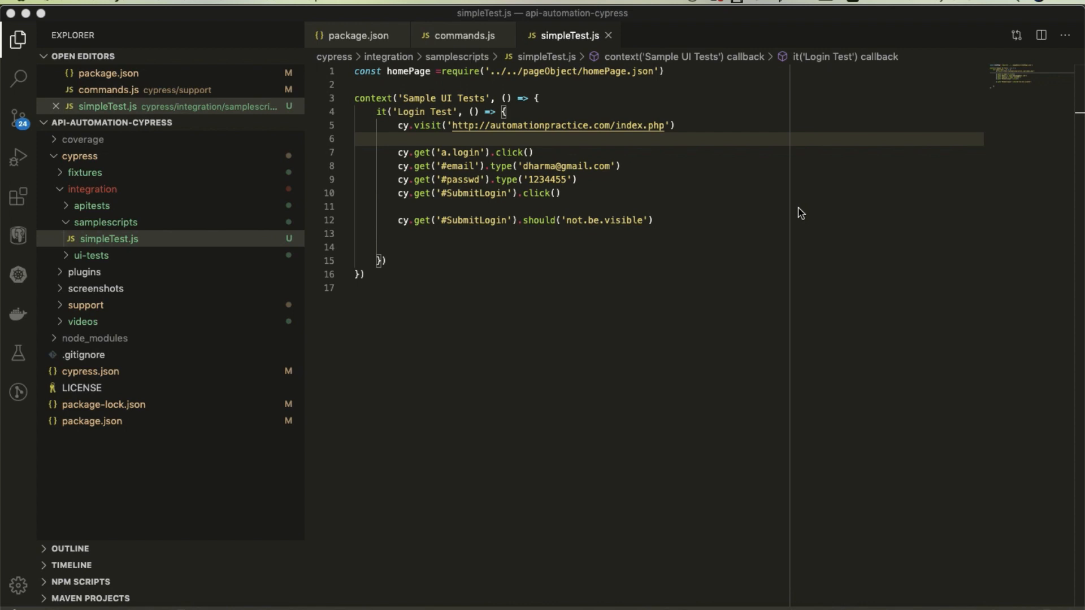
{"action": "mouse_move", "coordinate": [528, 211]}
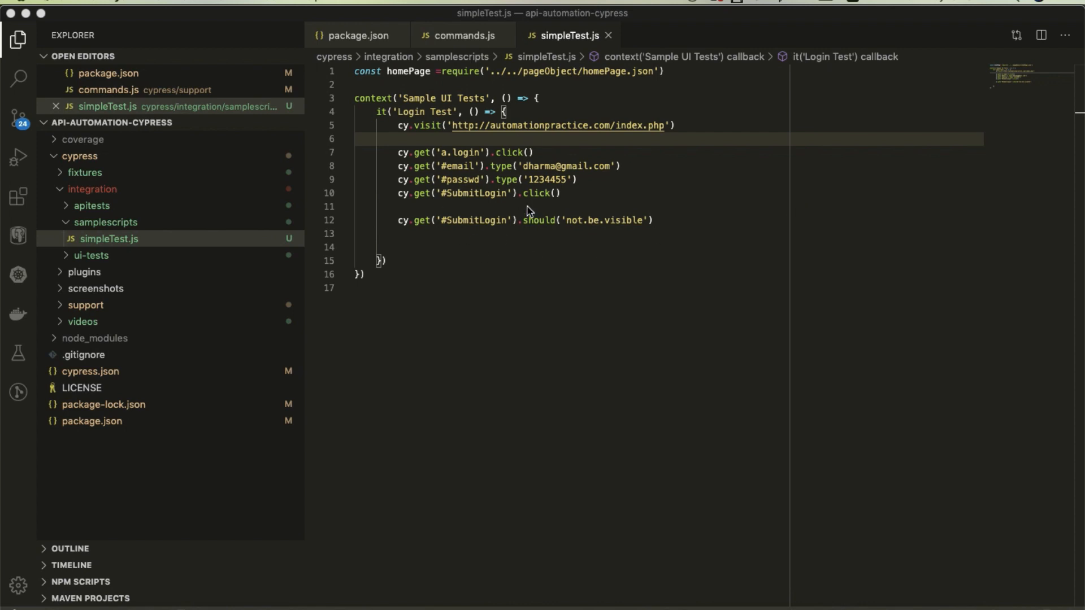
{"action": "mouse_move", "coordinate": [587, 285]}
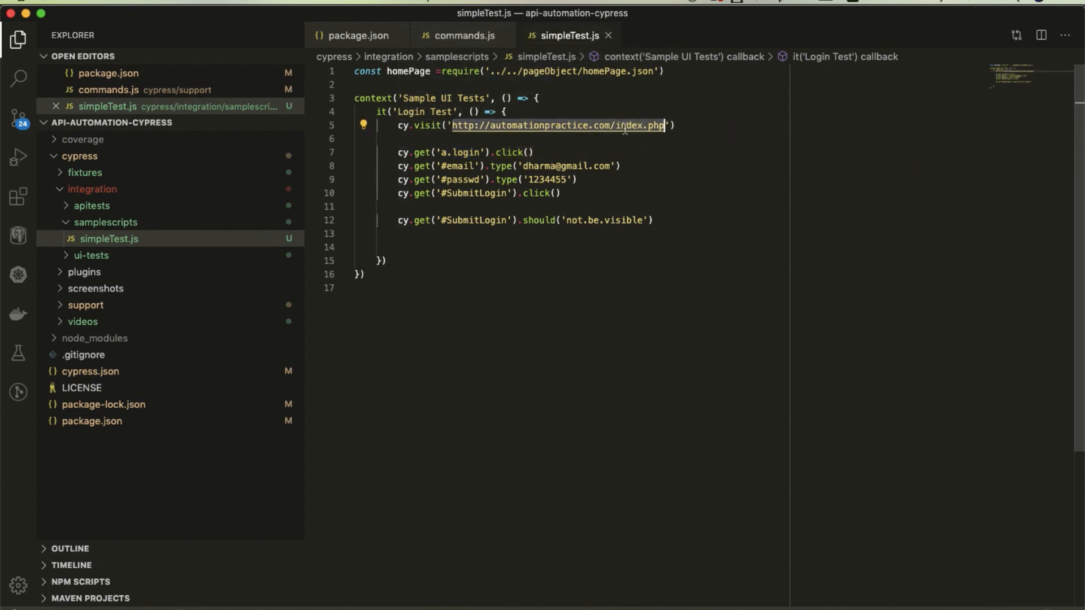
Load automationpractice.com in Chrome and go to its Sign in page with the login form
{"action": "left_click", "coordinate": [457, 152]}
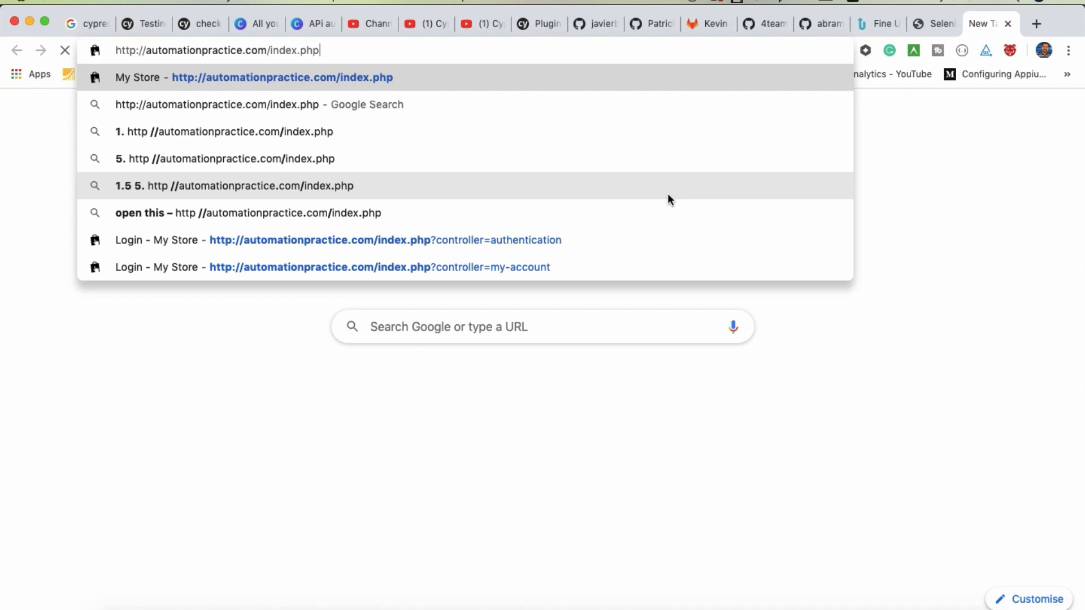
{"action": "key", "text": "Enter"}
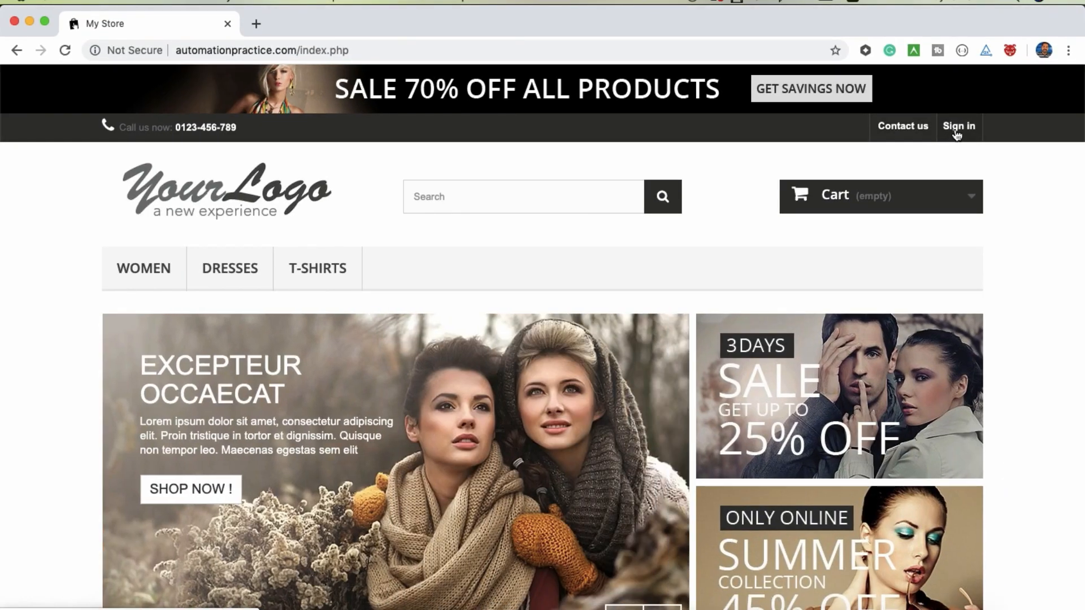
{"action": "left_click", "coordinate": [959, 125]}
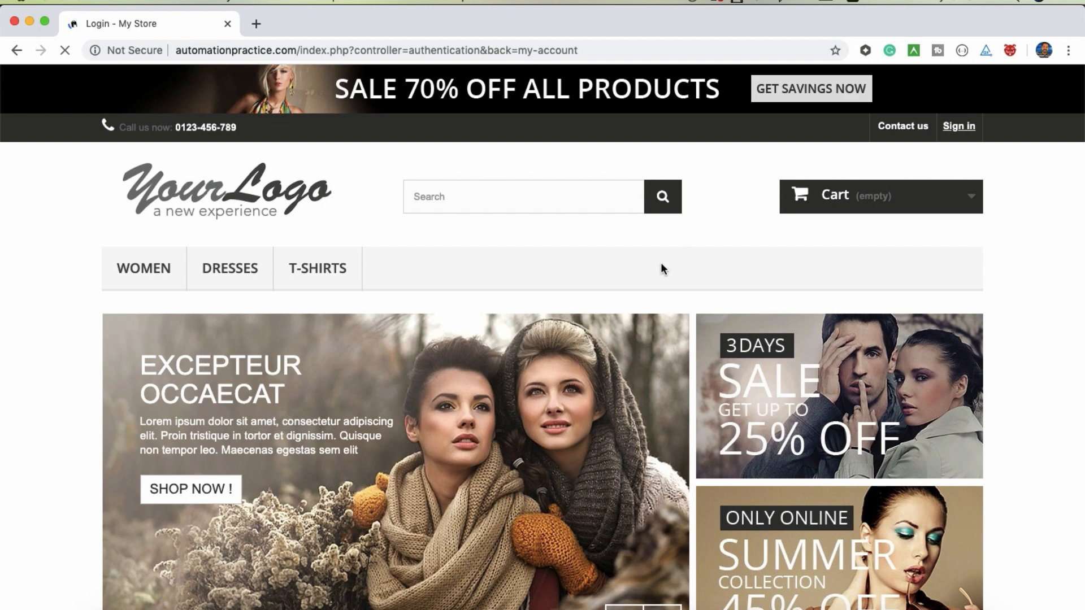
{"action": "left_click", "coordinate": [959, 125]}
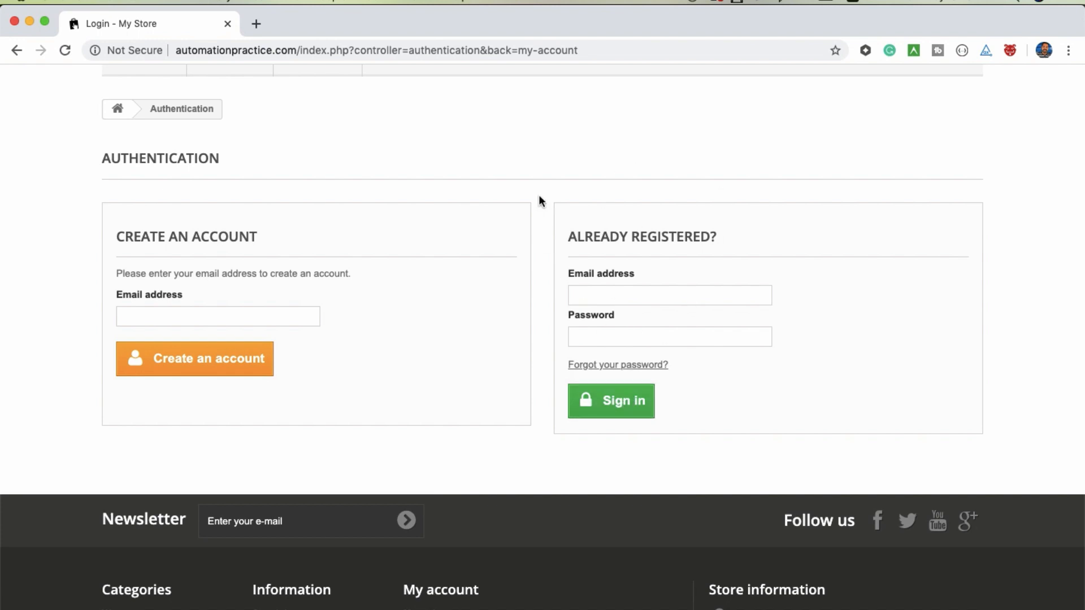
{"action": "mouse_move", "coordinate": [619, 308]}
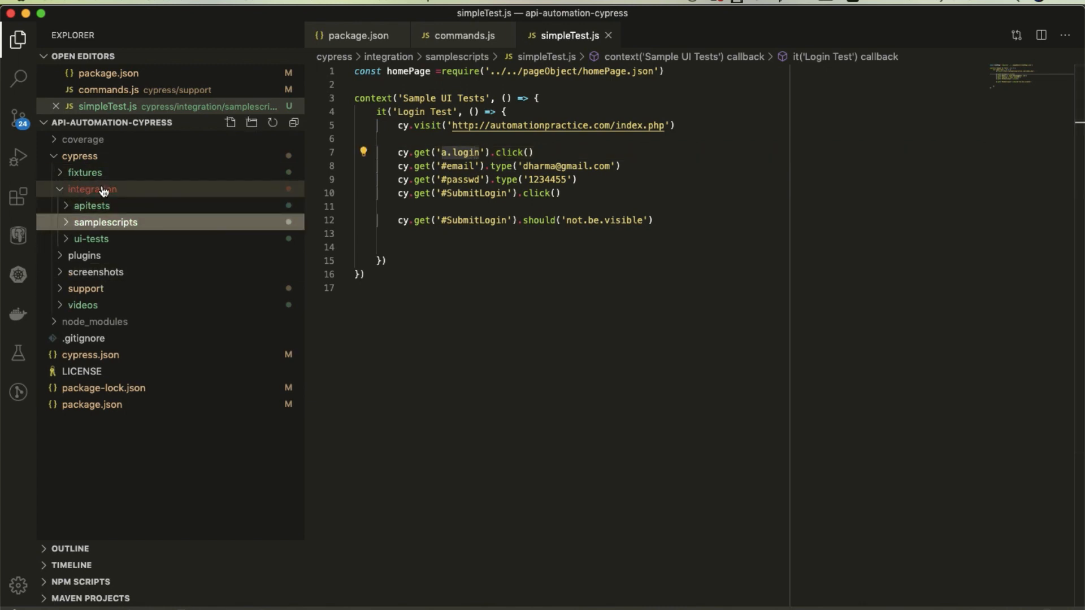
{"action": "mouse_move", "coordinate": [91, 189]}
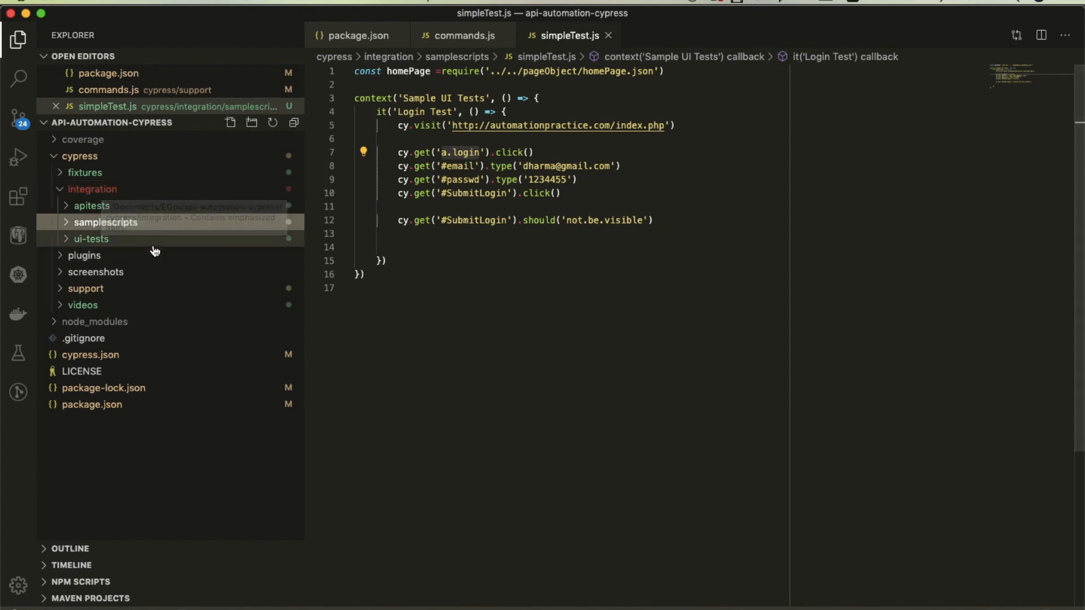
Collapse the integration folder in the Explorer tree
{"action": "left_click", "coordinate": [91, 189]}
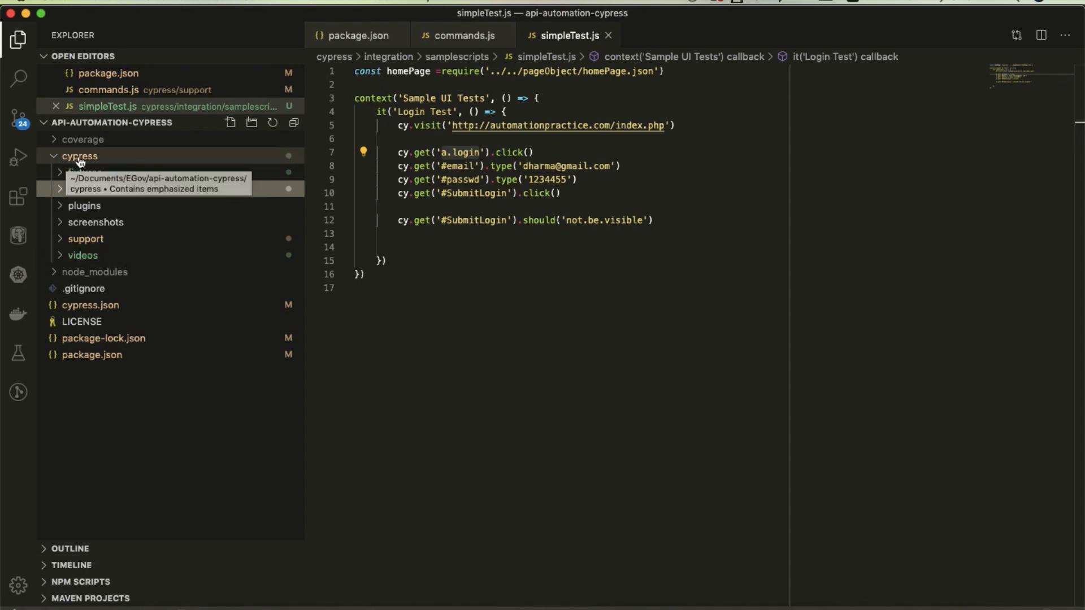
Create a pageObjects folder under cypress holding a new empty homePage.json file
{"action": "right_click", "coordinate": [80, 156]}
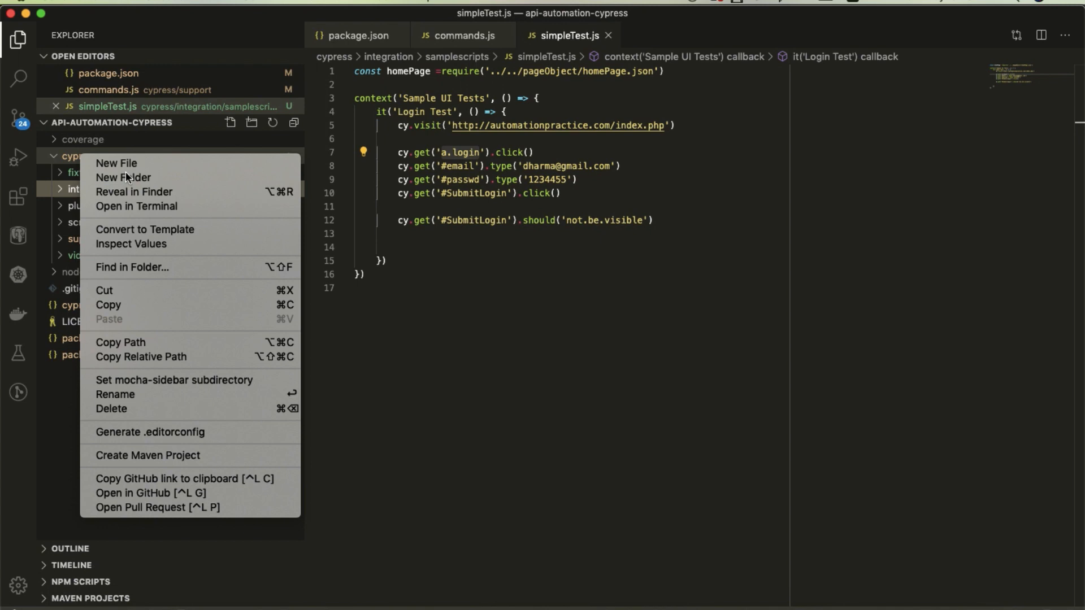
{"action": "left_click", "coordinate": [123, 178]}
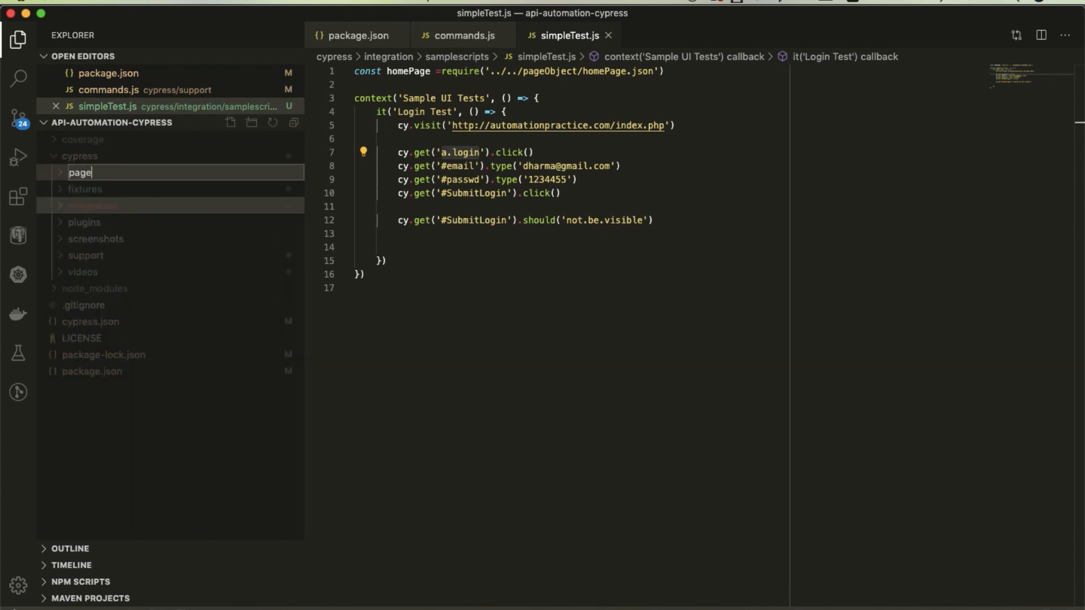
{"action": "type", "text": "Objects"}
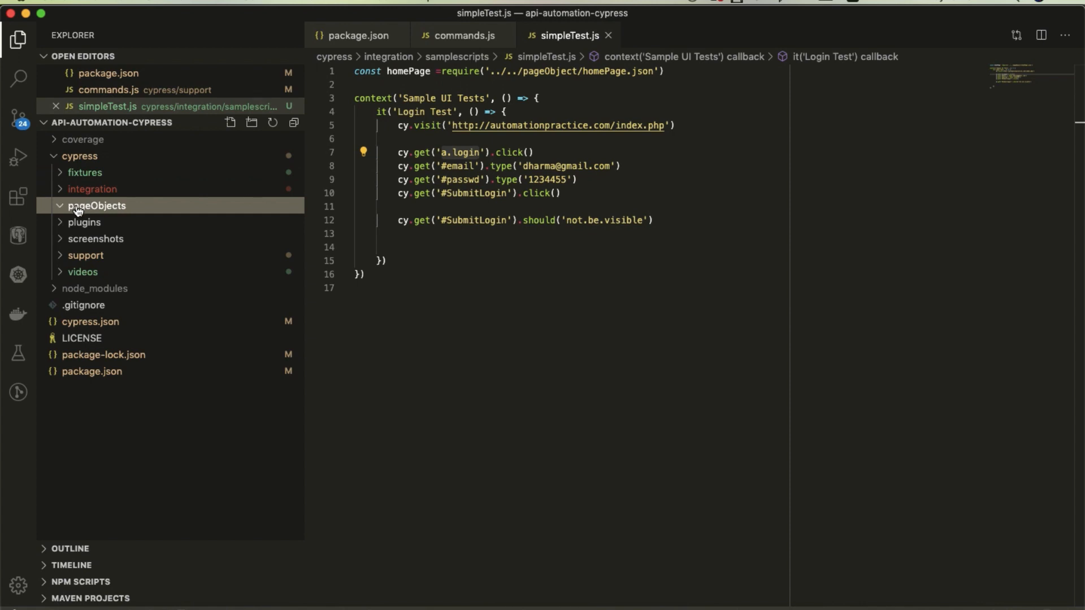
{"action": "left_click", "coordinate": [229, 122]}
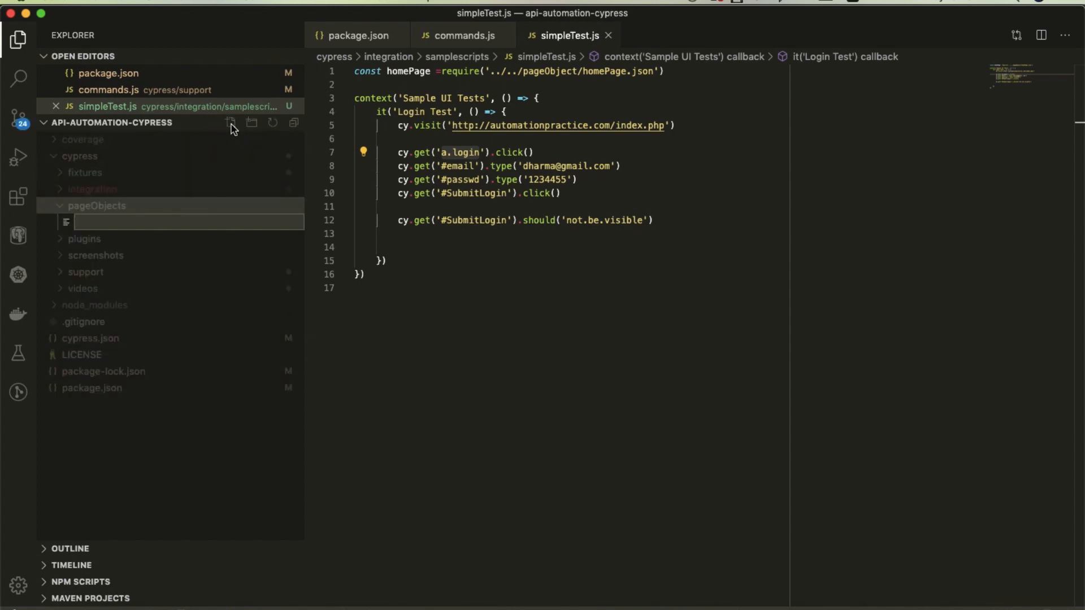
{"action": "type", "text": "homePage.json"}
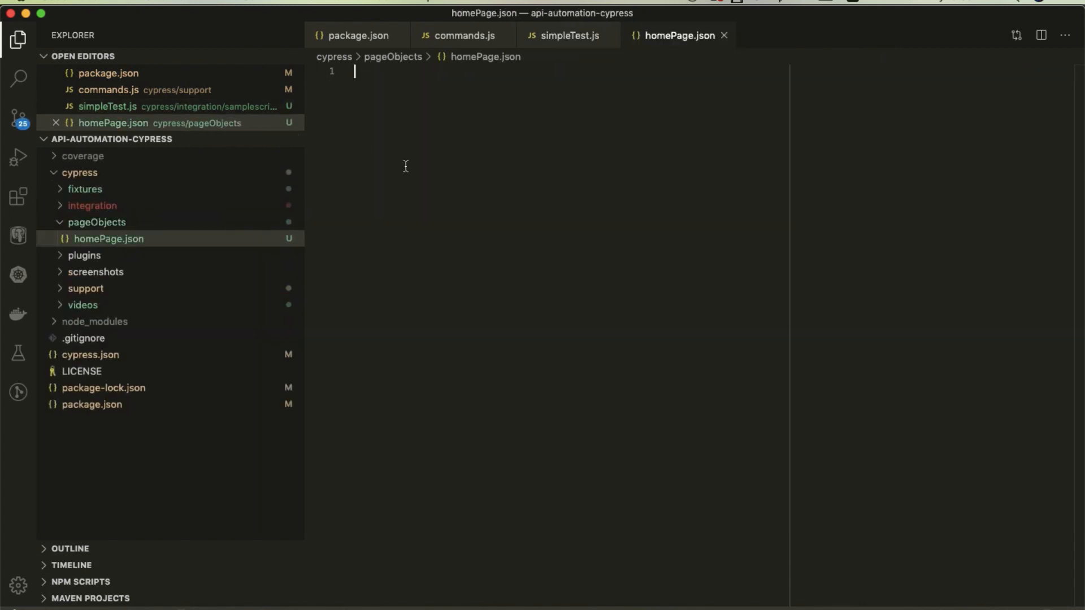
Write {"signInButton":"a.login"} in homePage.json, save, and return to simpleTest.js
{"action": "type", "text": "{}"}
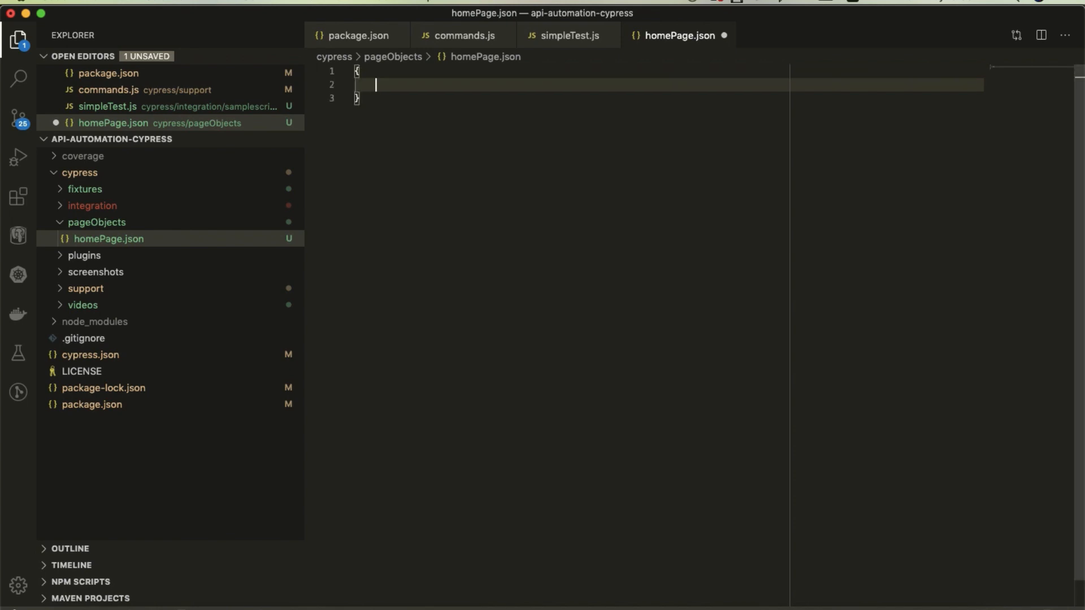
{"action": "type", "text": "\"\""}
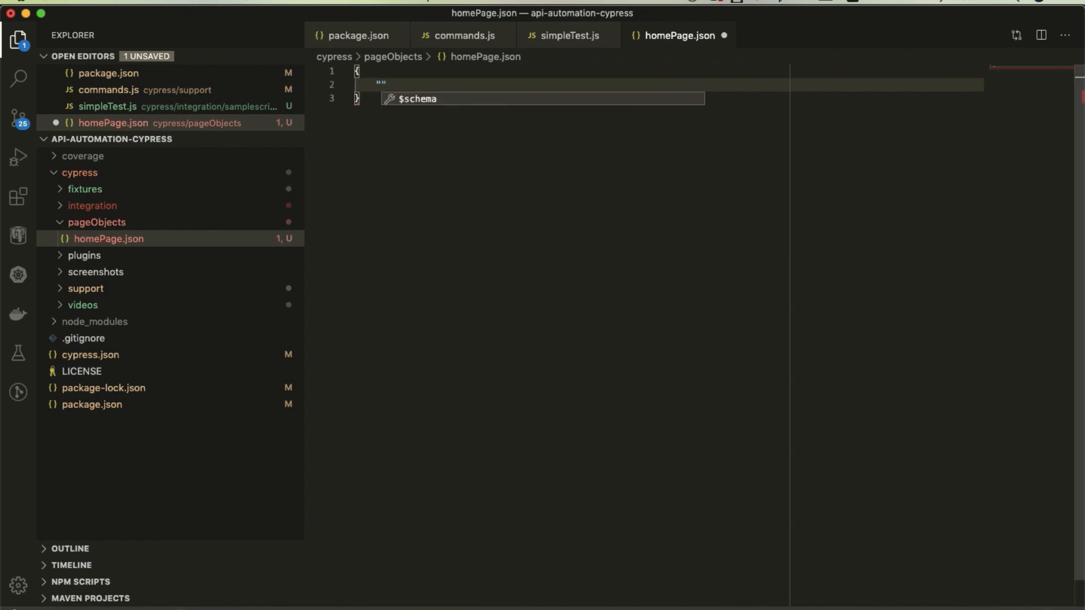
{"action": "type", "text": ":\"\""}
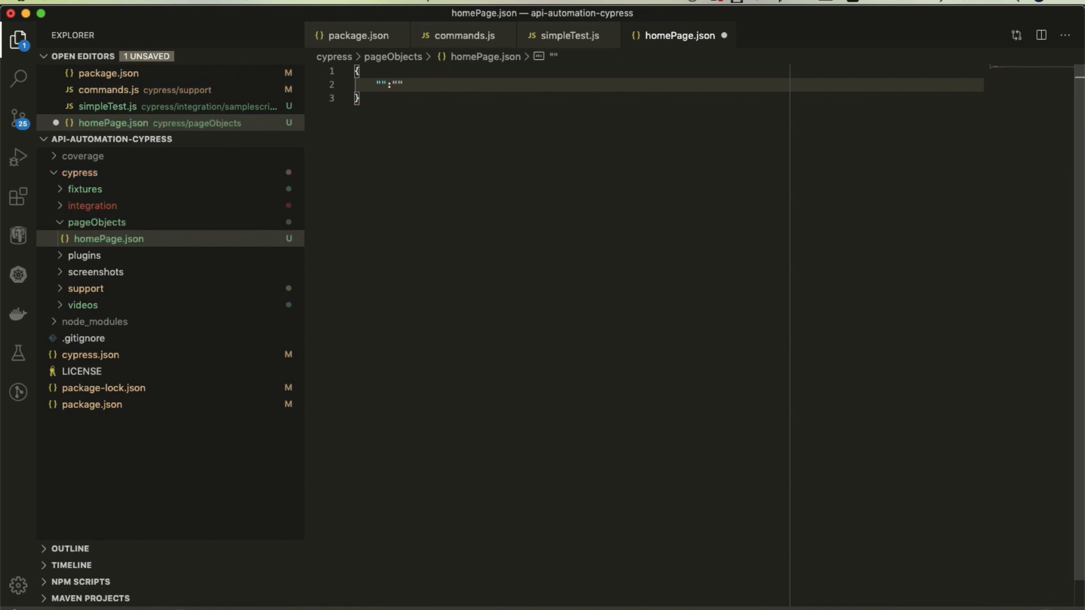
{"action": "type", "text": "signInButton"}
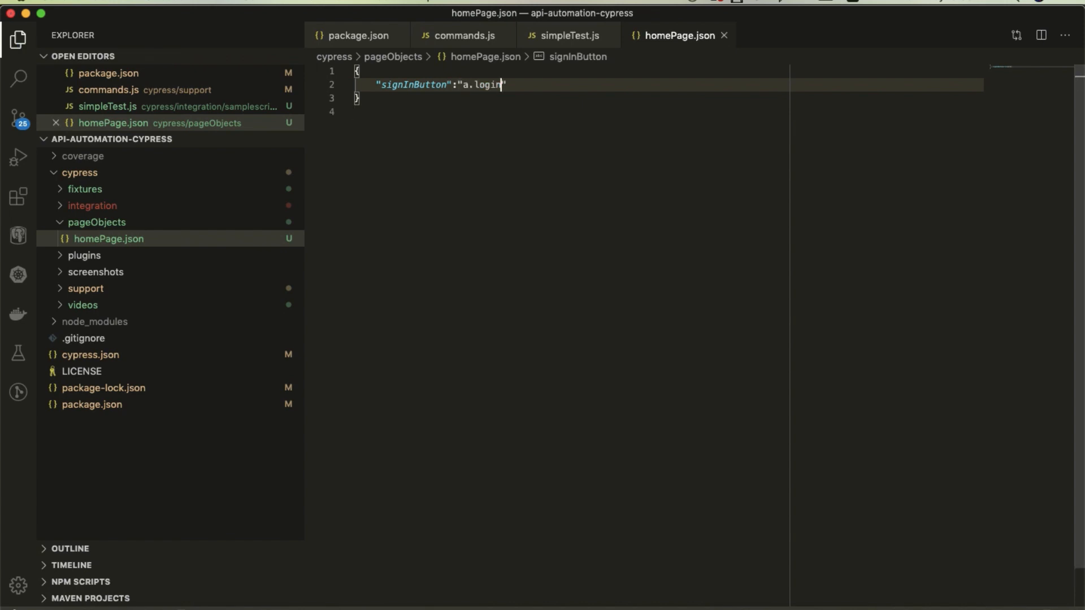
{"action": "double_click", "coordinate": [411, 85]}
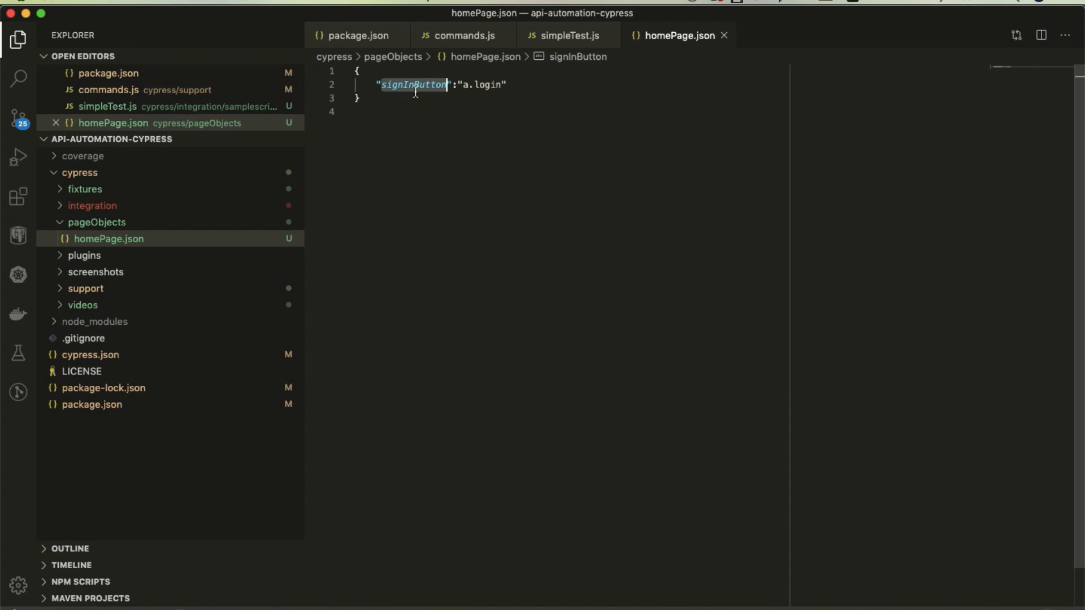
{"action": "left_click", "coordinate": [567, 35]}
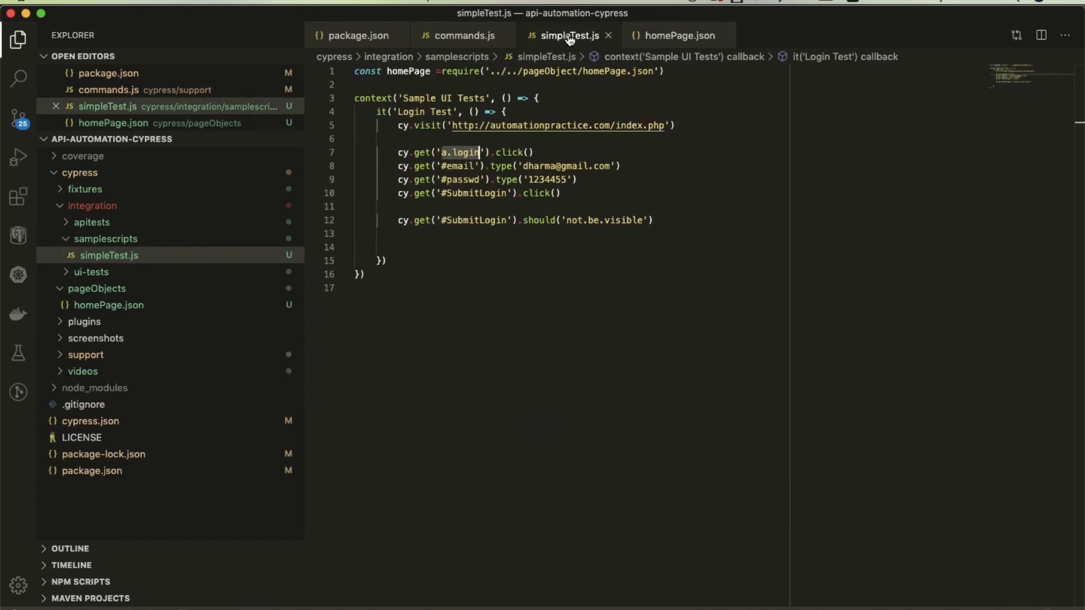
Replace the old require line with const homepage = require('...') in simpleTest.js
{"action": "left_click", "coordinate": [354, 70]}
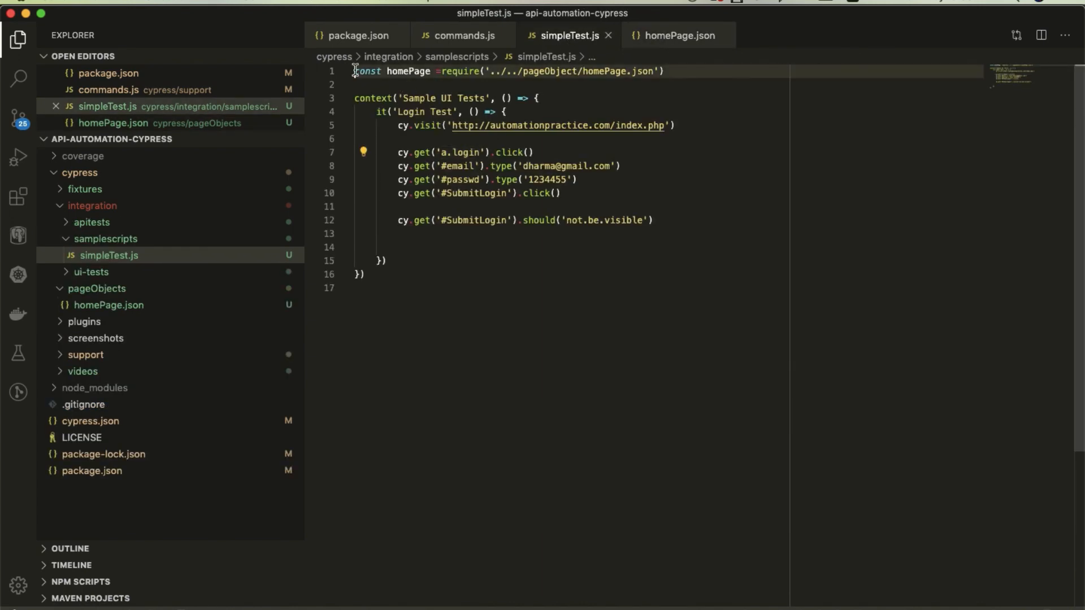
{"action": "key", "text": "Backspace"}
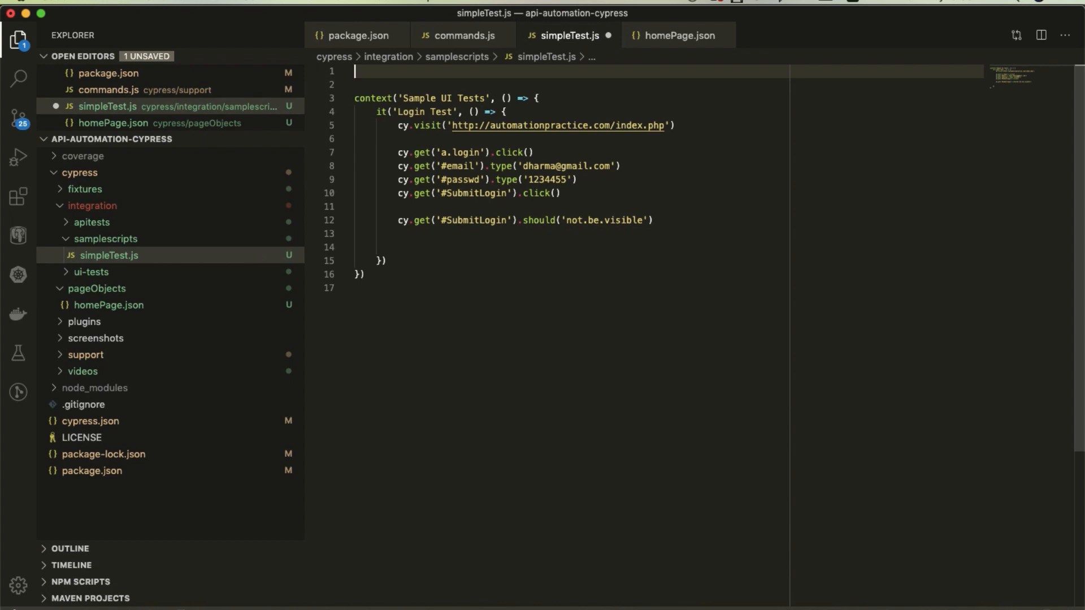
{"action": "type", "text": "const"}
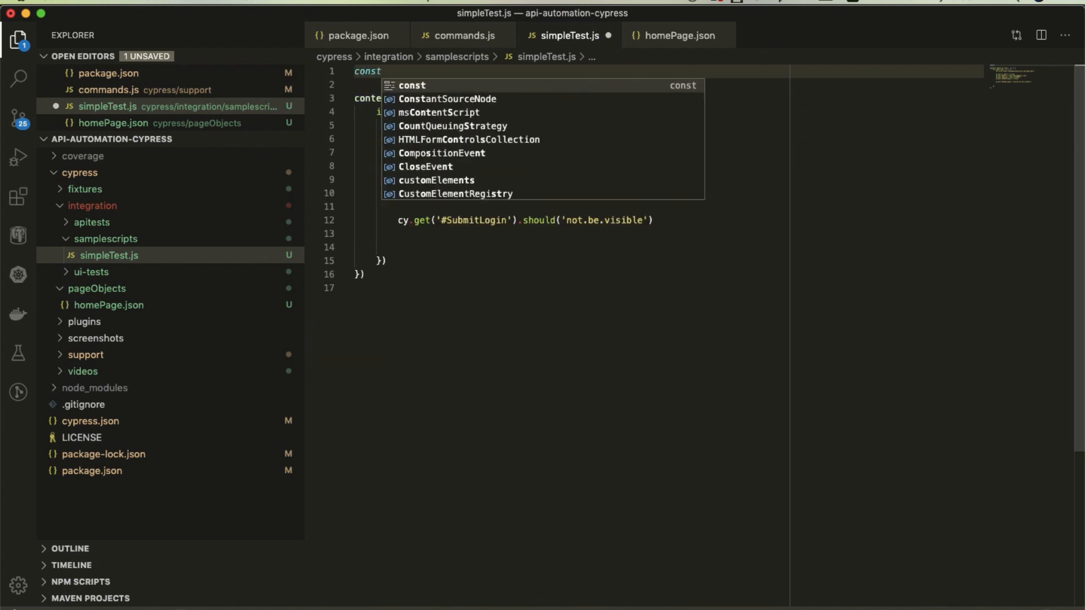
{"action": "type", "text": "homep"}
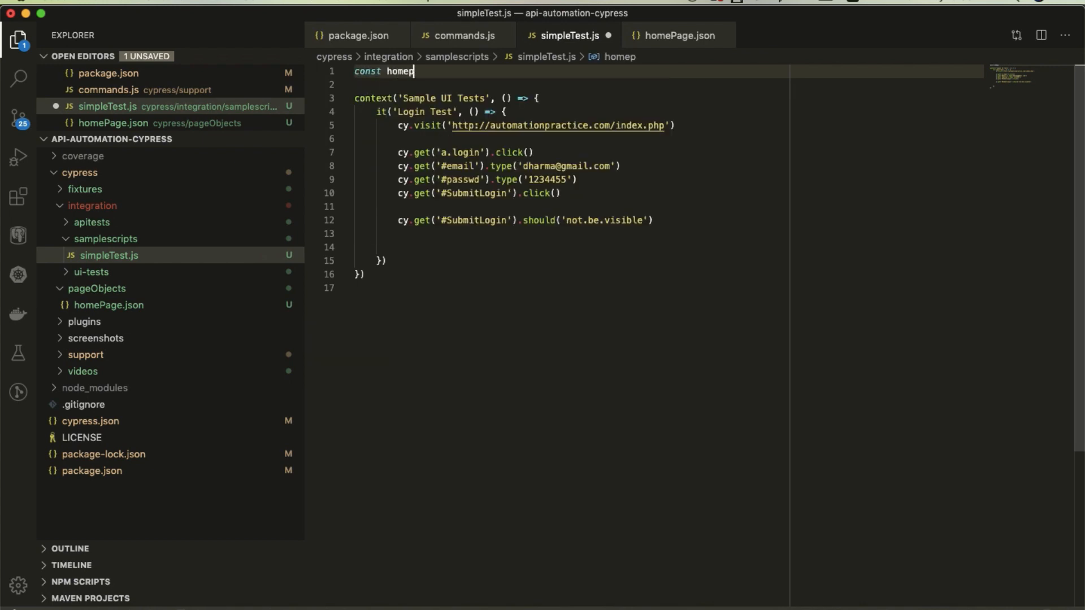
{"action": "type", "text": "age=require"}
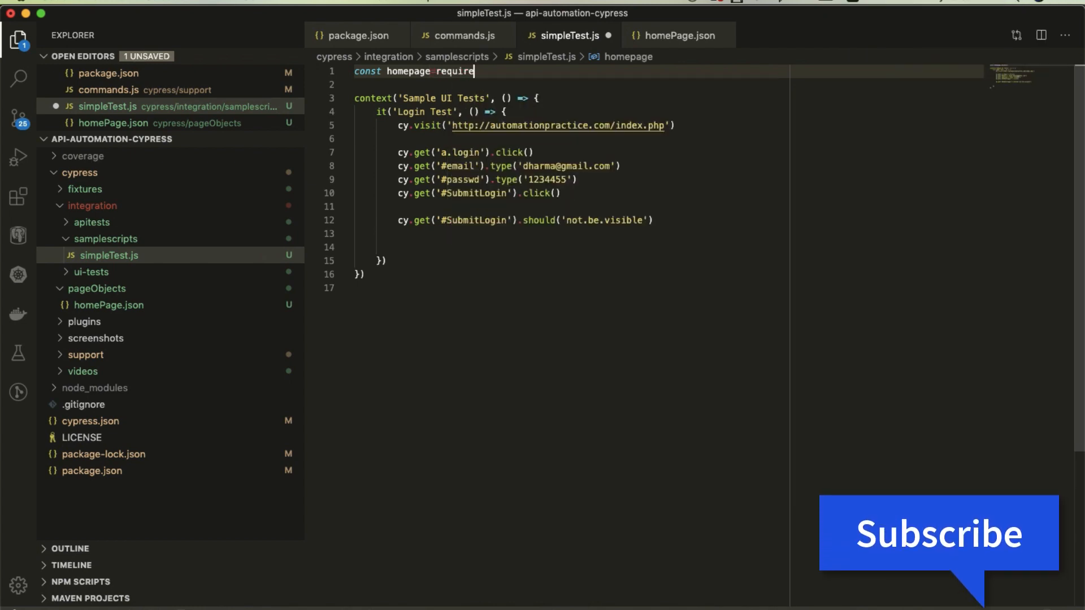
{"action": "type", "text": "('')"}
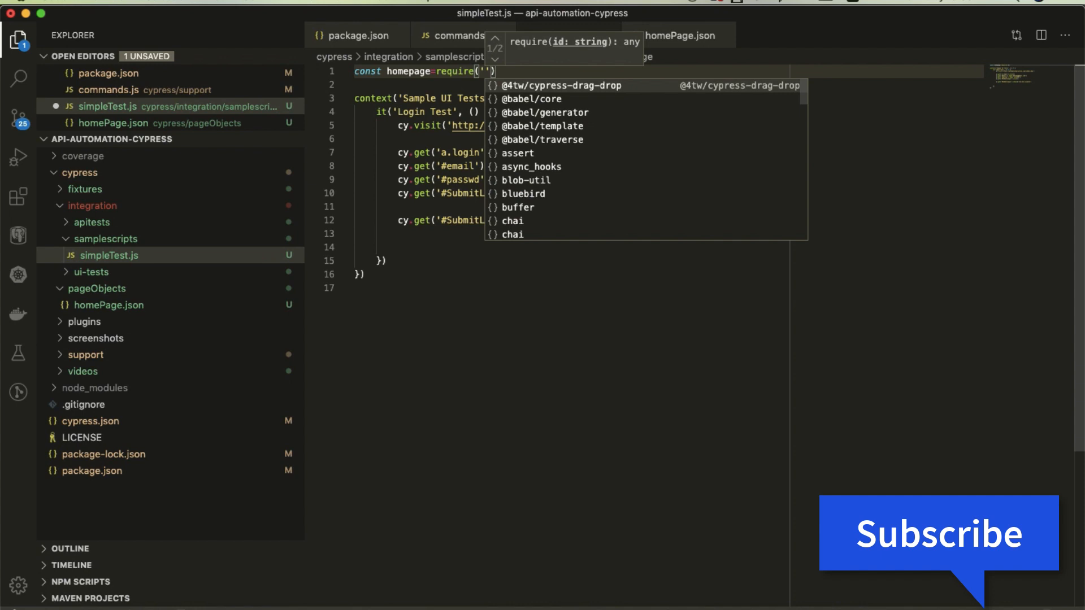
{"action": "type", "text": "cypress/"}
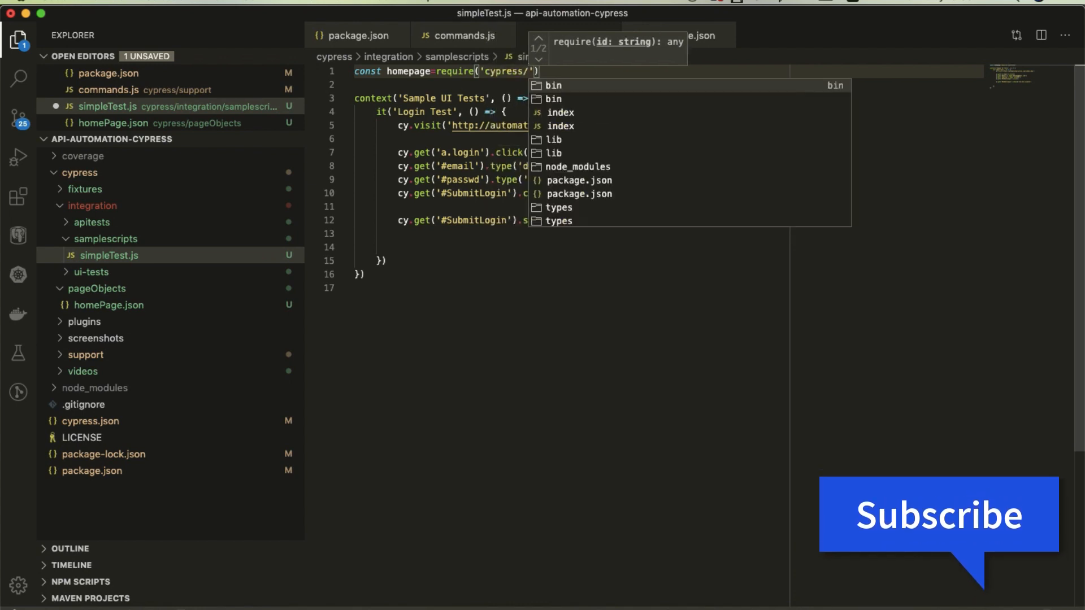
{"action": "type", "text": "pa"}
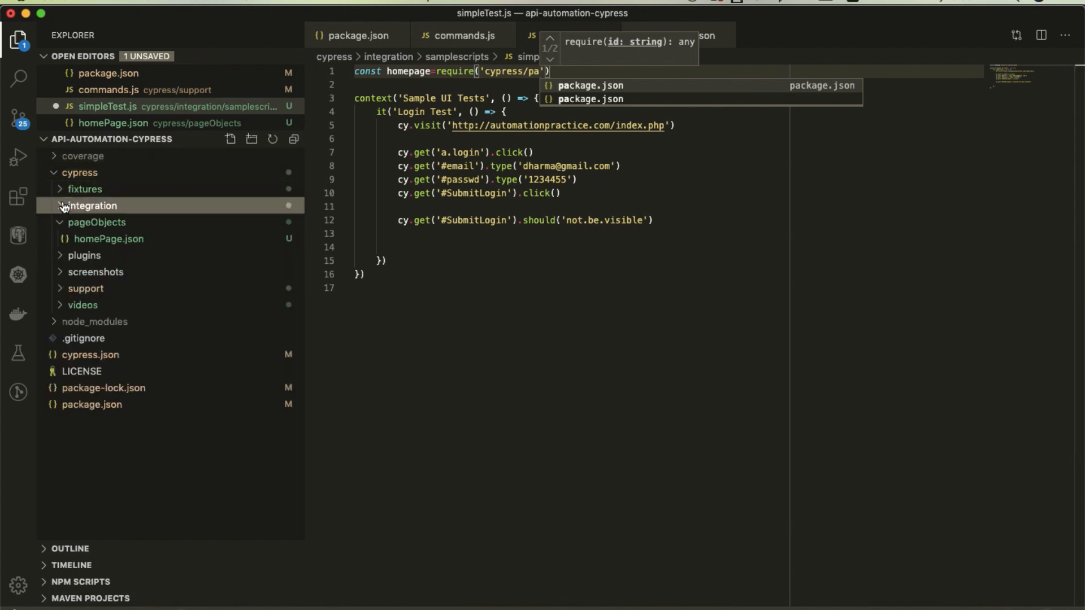
Point the require to ../../pageObjects/homePage.json and select the hard-coded 'a.login' selector
{"action": "left_click", "coordinate": [94, 206]}
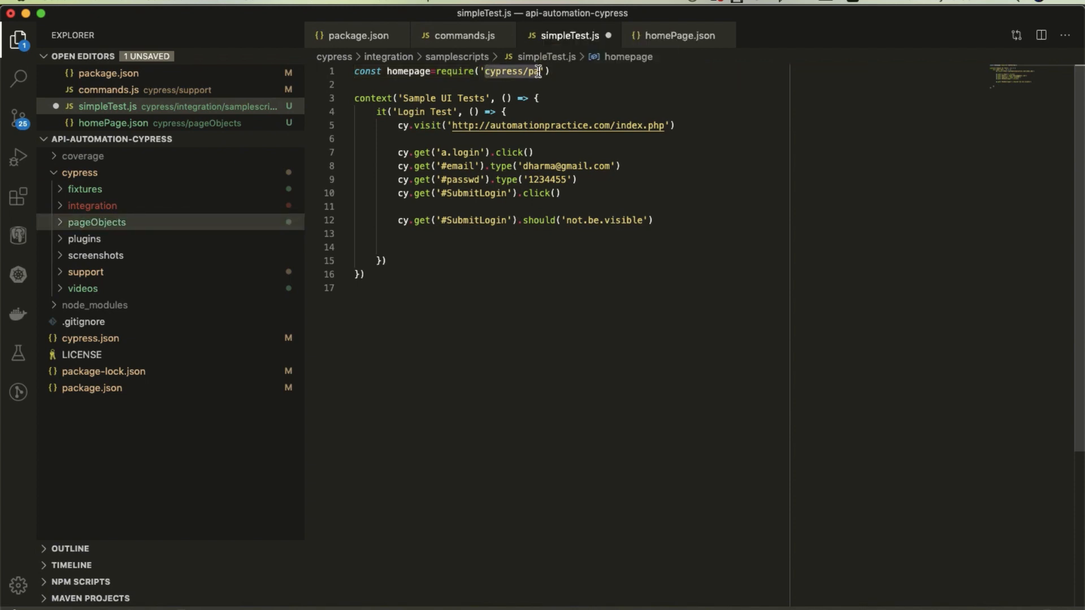
{"action": "type", "text": "../"}
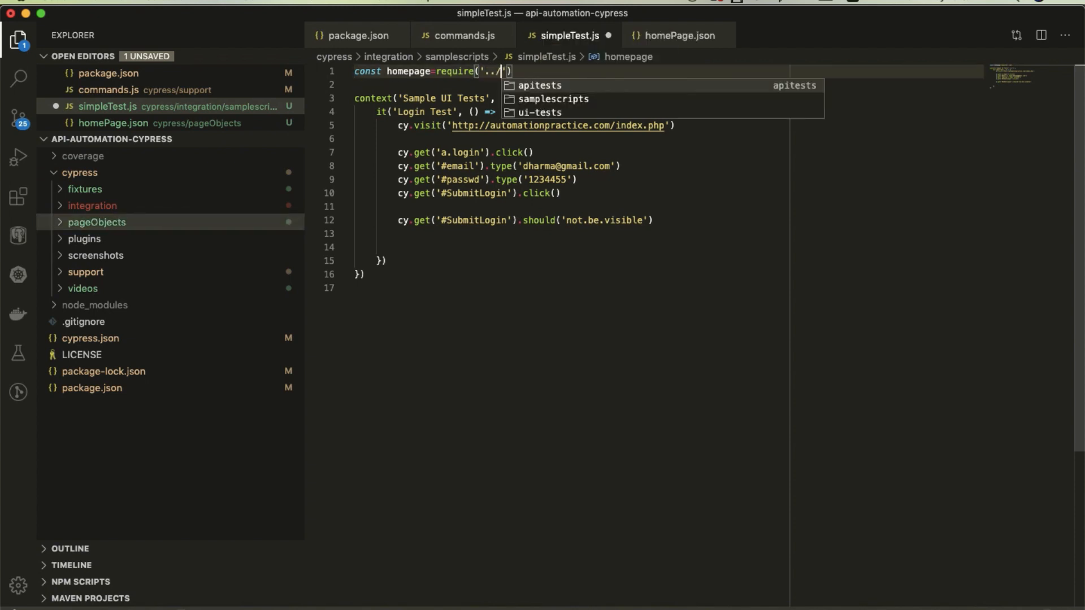
{"action": "type", "text": "../pageObjects"}
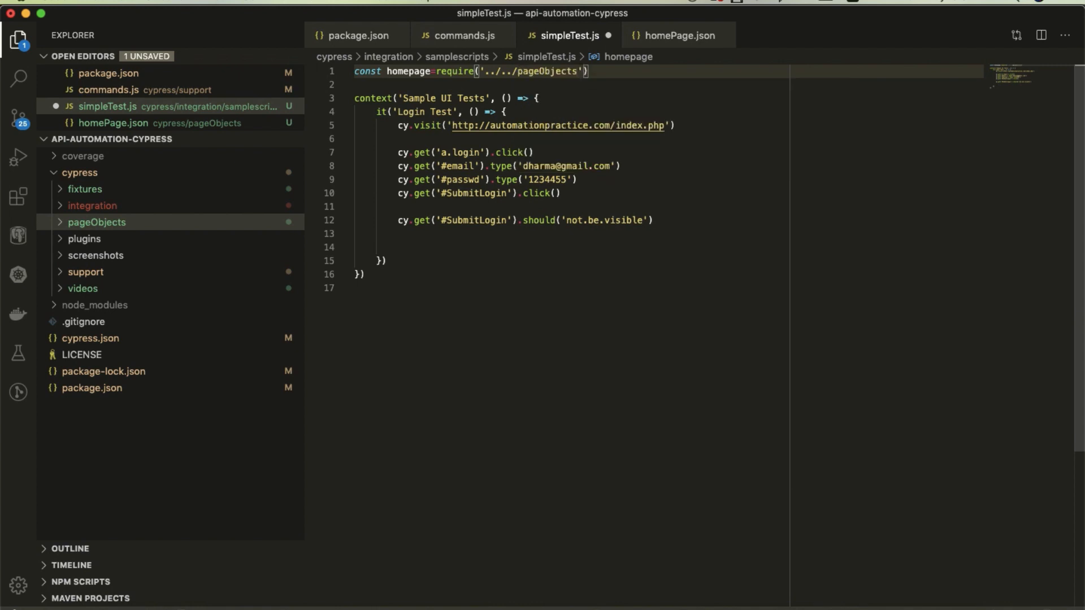
{"action": "type", "text": "/"}
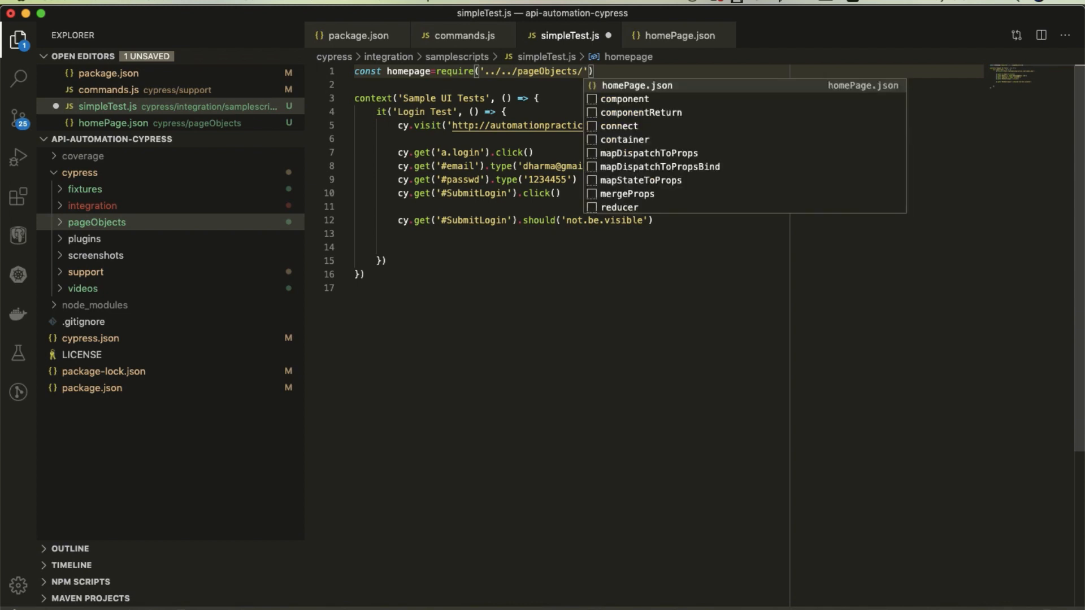
{"action": "left_click", "coordinate": [636, 85]}
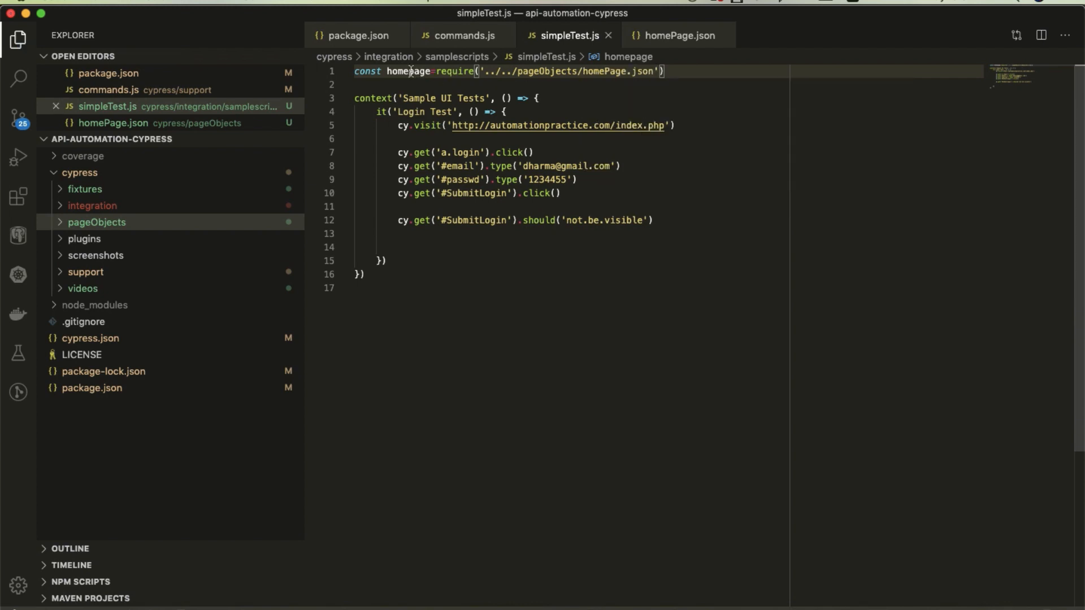
{"action": "double_click", "coordinate": [402, 70]}
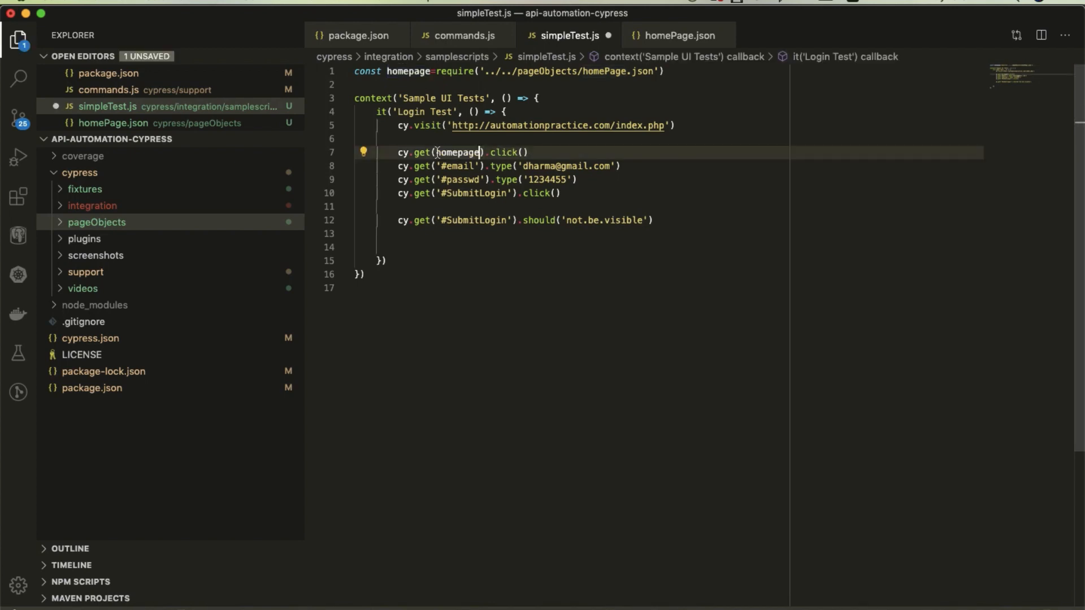
Make the sign-in click use homepage.signInButton and expand the pageObjects folder
{"action": "type", "text": ".signInButton"}
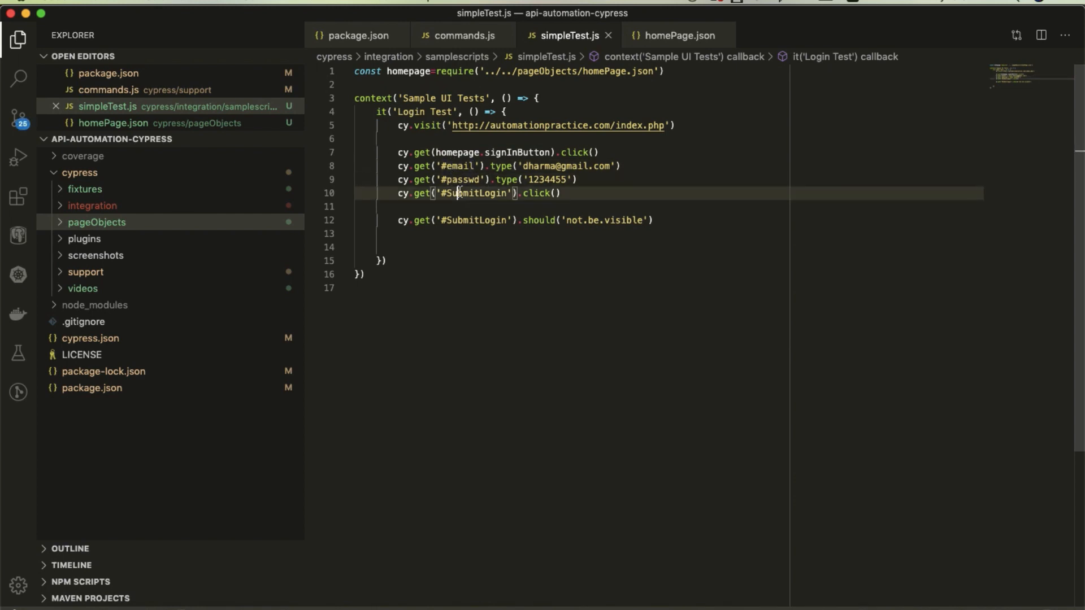
{"action": "left_click", "coordinate": [97, 223]}
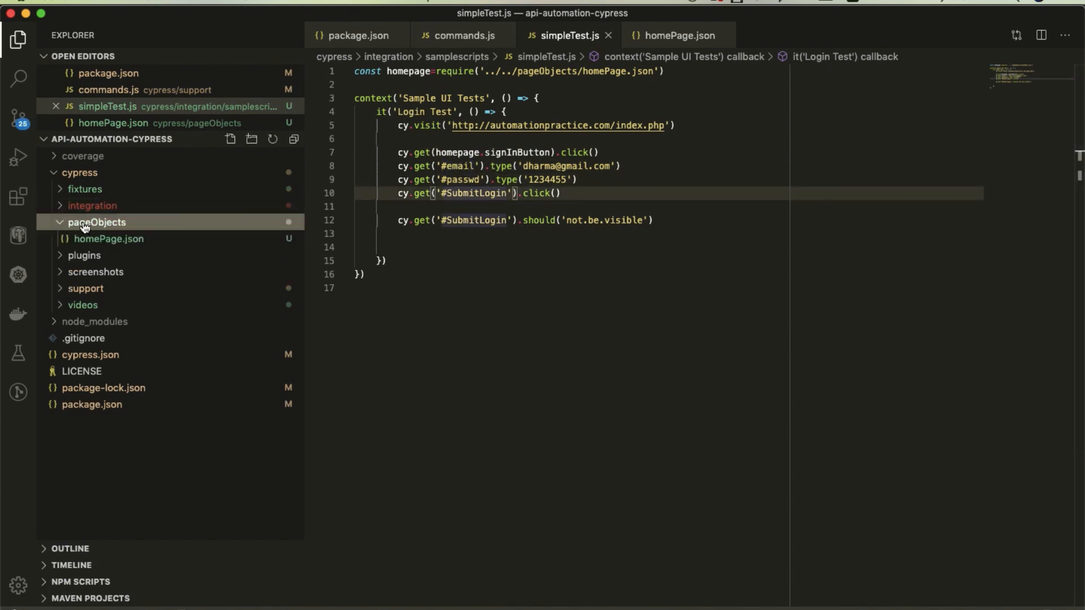
Create loginPage.json in pageObjects and start its object with an opening brace
{"action": "left_click", "coordinate": [230, 139]}
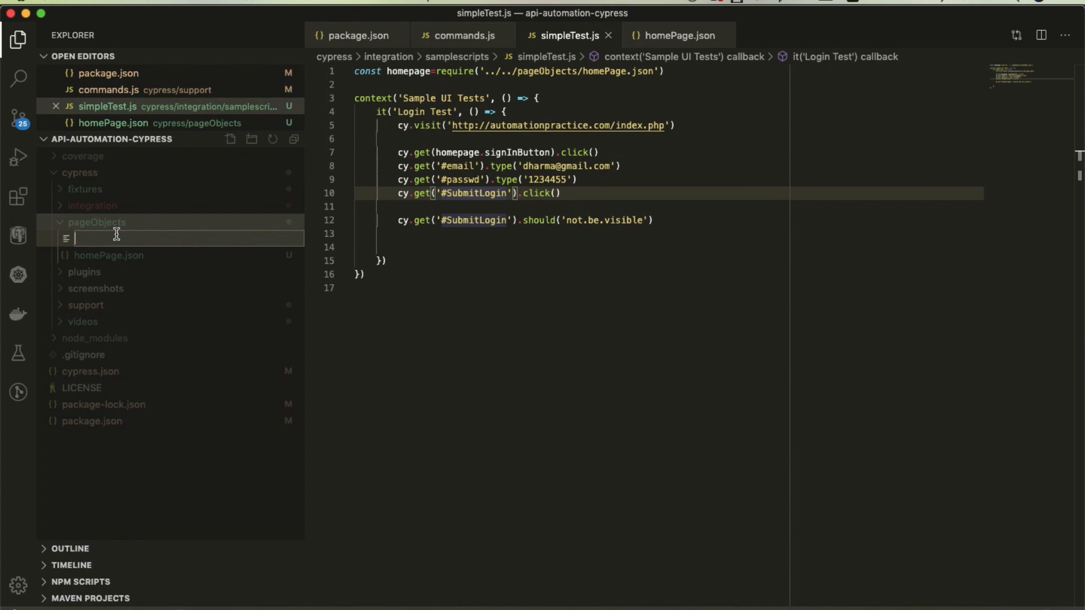
{"action": "type", "text": "loginPage."}
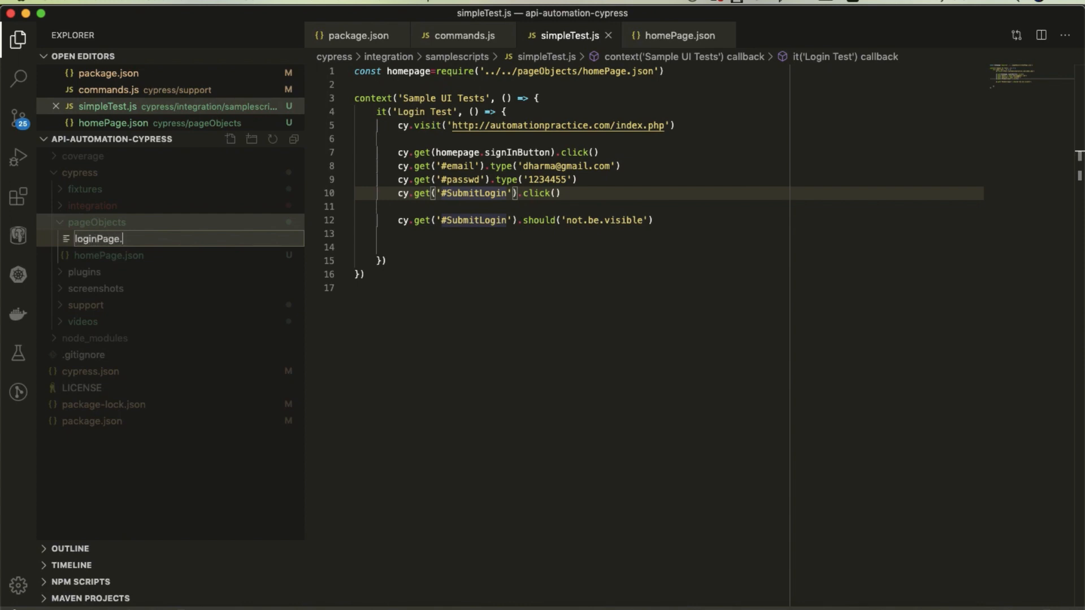
{"action": "key", "text": "Enter"}
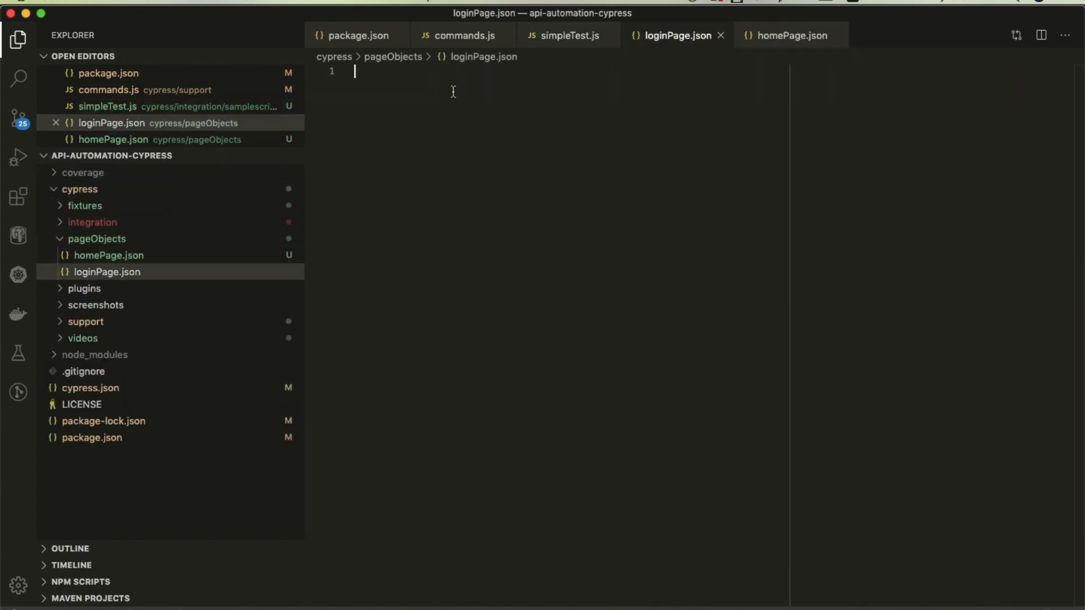
{"action": "type", "text": "{"}
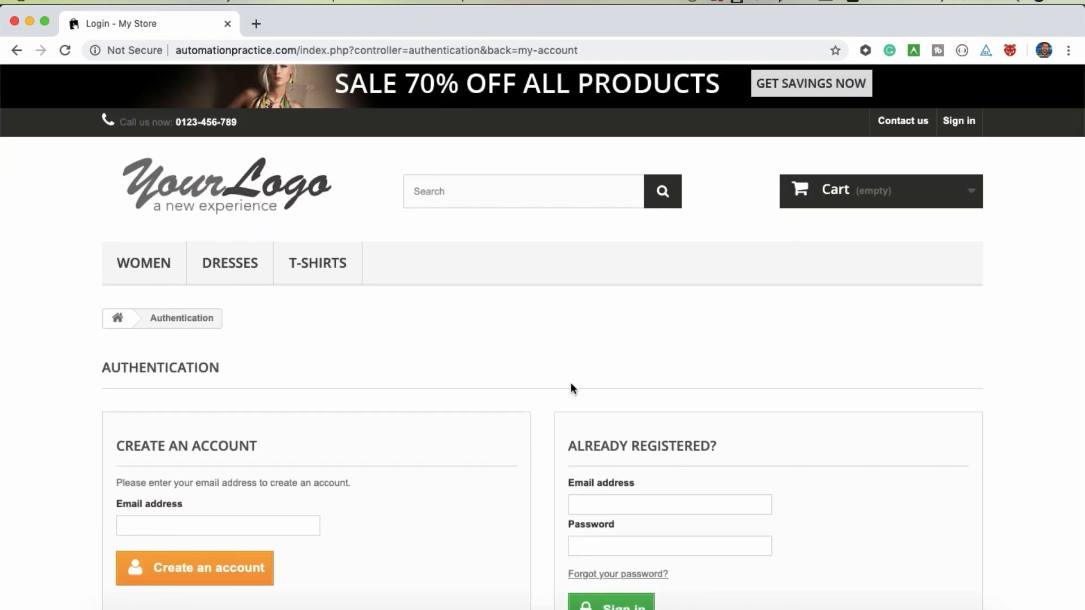
Scroll the store's Authentication page to view the login and registration forms
{"action": "scroll", "scroll_direction": "down", "scroll_amount": 3}
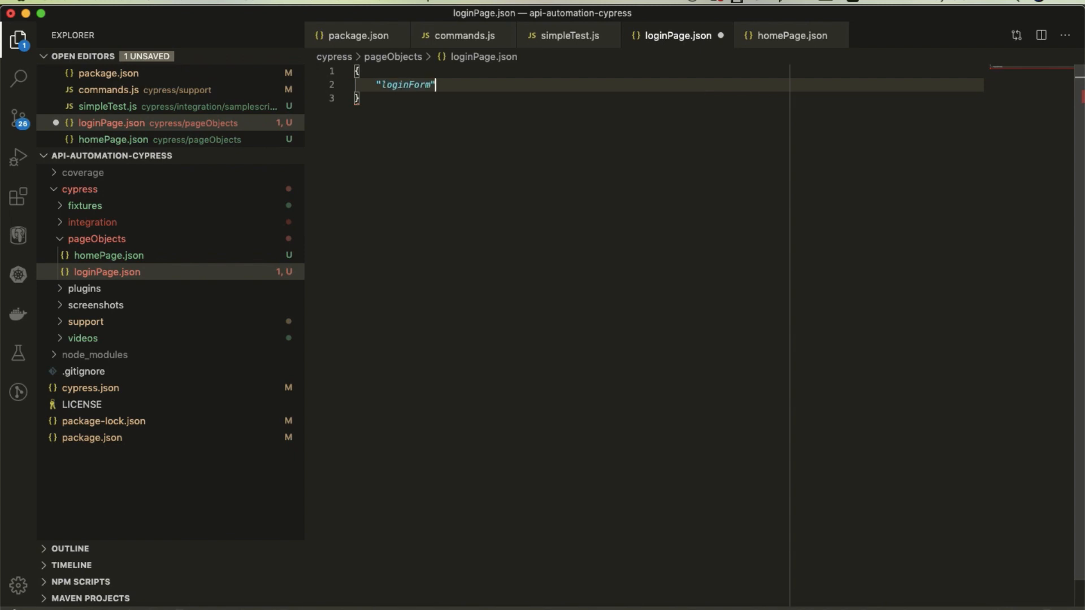
Add empty loginForm and registerForm objects to loginPage.json, then return to simpleTest.js
{"action": "type", "text": ":{"}
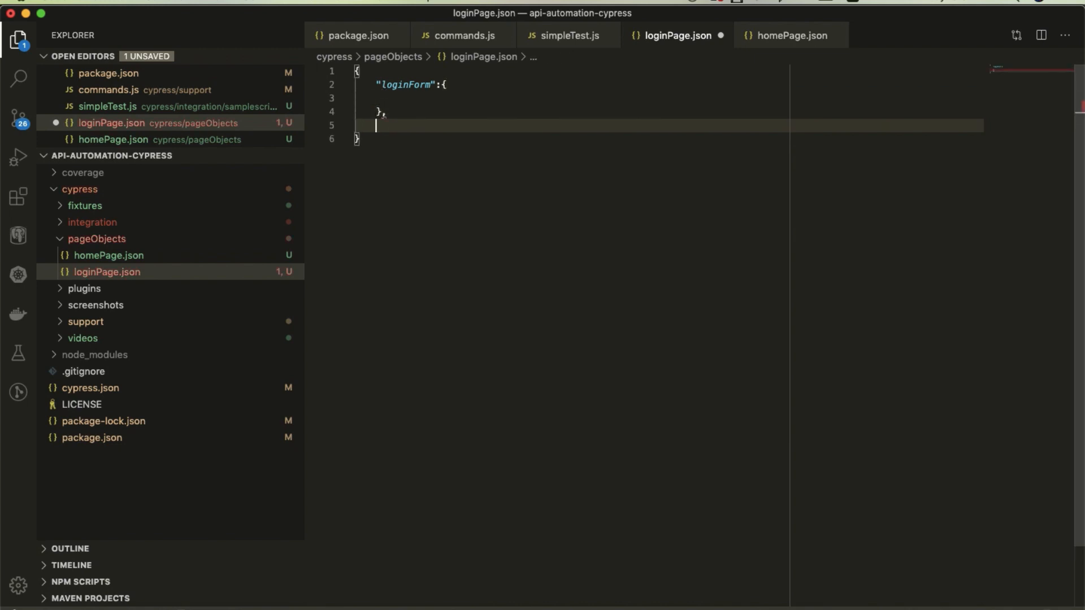
{"action": "type", "text": "\"regist\""}
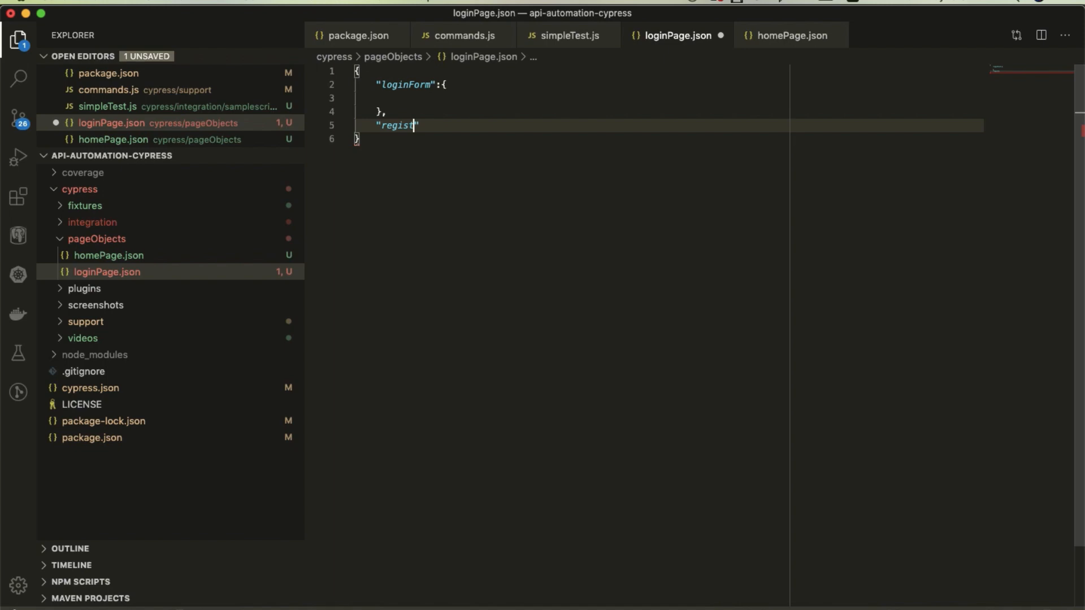
{"action": "type", "text": "erForm\""}
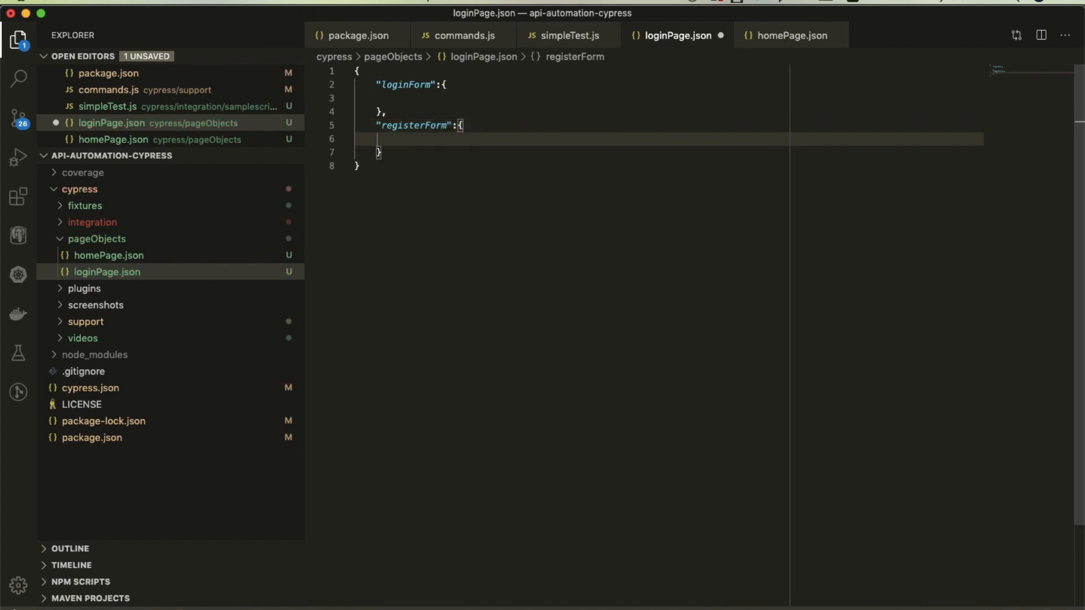
{"action": "key", "text": "enter"}
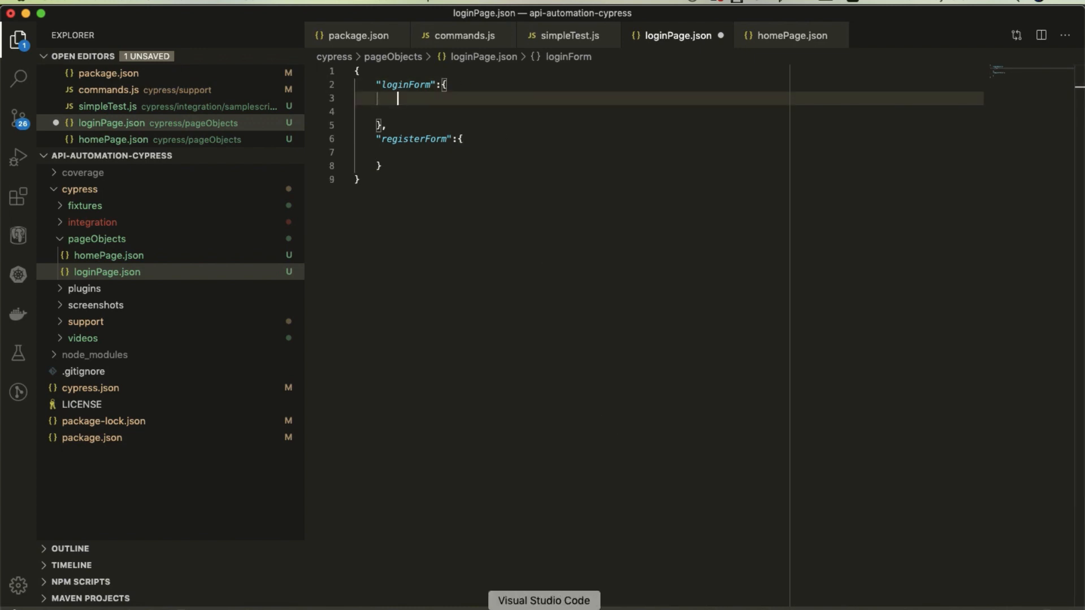
{"action": "left_click", "coordinate": [563, 35]}
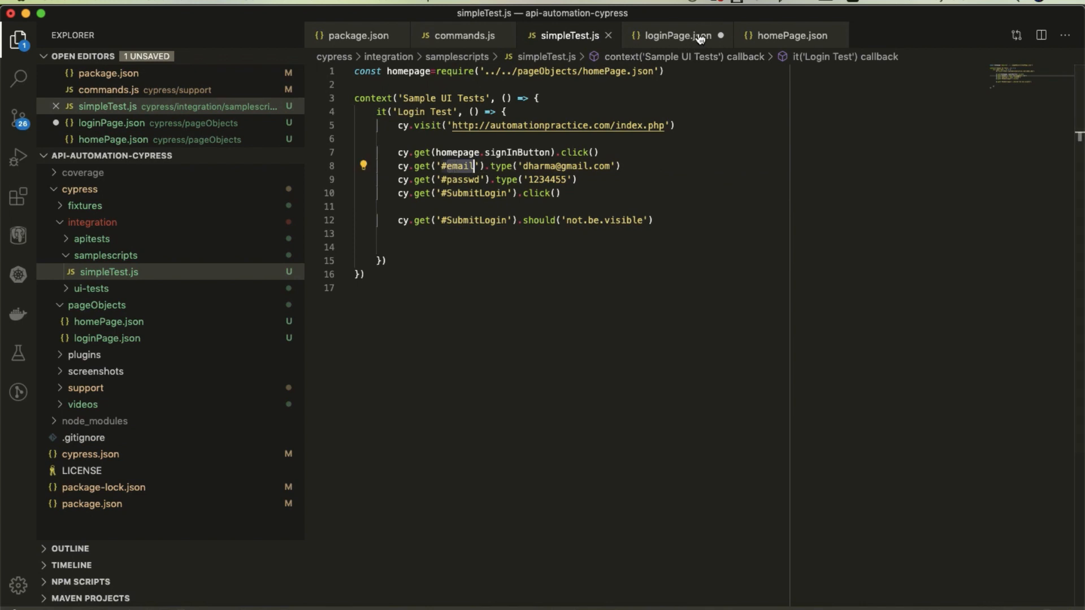
Add emailTExtBox and passwordTExtbox locators (#email, #passwd) to loginForm, checking selectors in the test script
{"action": "left_click", "coordinate": [674, 35]}
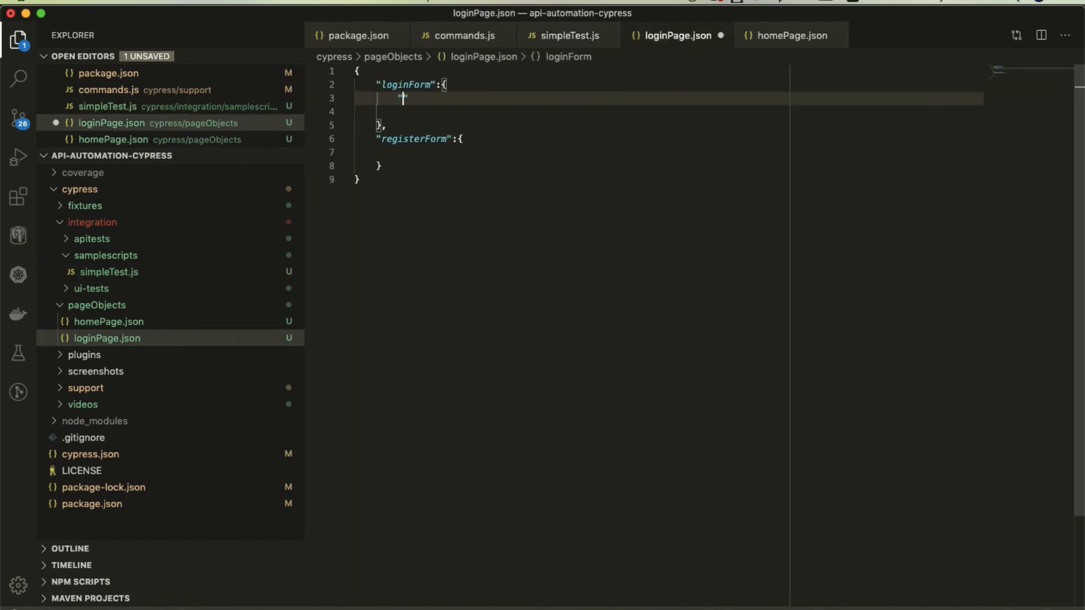
{"action": "type", "text": "\"emailTEx"}
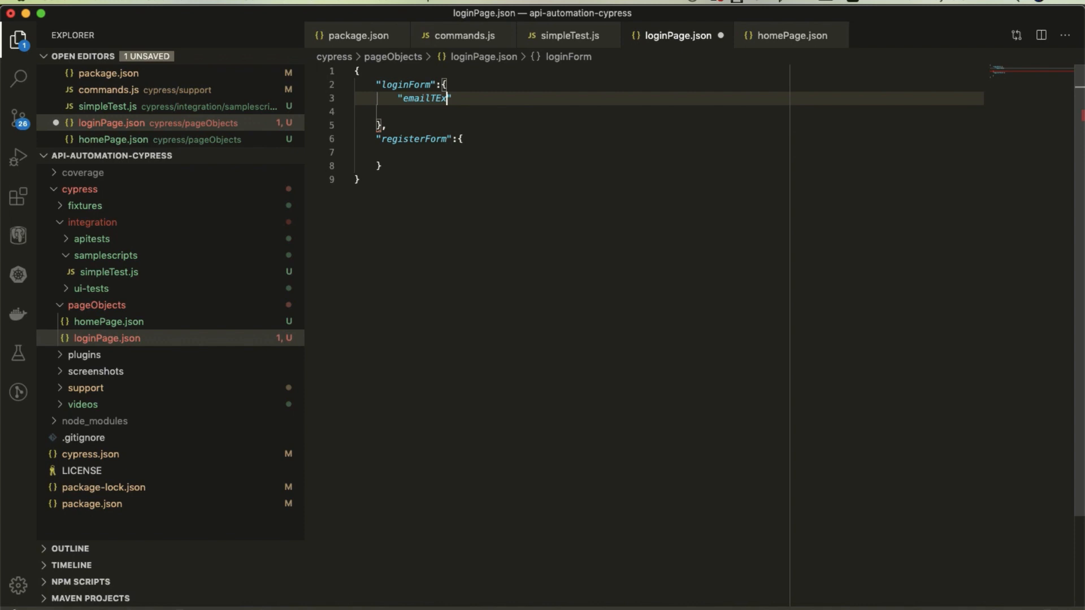
{"action": "type", "text": "tBox"}
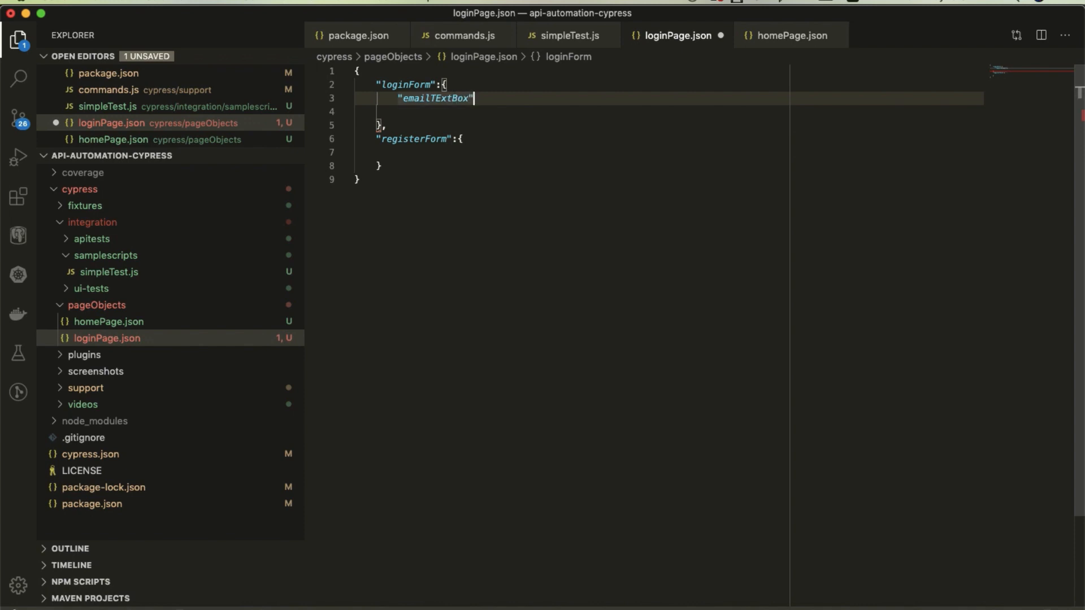
{"action": "type", "text": ":\"email\""}
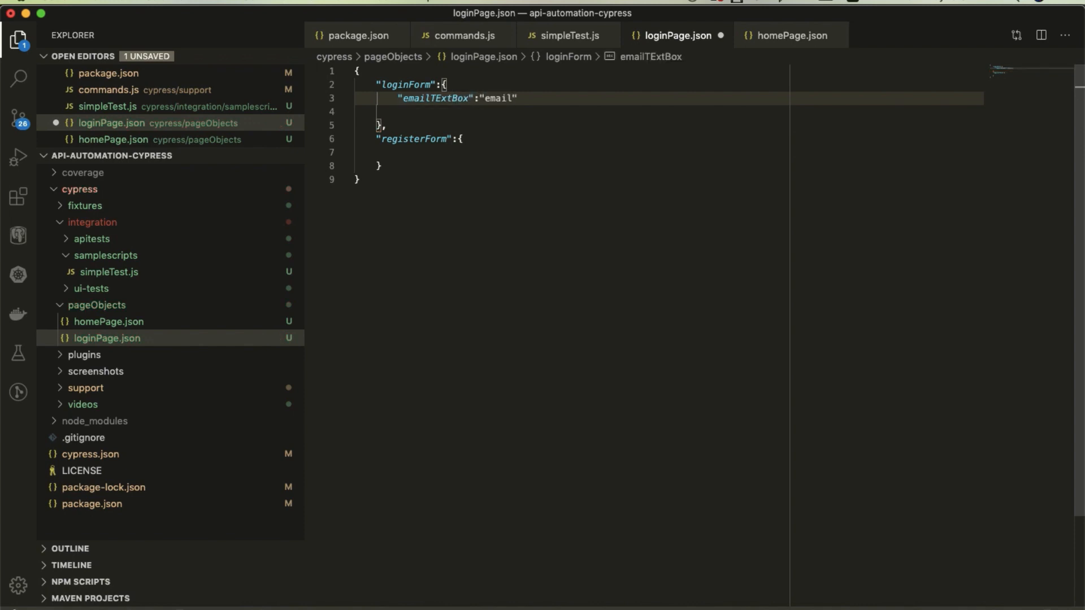
{"action": "left_click", "coordinate": [567, 35]}
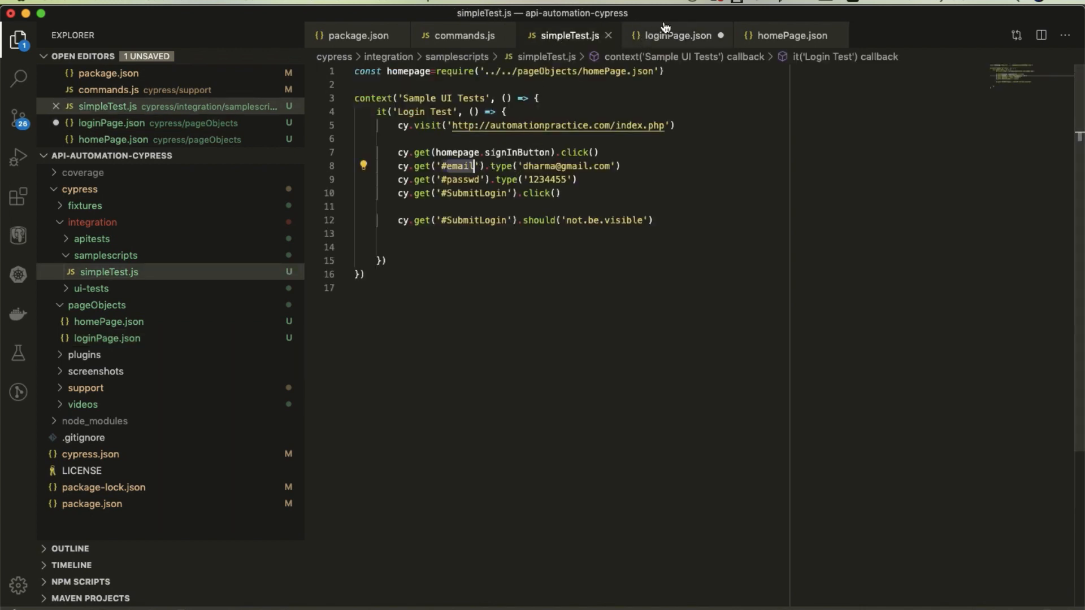
{"action": "left_click", "coordinate": [676, 36]}
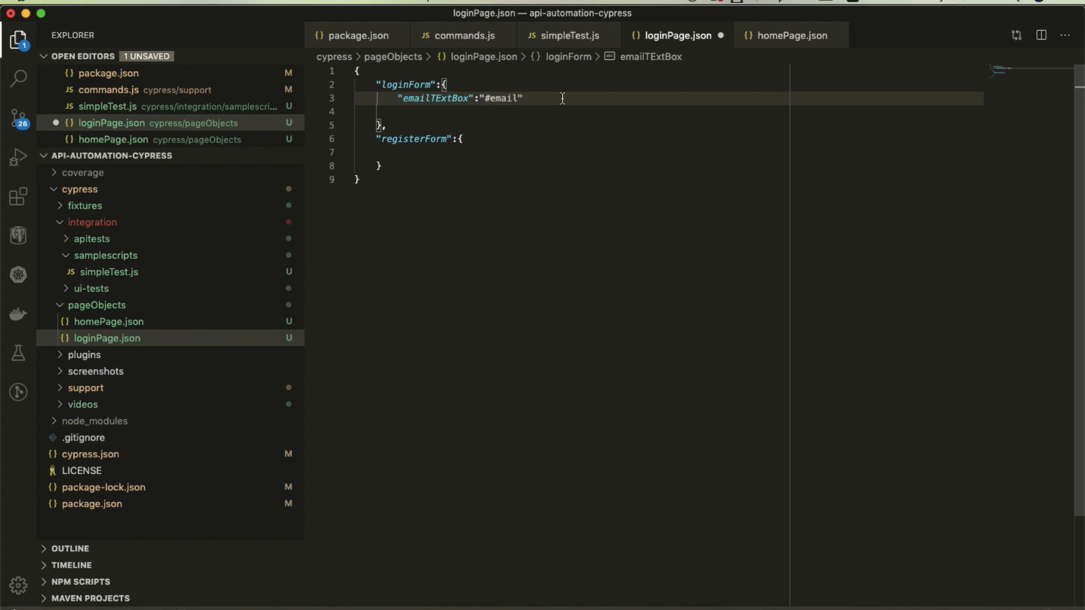
{"action": "key", "text": "Enter"}
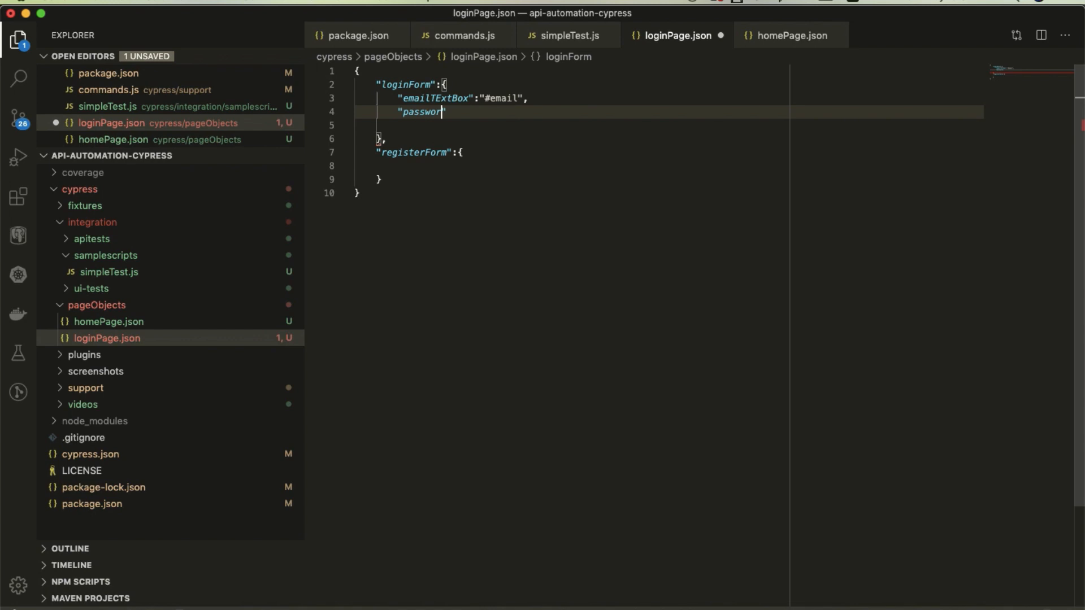
{"action": "type", "text": "dTExtbox"}
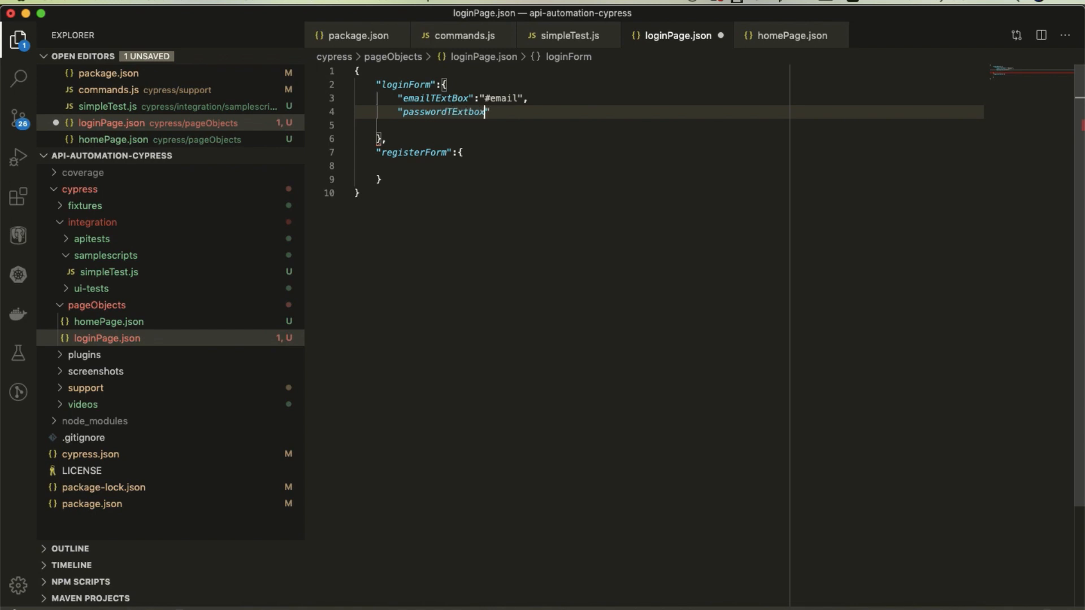
{"action": "type", "text": ":"}
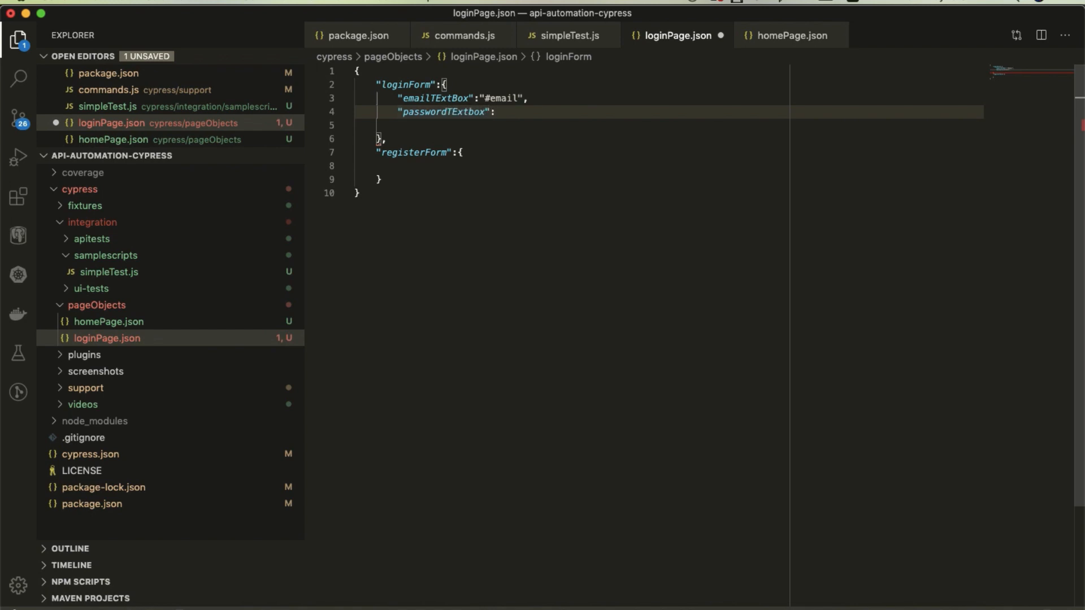
{"action": "type", "text": "\"\""}
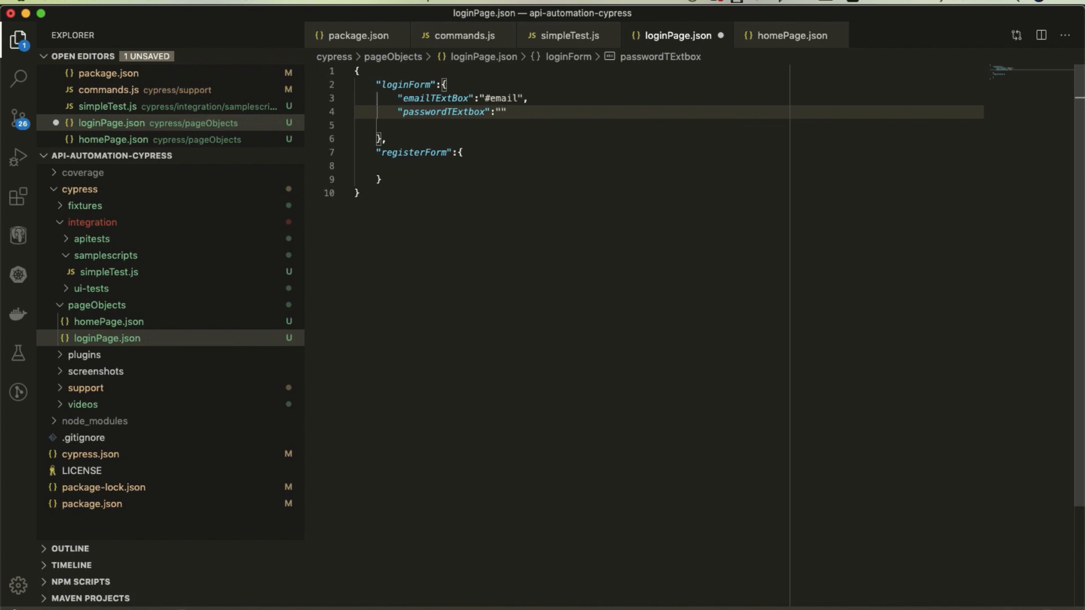
{"action": "left_click", "coordinate": [568, 35]}
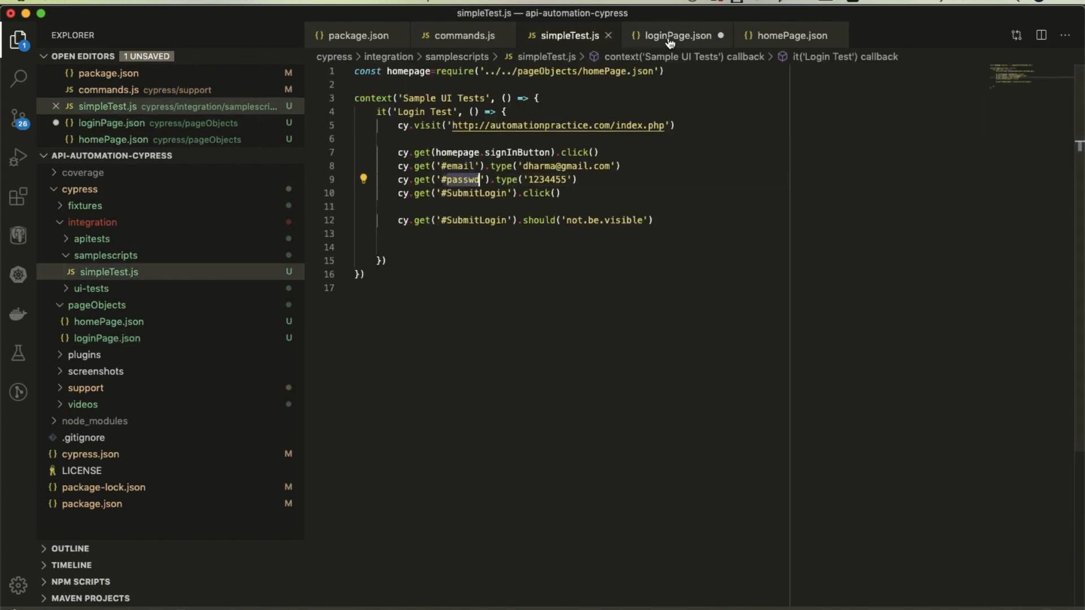
{"action": "left_click", "coordinate": [675, 35]}
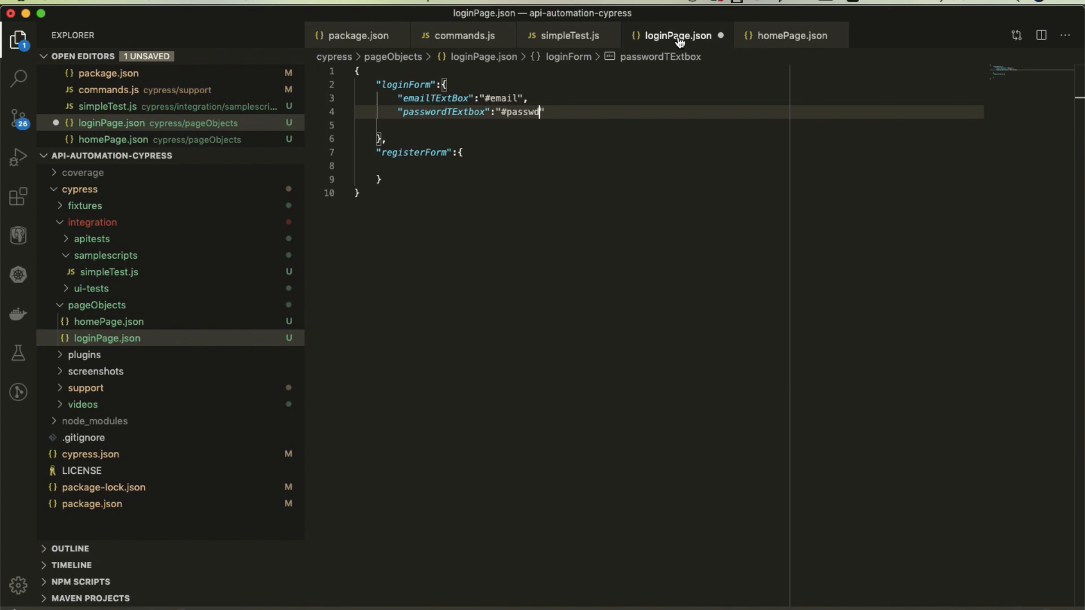
{"action": "left_click", "coordinate": [567, 35]}
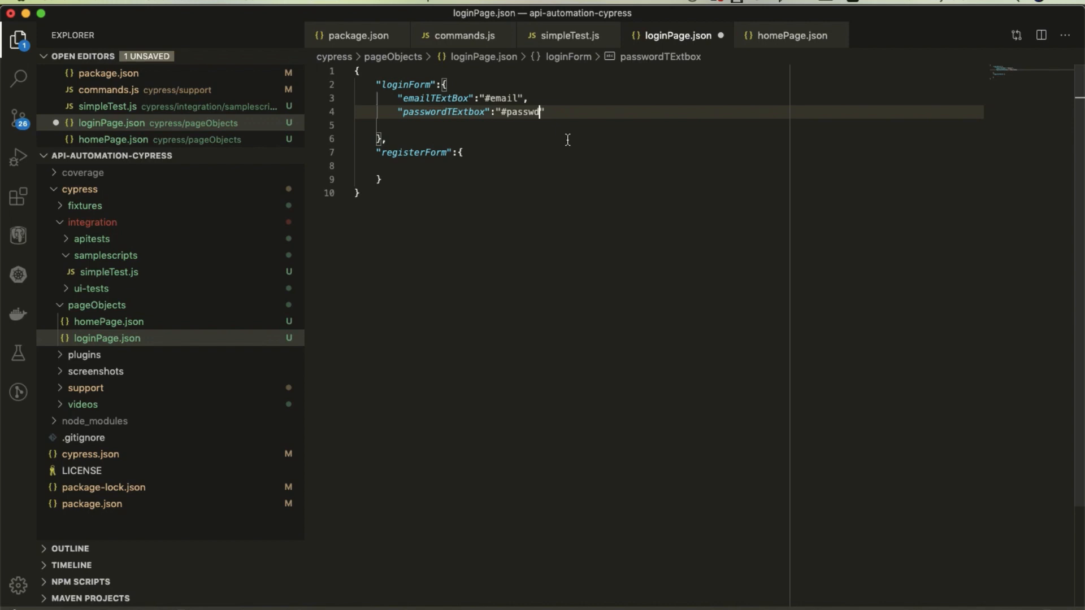
Add "submitButton":"#SubmitLogin" to loginForm and save loginPage.json
{"action": "type", "text": ","}
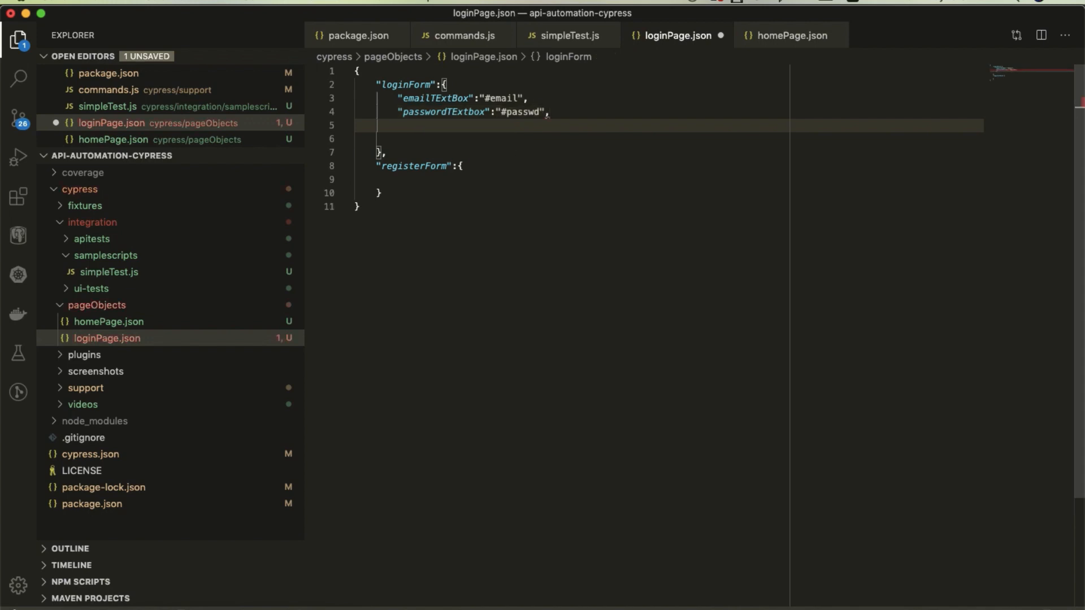
{"action": "type", "text": "syb"}
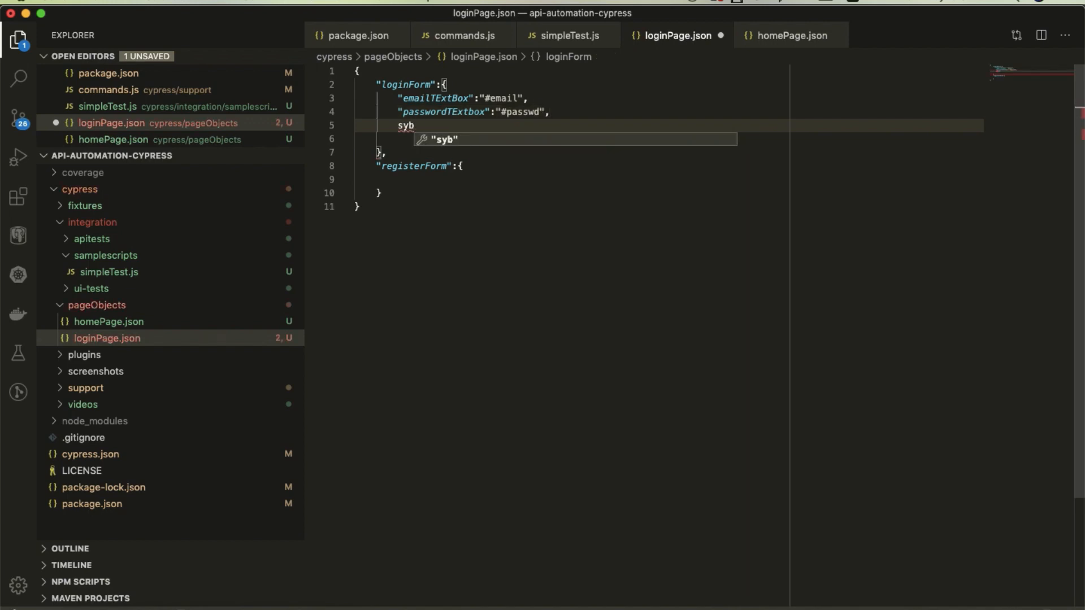
{"action": "type", "text": "ubmit"}
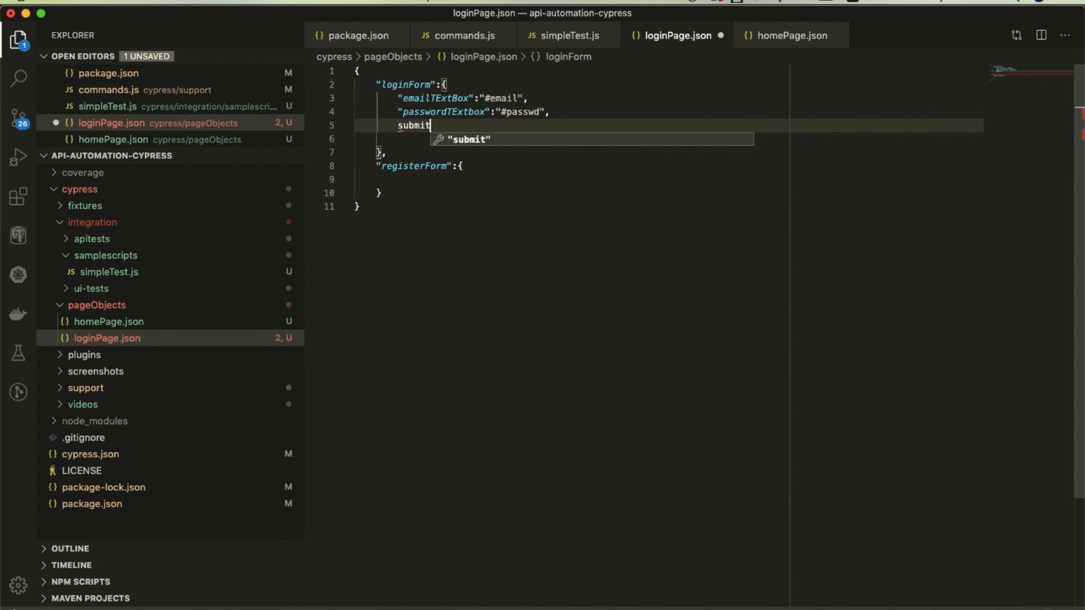
{"action": "type", "text": "\""}
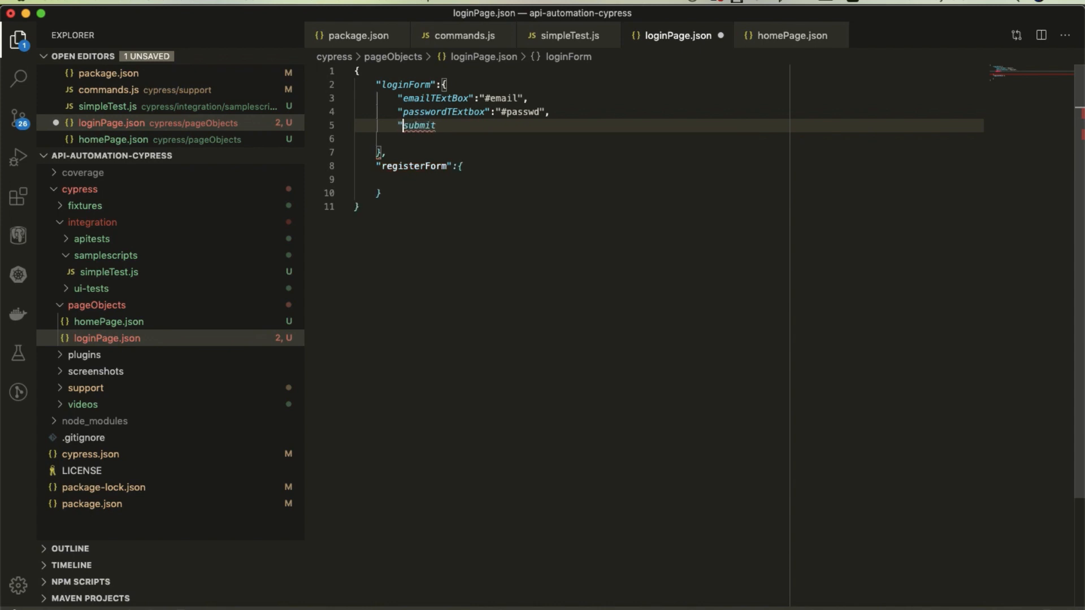
{"action": "type", "text": "\""}
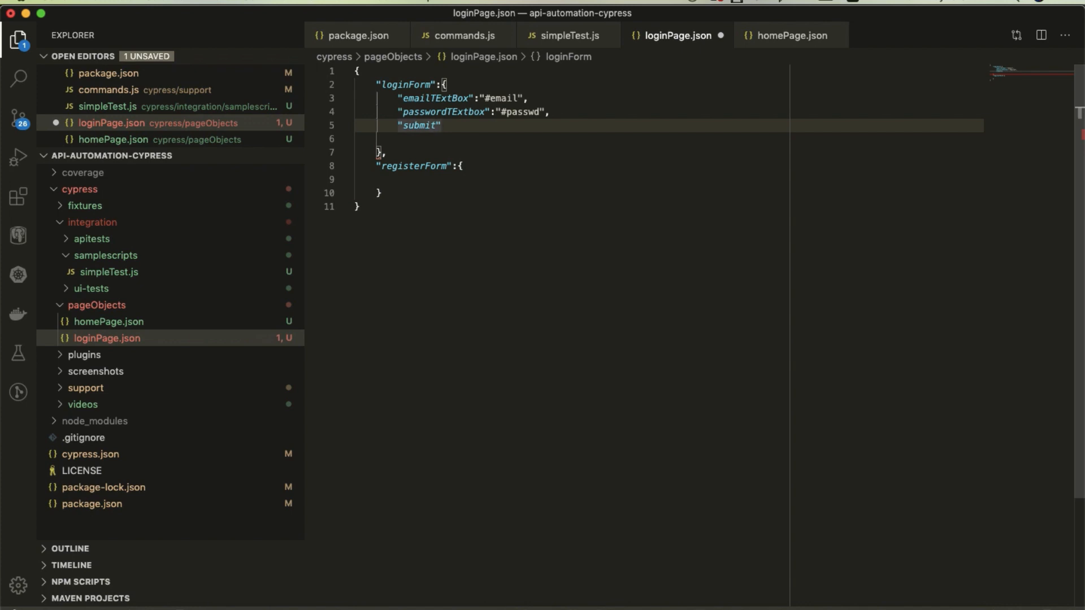
{"action": "type", "text": "Button"}
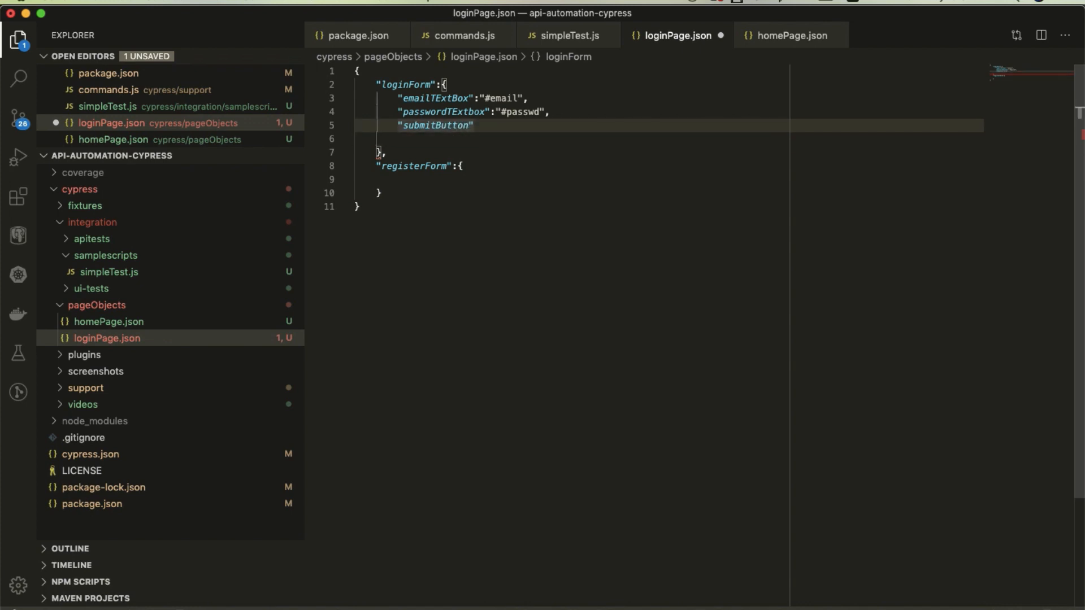
{"action": "type", "text": ":\"SubmitLogin\""}
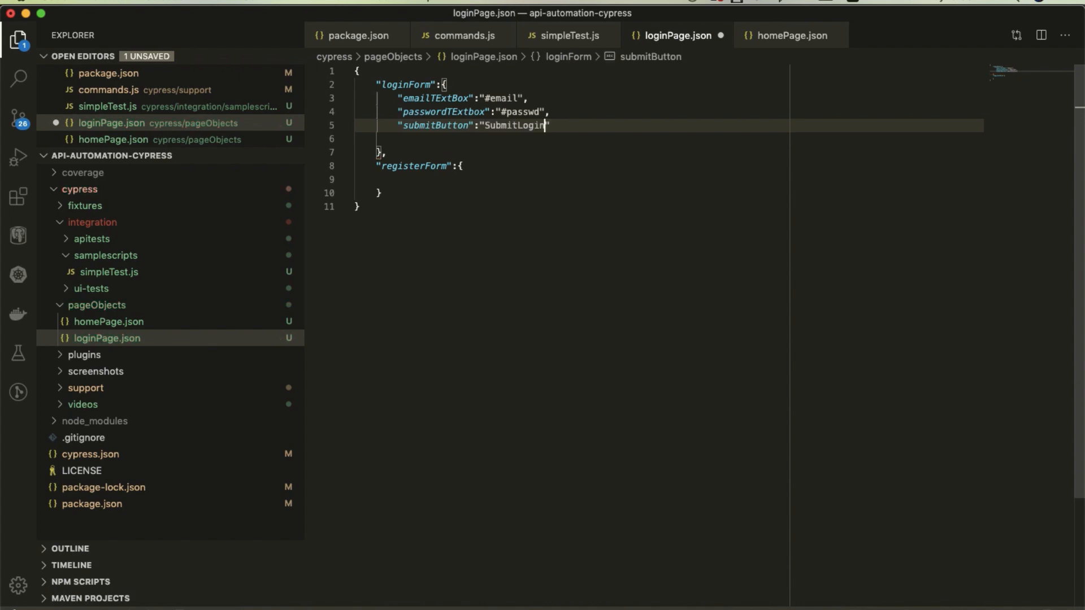
{"action": "type", "text": "#"}
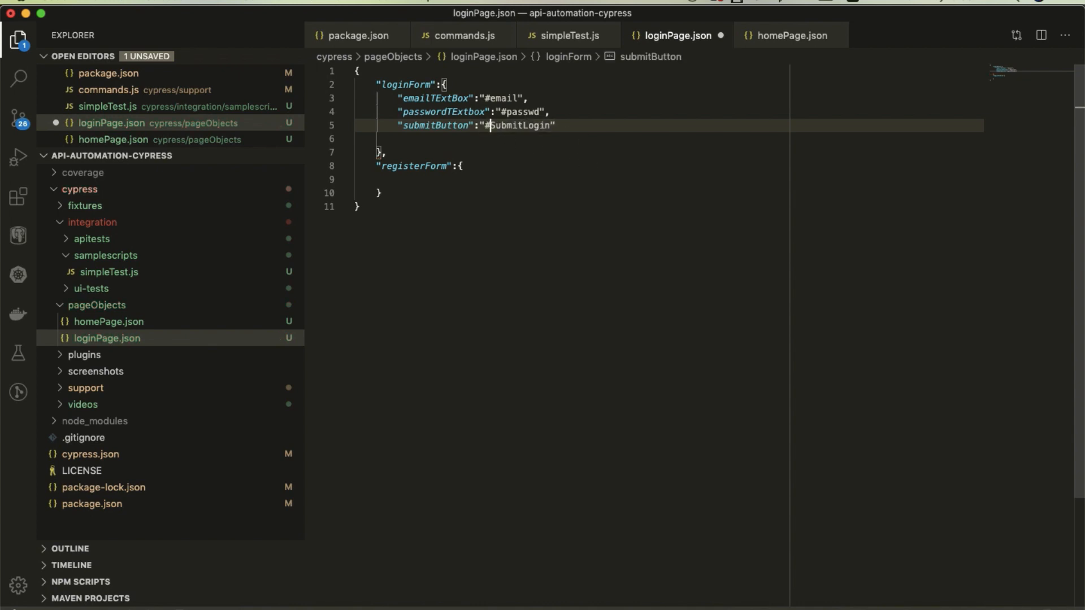
{"action": "key", "text": "cmd+s"}
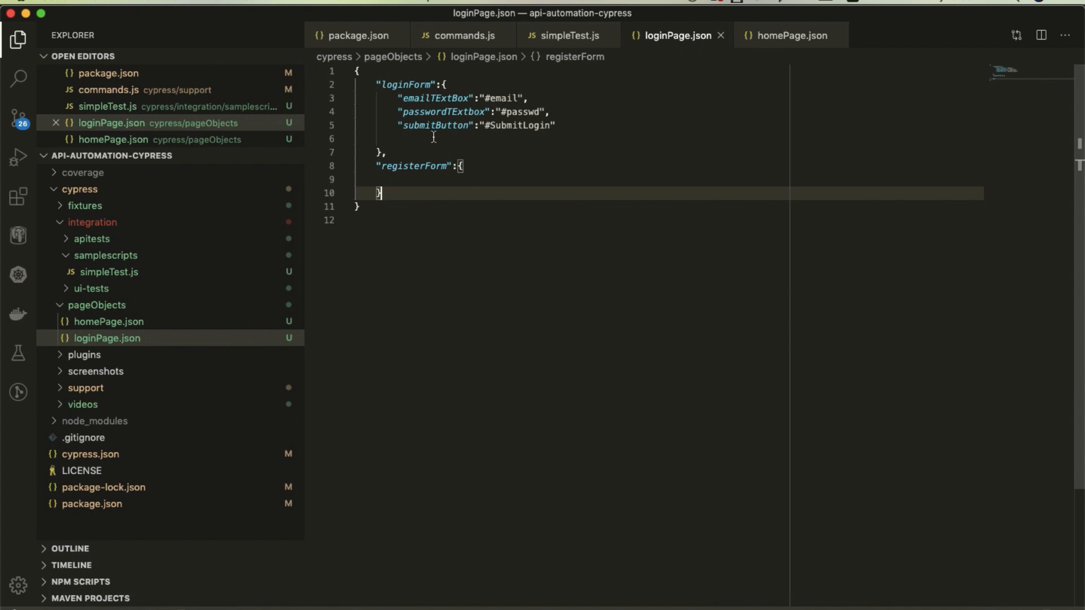
Fix the loginForm keys to emailTextBox and passwordTextbox, then return to simpleTest.js
{"action": "left_click", "coordinate": [440, 97]}
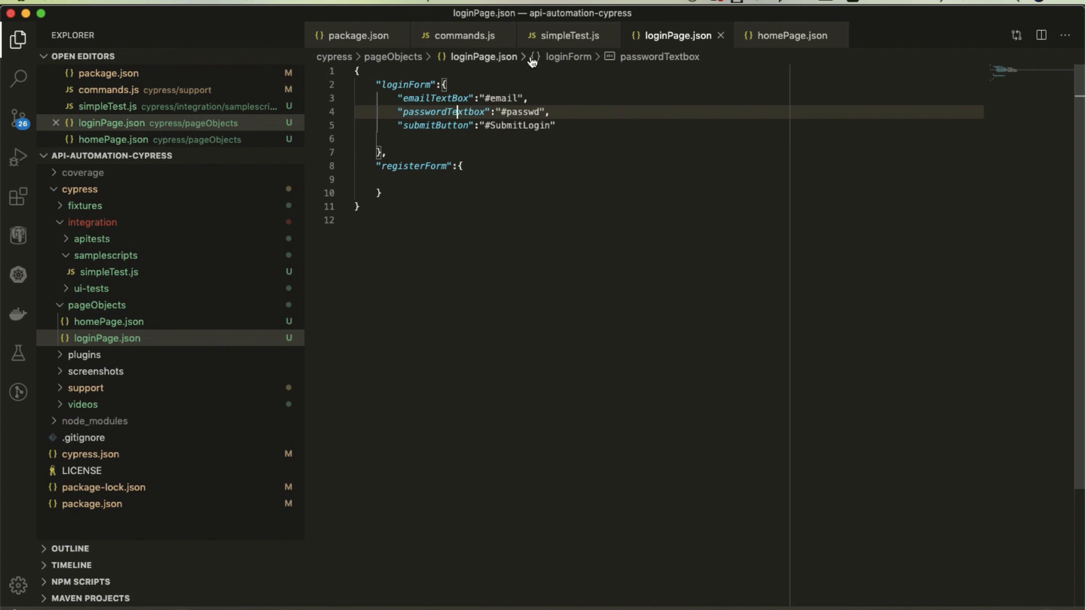
{"action": "left_click", "coordinate": [565, 35]}
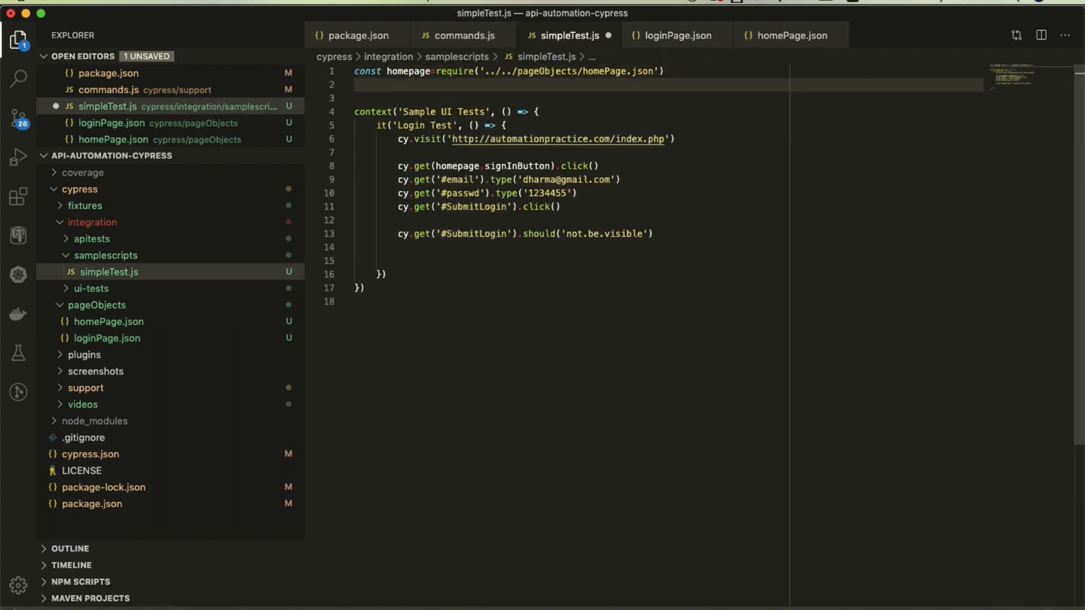
Add const loginPage = require('../../pageObjects/loginPage.json') at the top of simpleTest.js
{"action": "type", "text": "const"}
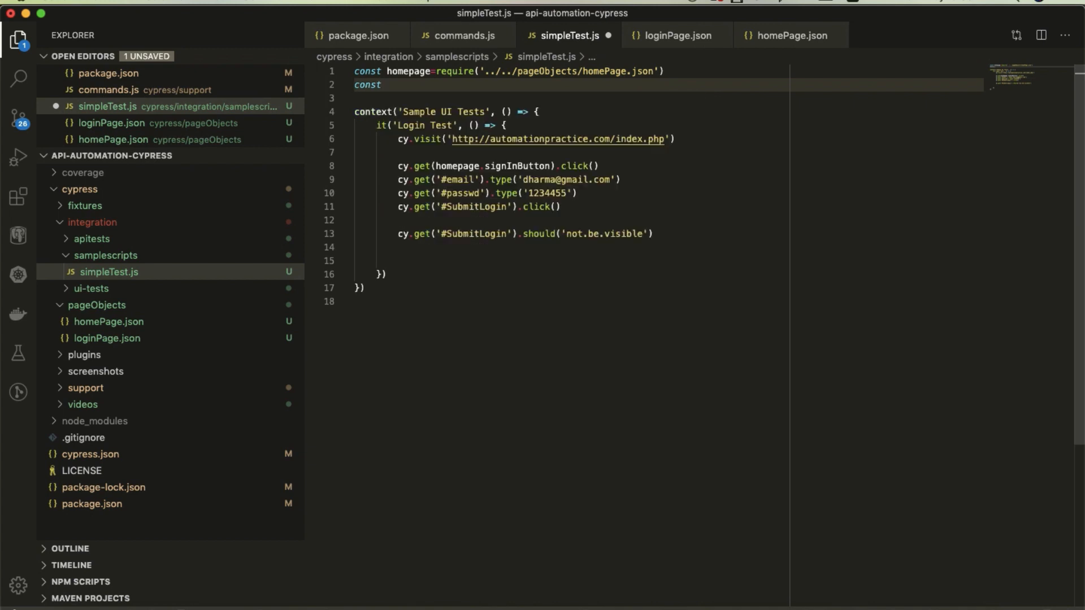
{"action": "type", "text": "loginPage=require("}
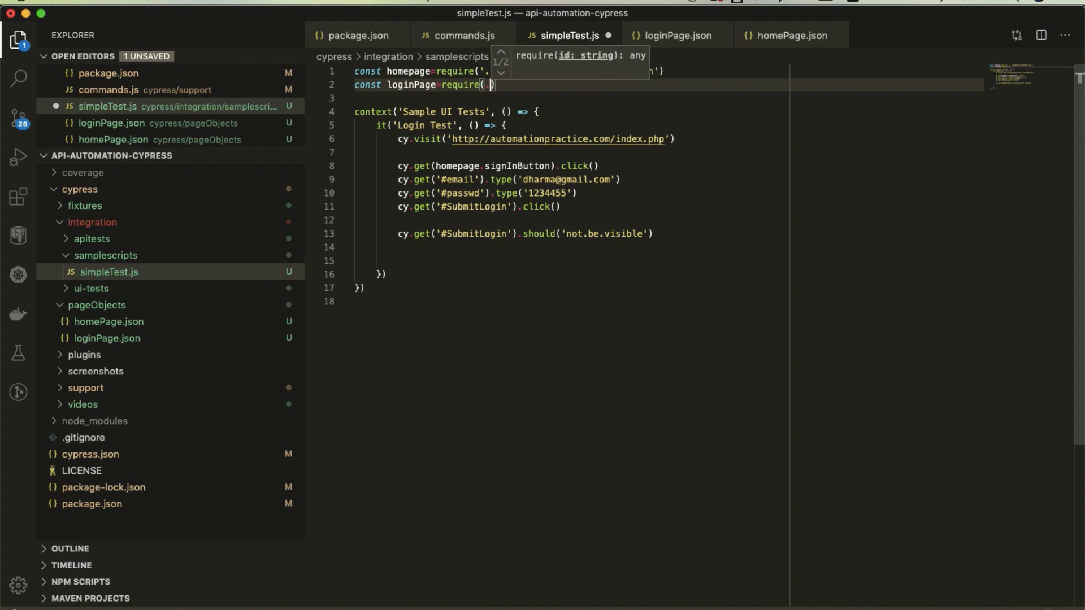
{"action": "type", "text": "../../"}
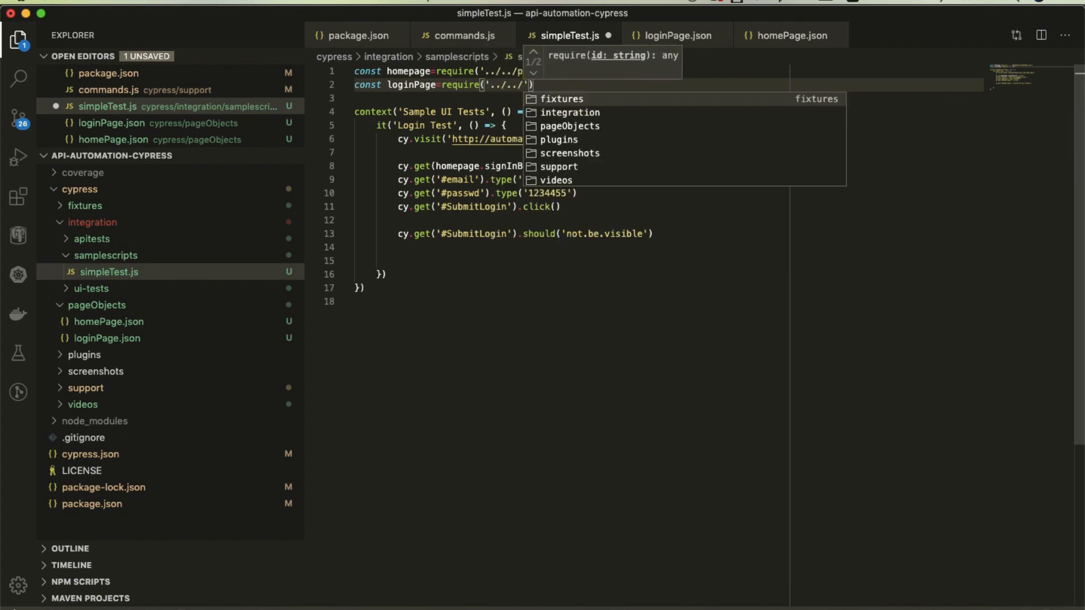
{"action": "type", "text": "pageObjects/"}
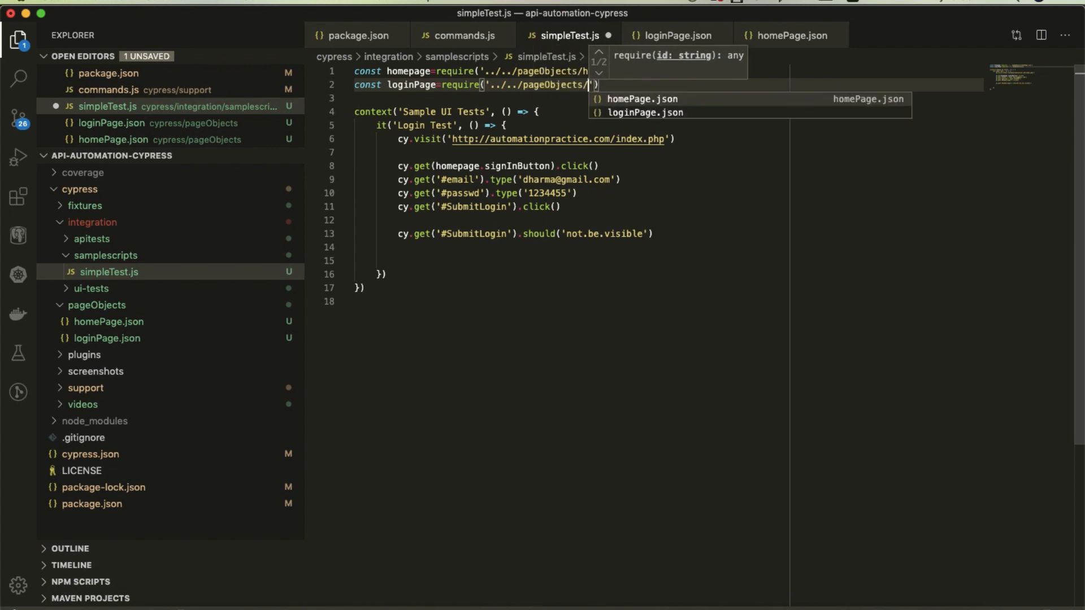
{"action": "left_click", "coordinate": [645, 112]}
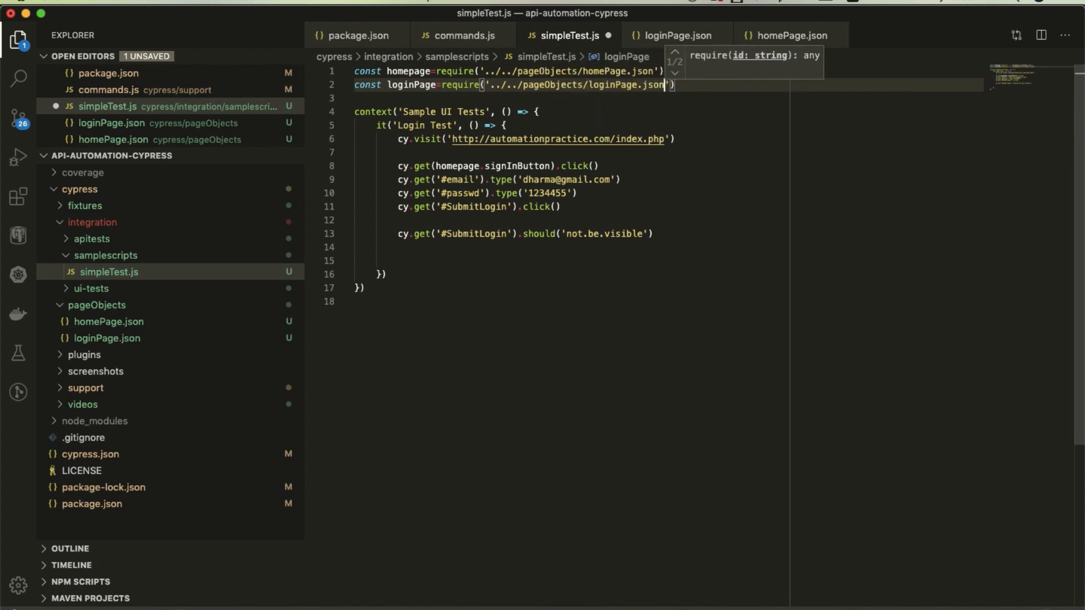
{"action": "left_click", "coordinate": [460, 179]}
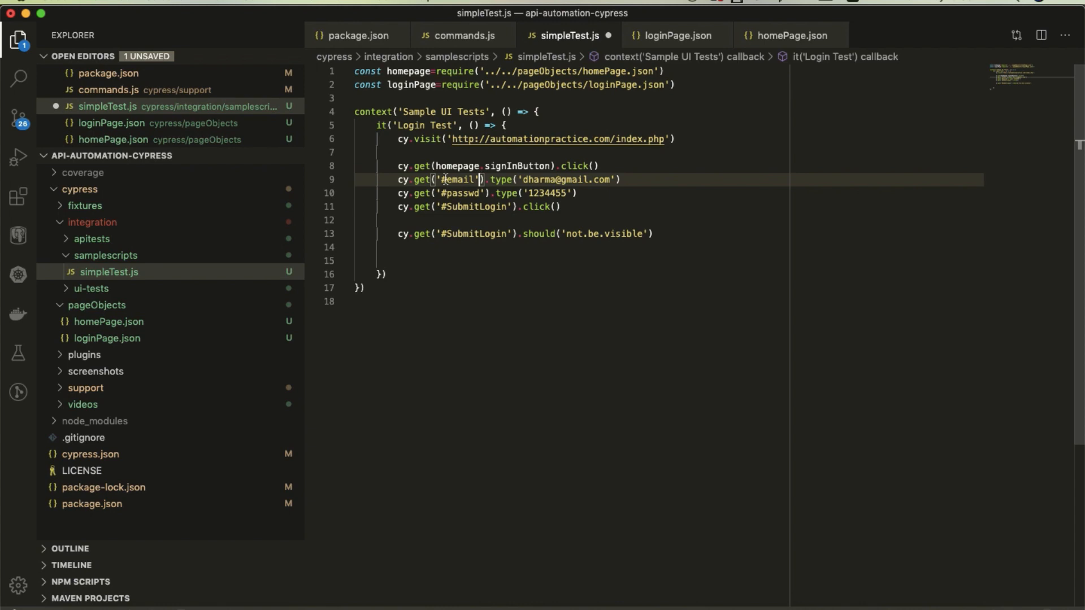
Replace '#email', '#passwd' and '#SubmitLogin' with loginPage.loginForm.emailTextBox, passwordTextbox and submitButton
{"action": "type", "text": "lgo"}
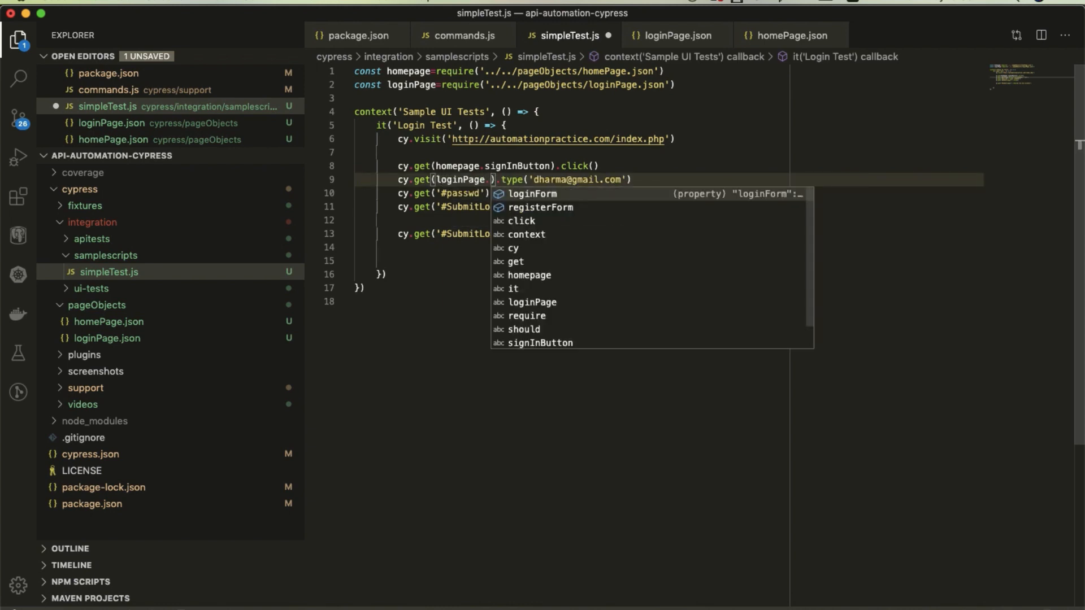
{"action": "type", "text": "e"}
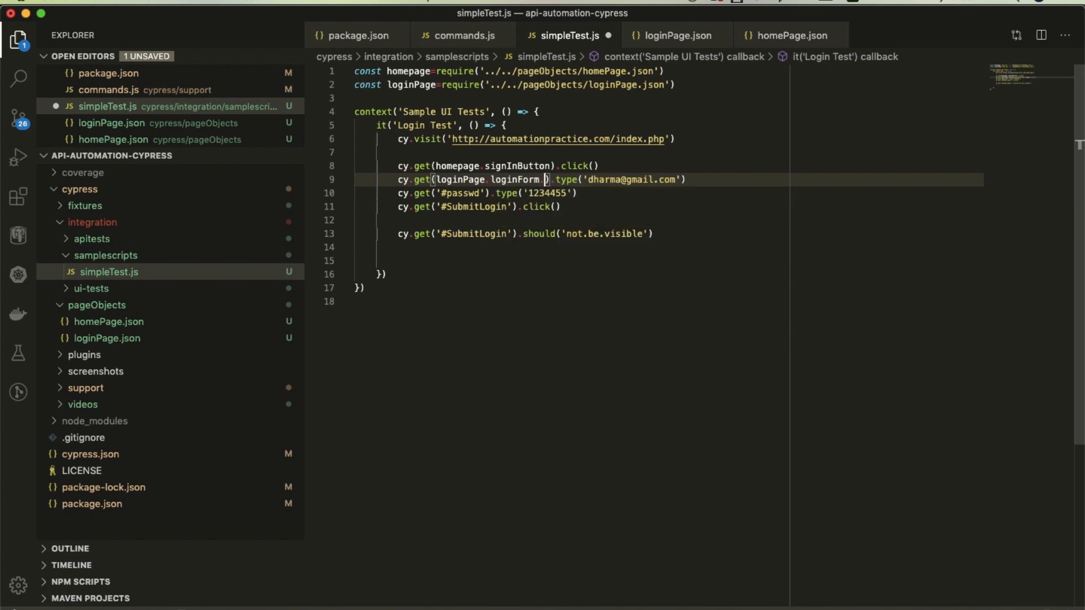
{"action": "type", "text": "emailTextBox"}
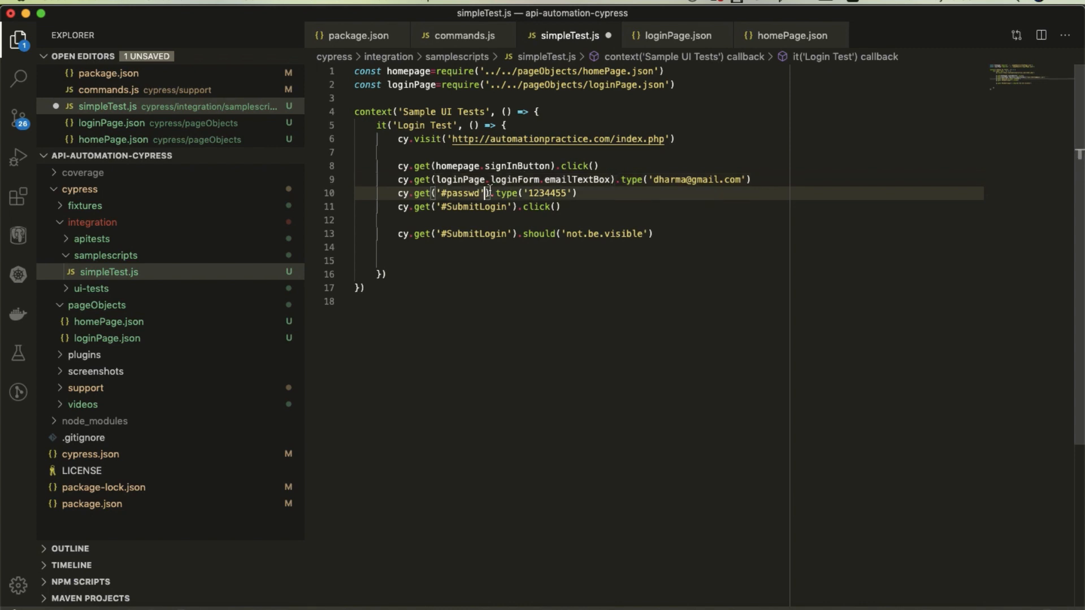
{"action": "type", "text": "loginPage.loginForm"}
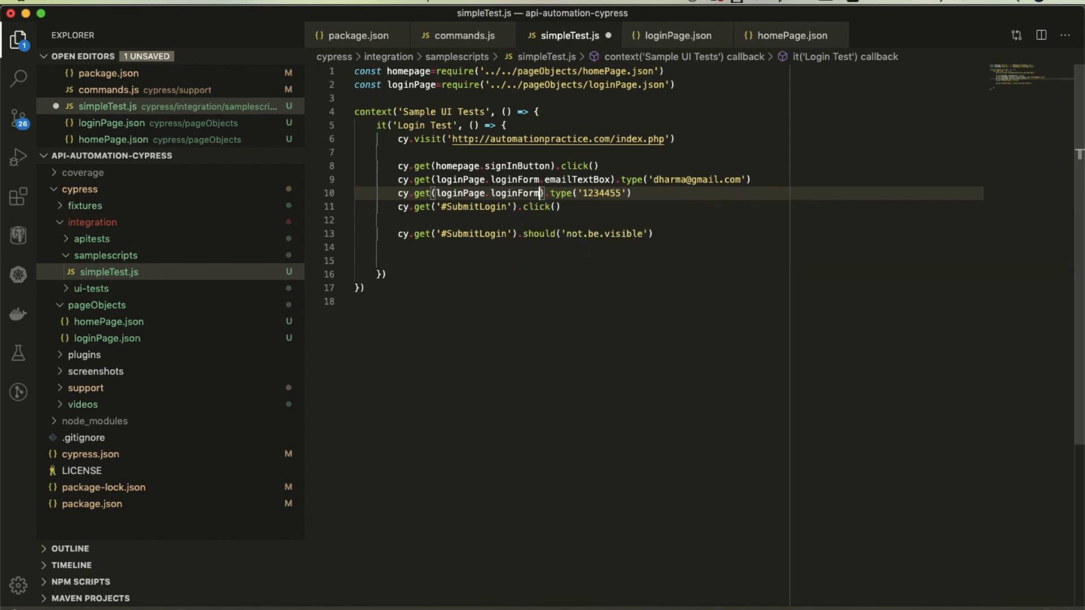
{"action": "type", "text": "passwordTextbox"}
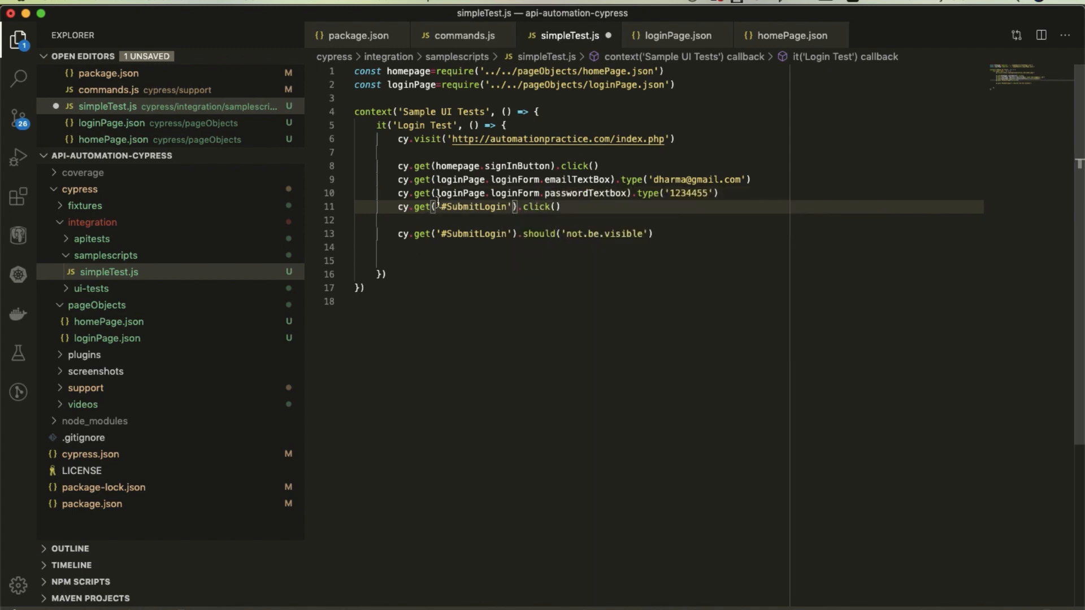
{"action": "type", "text": "login"}
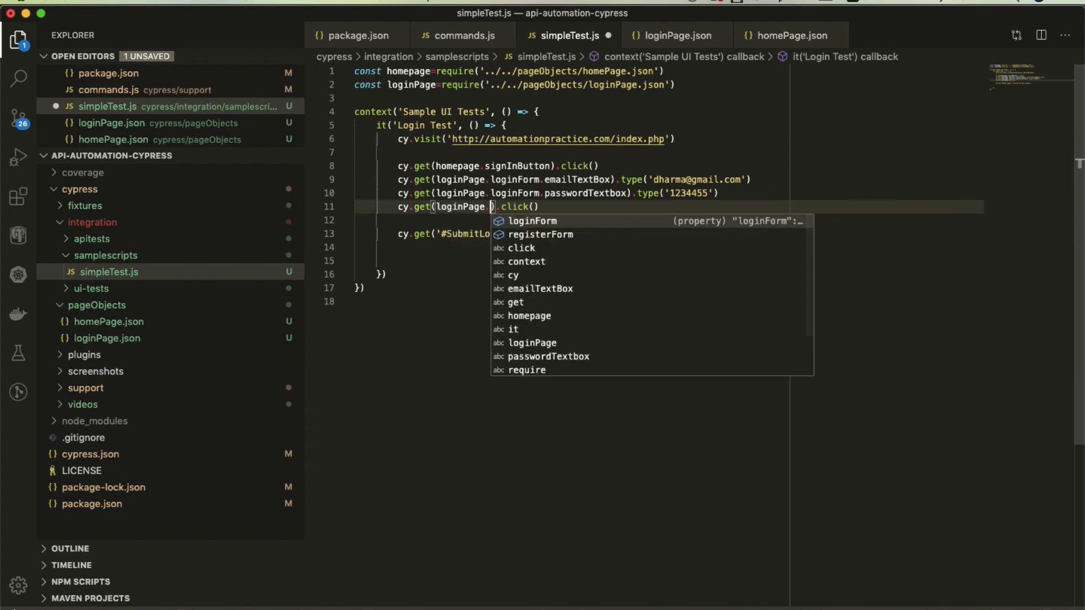
{"action": "type", "text": "loginForm"}
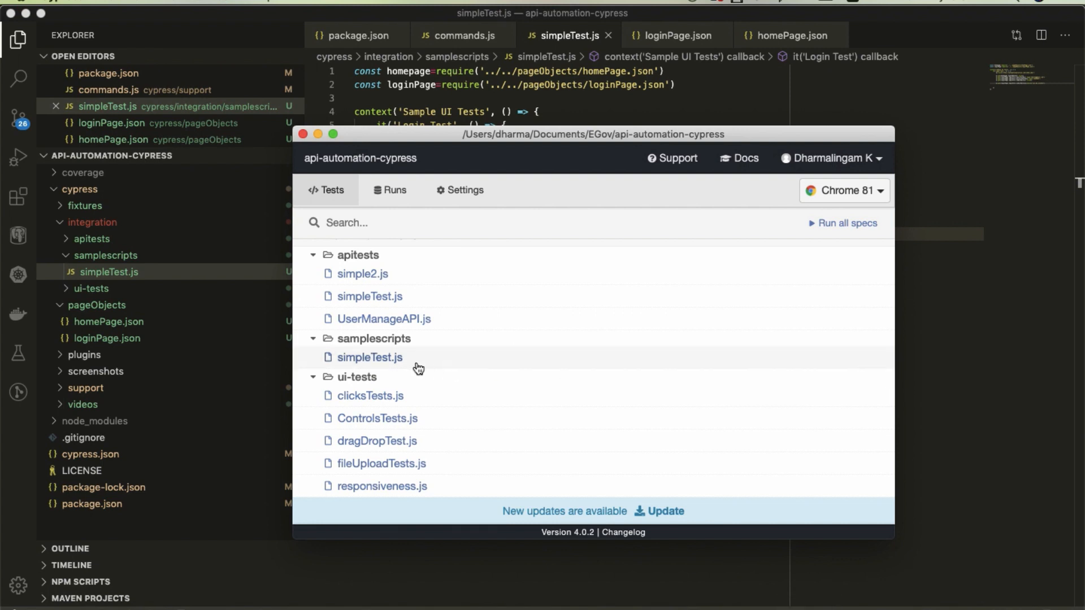
Launch samplescripts/simpleTest.js from the Cypress Test Runner in Chrome
{"action": "left_click", "coordinate": [370, 357]}
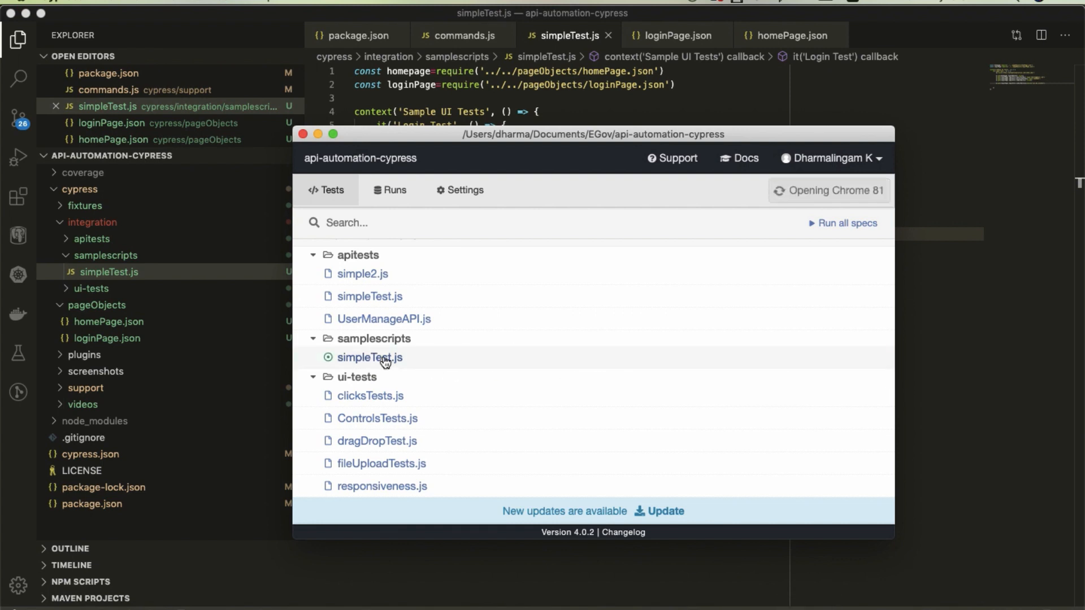
{"action": "left_click", "coordinate": [370, 358]}
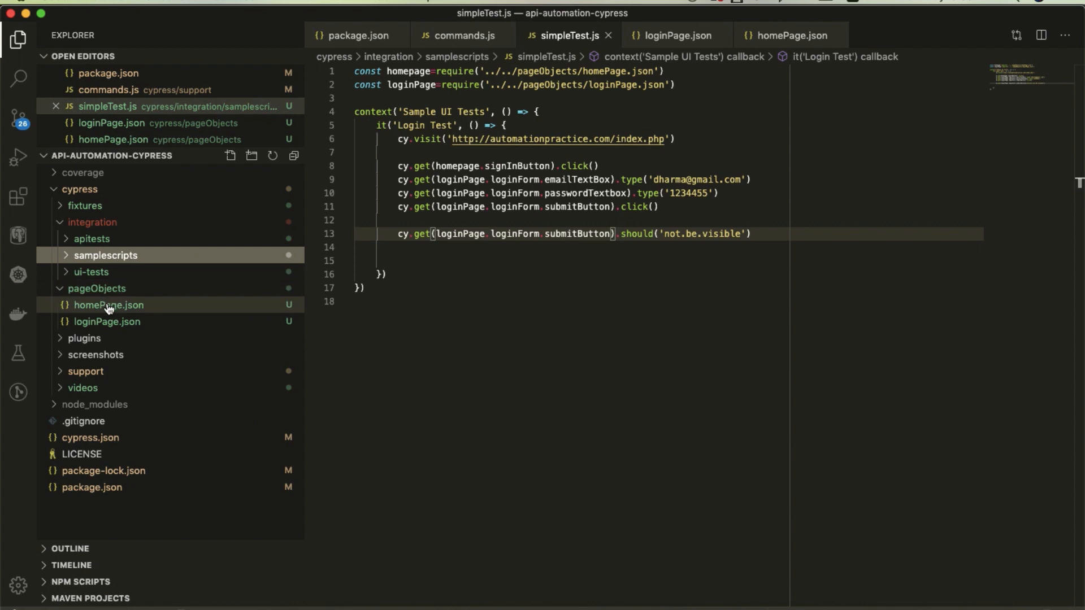
Collapse pageObjects and integration, expand fixtures and start a new file there
{"action": "left_click", "coordinate": [96, 288]}
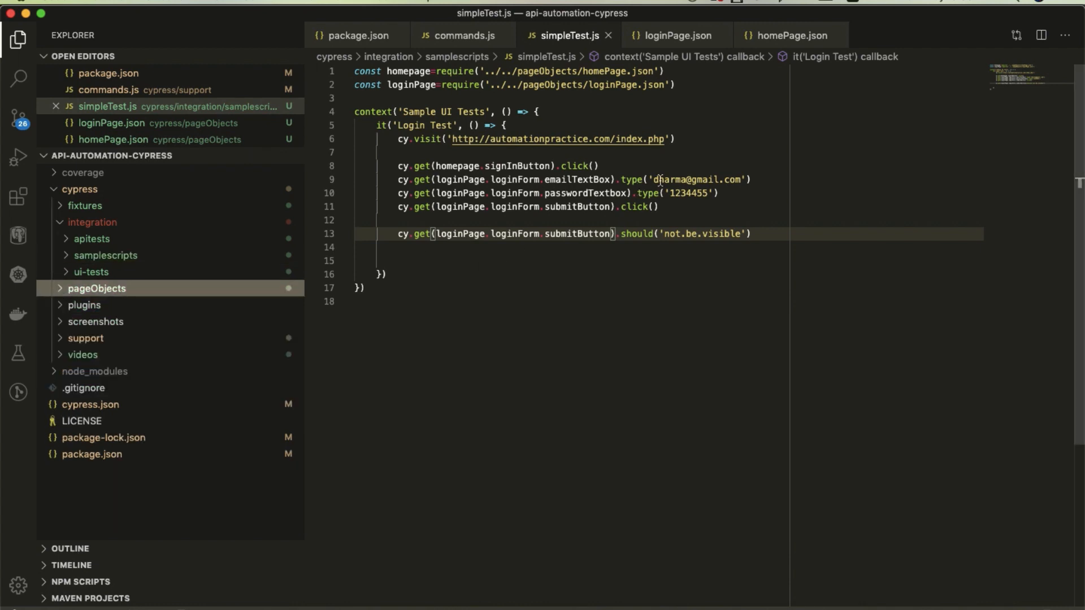
{"action": "double_click", "coordinate": [683, 194]}
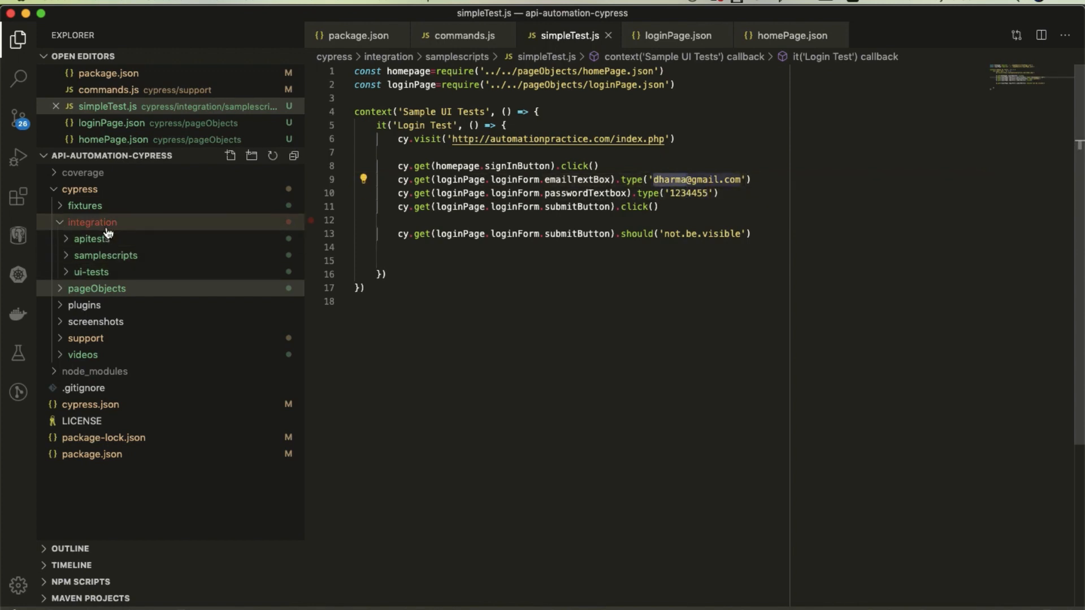
{"action": "left_click", "coordinate": [91, 222]}
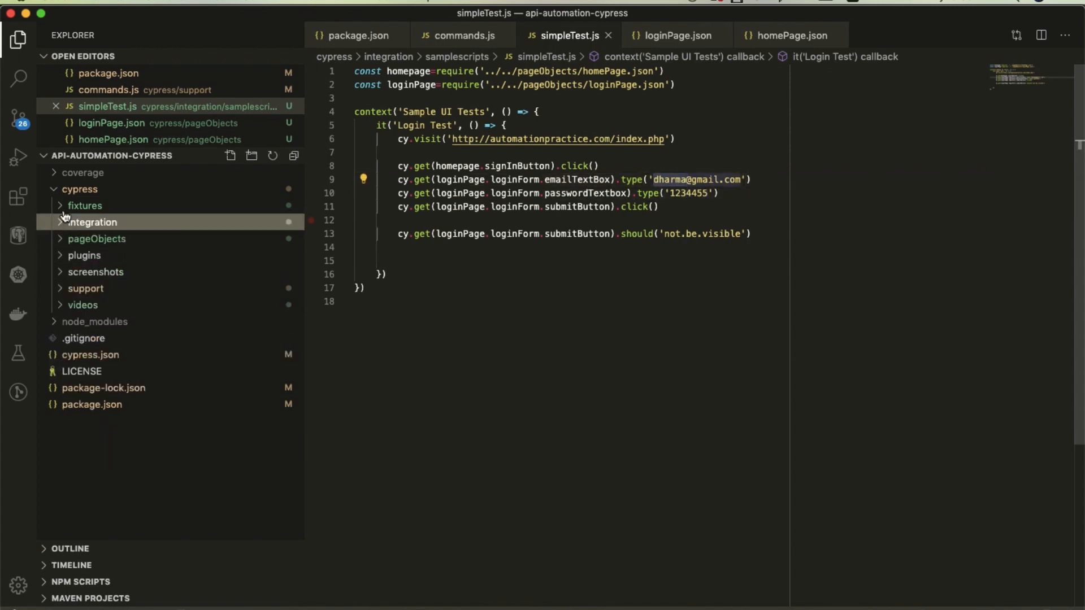
{"action": "left_click", "coordinate": [85, 205]}
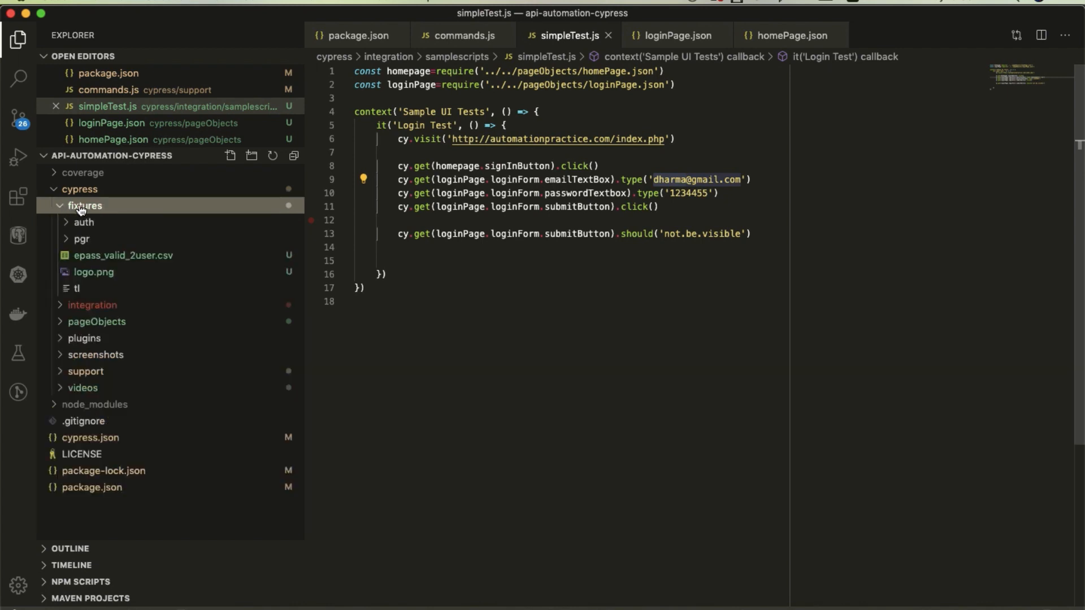
{"action": "right_click", "coordinate": [85, 206]}
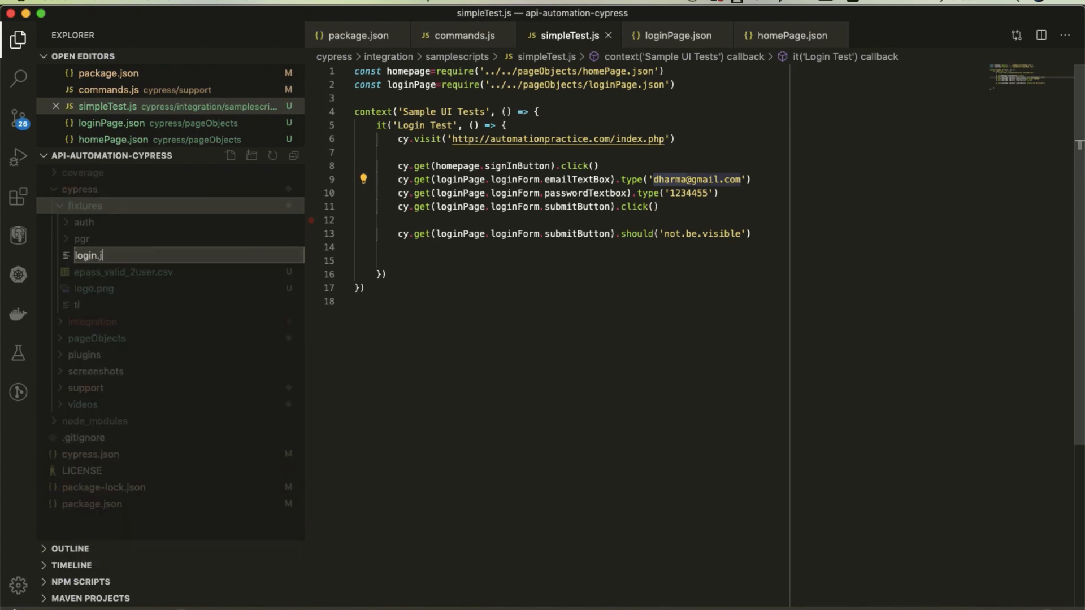
{"action": "key", "text": "Enter"}
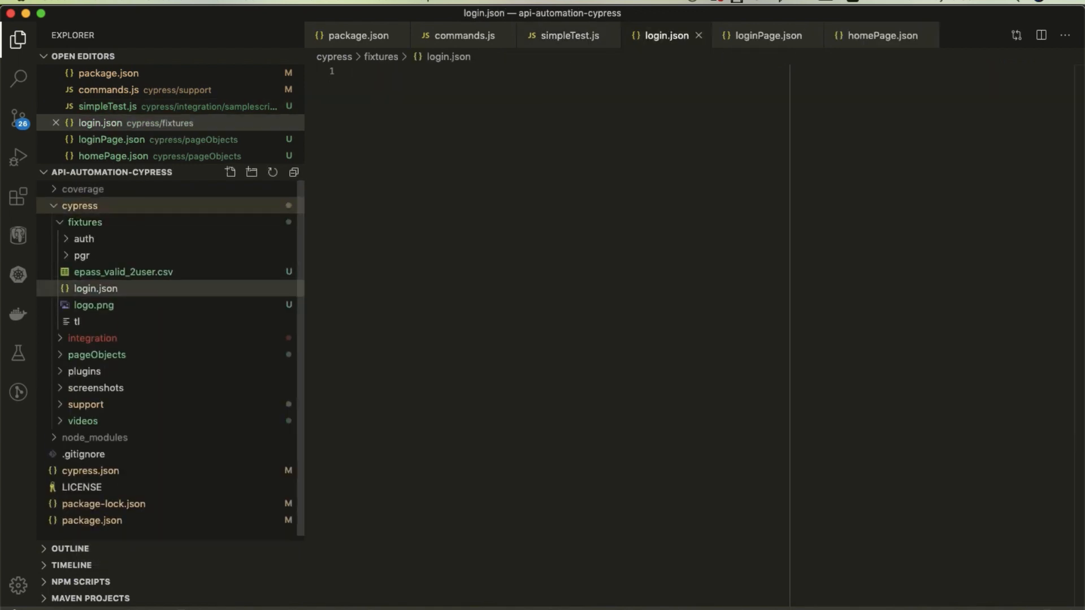
{"action": "type", "text": "{}"}
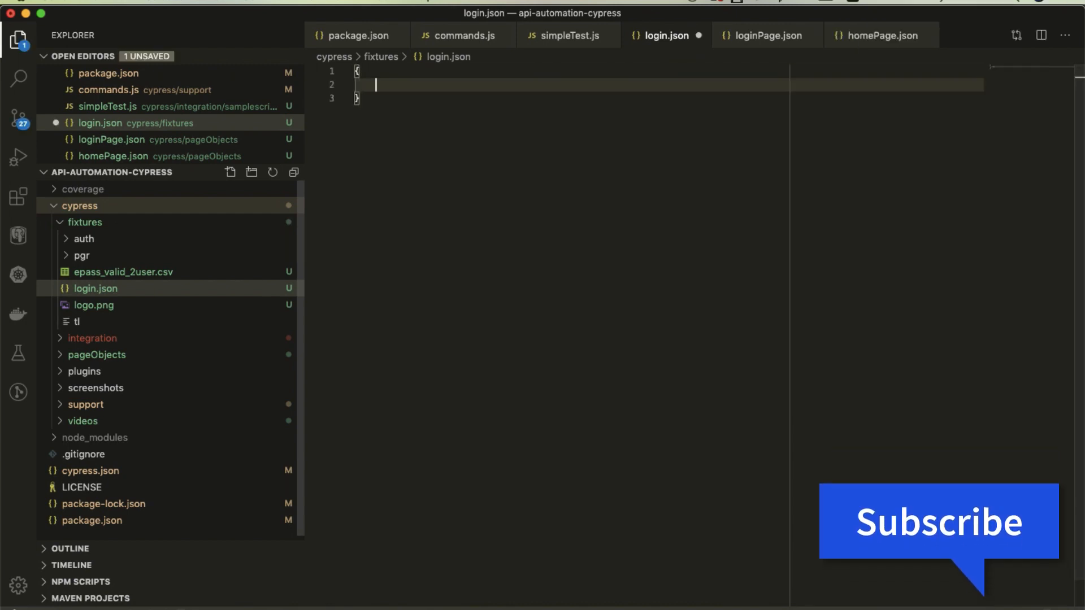
{"action": "type", "text": "\"\""}
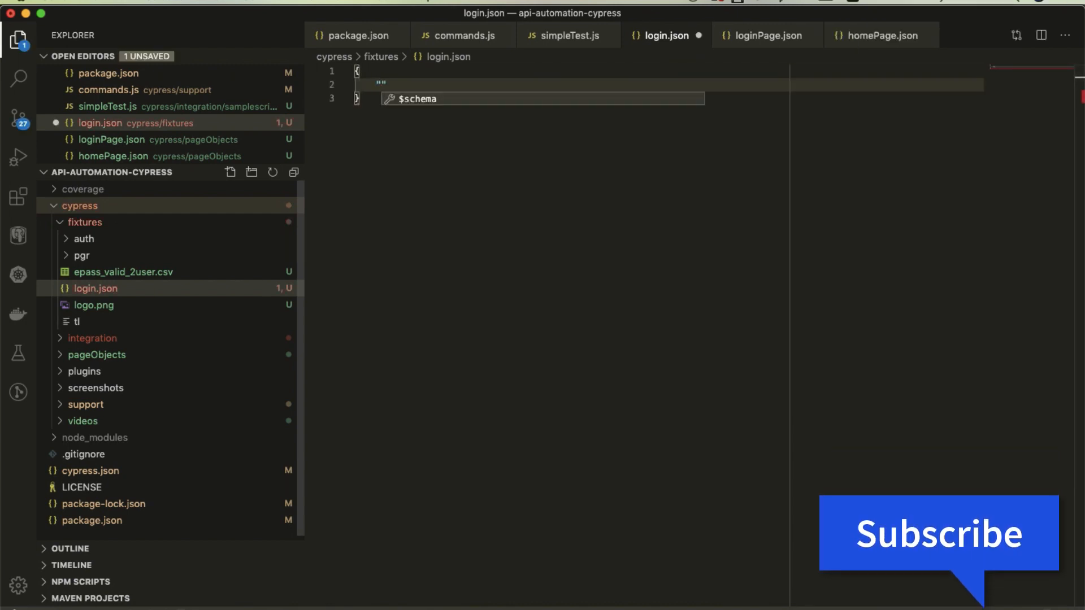
{"action": "type", "text": "\"email\""}
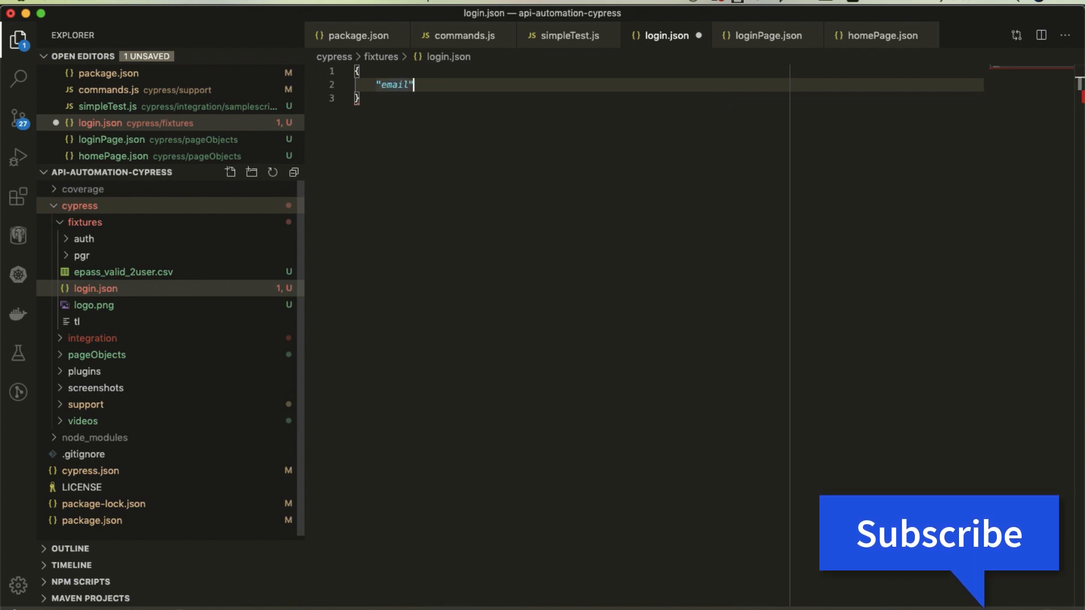
{"action": "type", "text": ":\"\""}
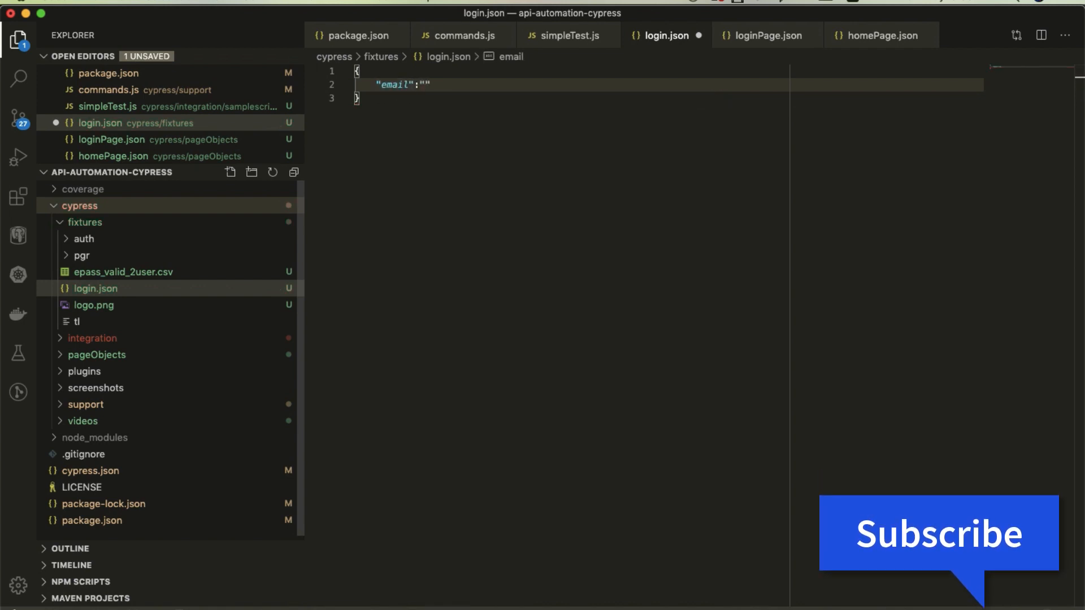
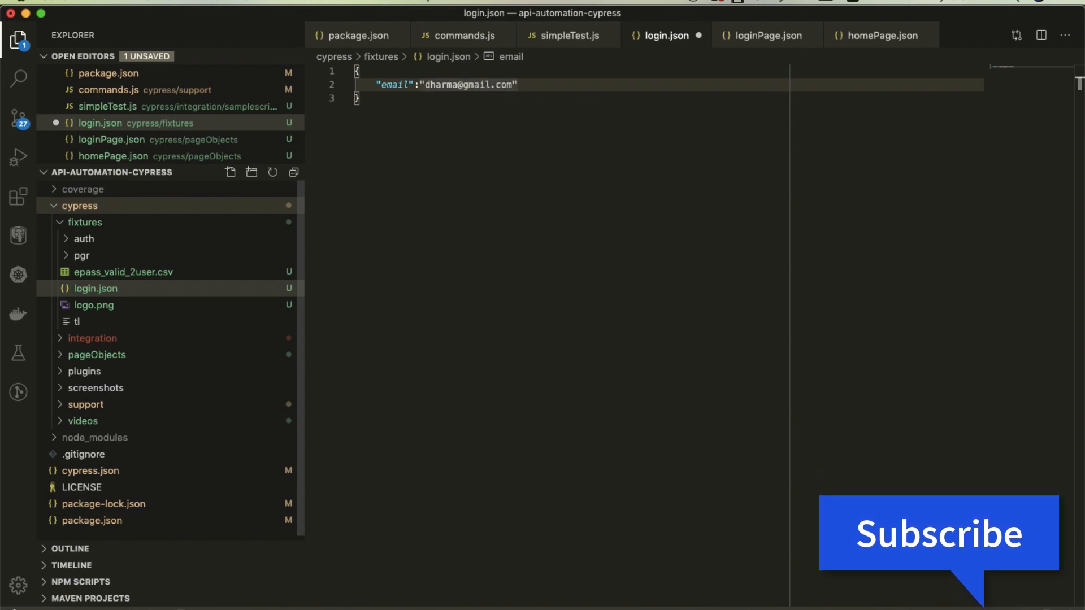
{"action": "type", "text": "\""}
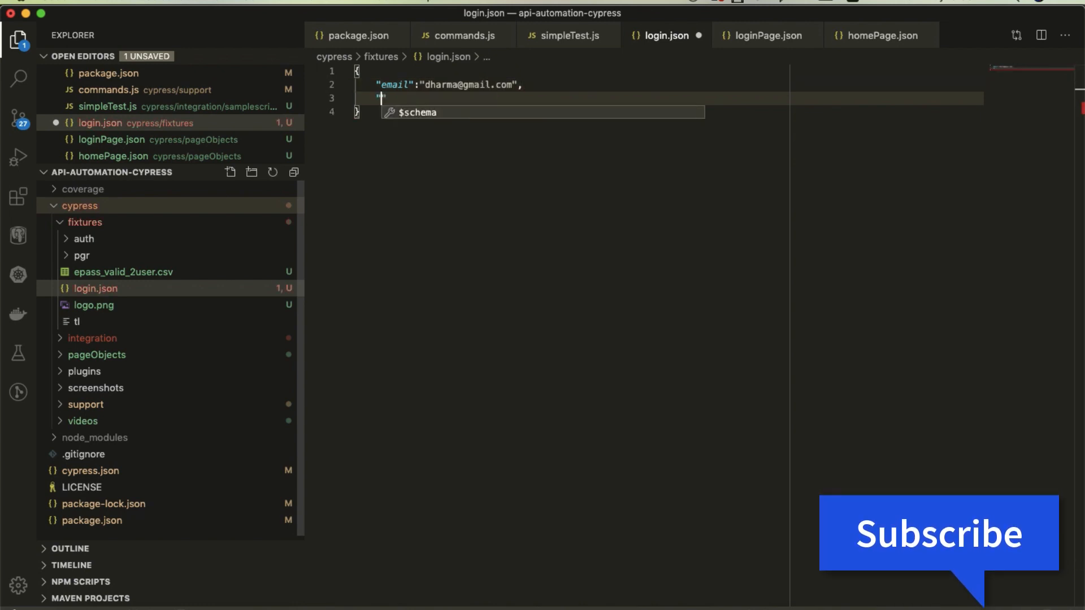
{"action": "type", "text": "passw"}
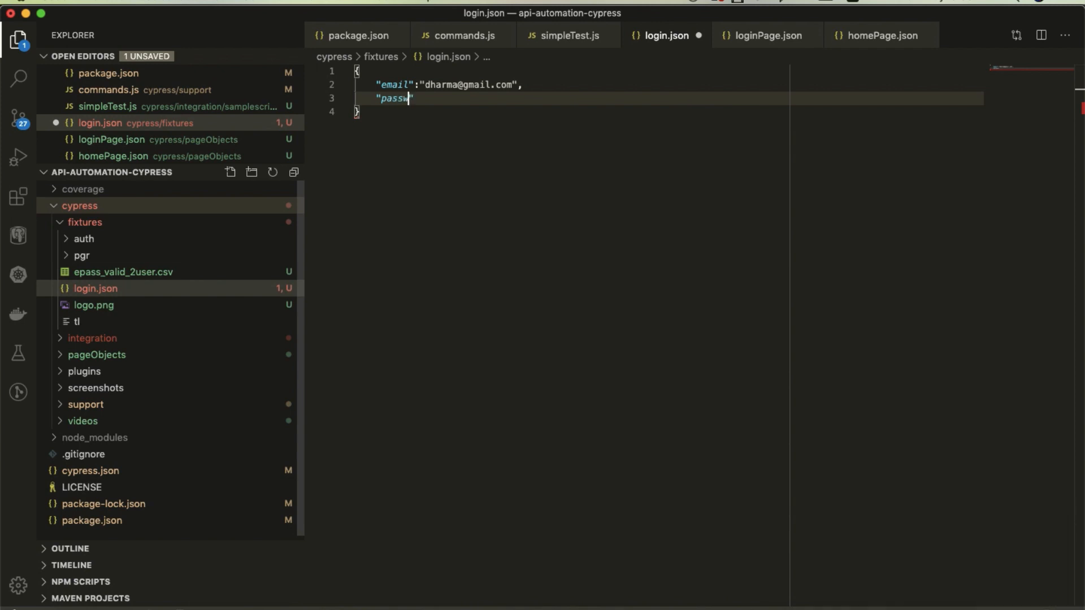
{"action": "type", "text": "ord"}
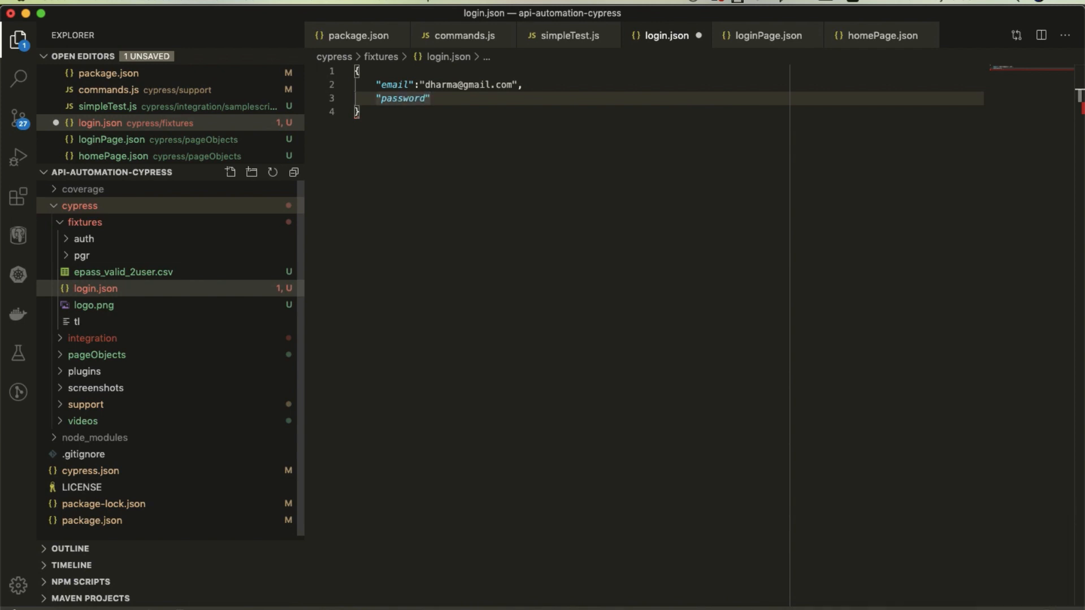
{"action": "type", "text": ":"}
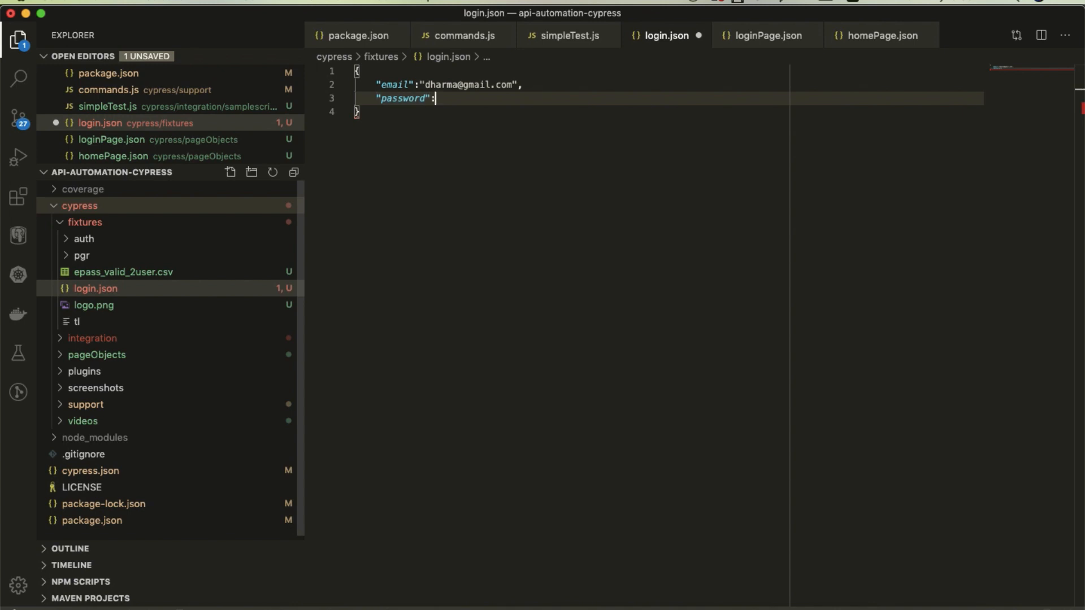
{"action": "type", "text": "\"\""}
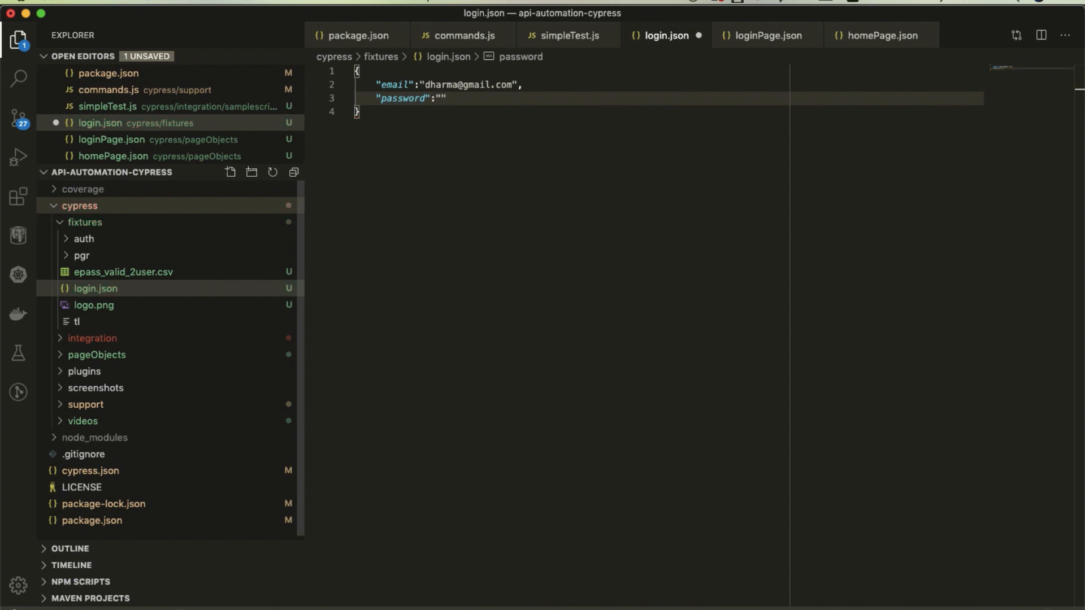
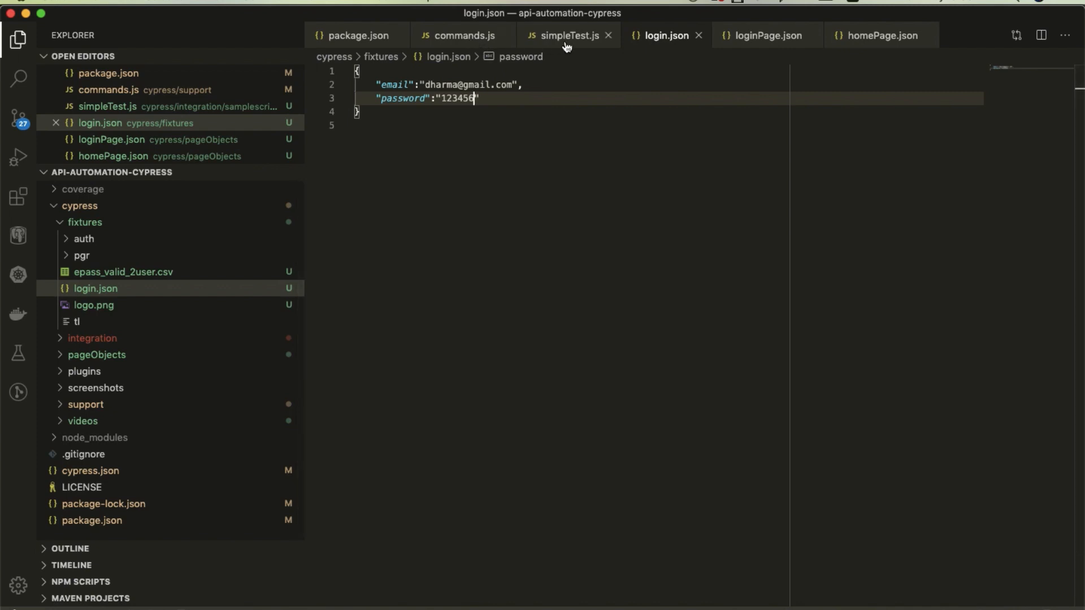
Add const loginData = require('../../fixtures/login.json') to simpleTest.js and save
{"action": "left_click", "coordinate": [563, 35]}
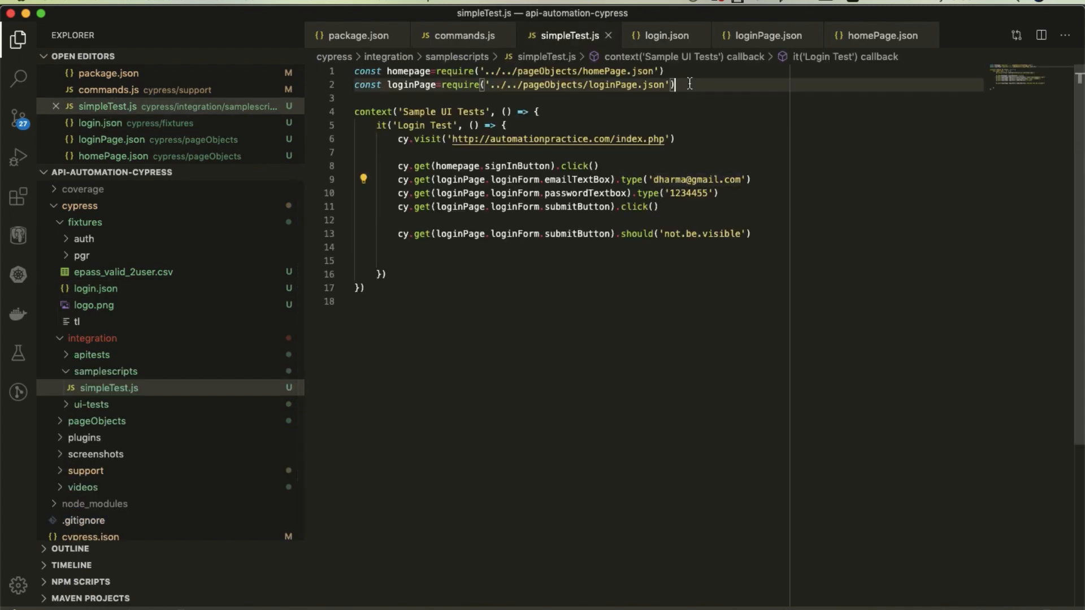
{"action": "type", "text": "const"}
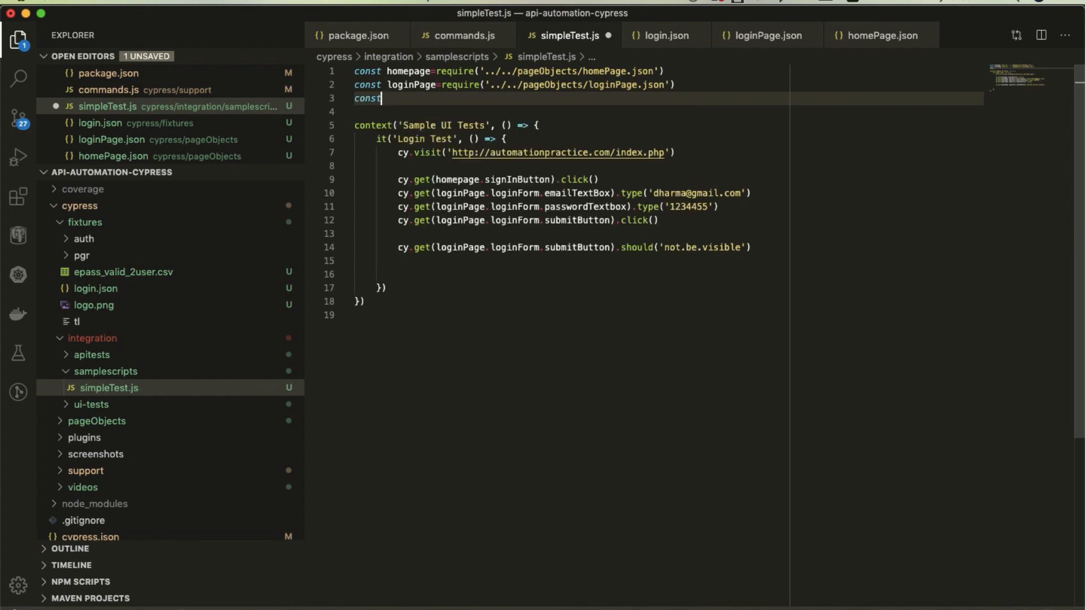
{"action": "type", "text": "loginData"}
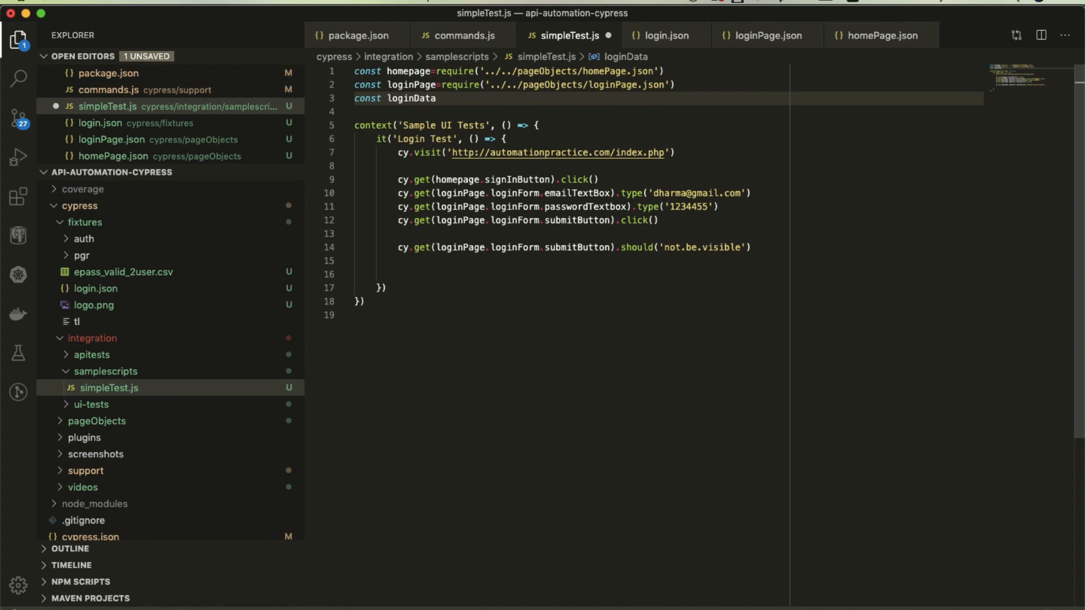
{"action": "type", "text": "=require("}
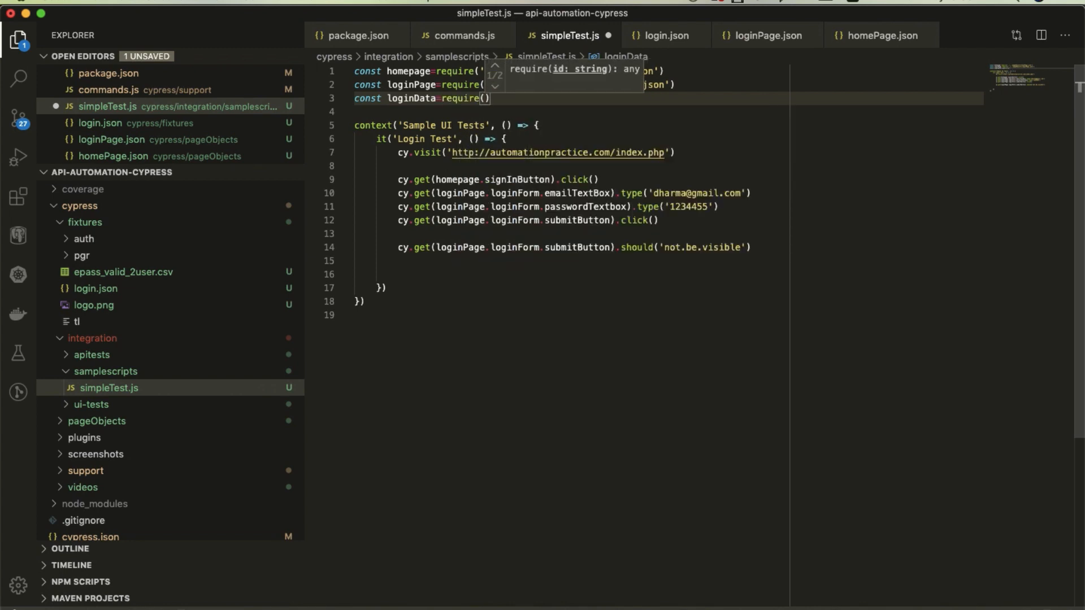
{"action": "type", "text": "'../.."}
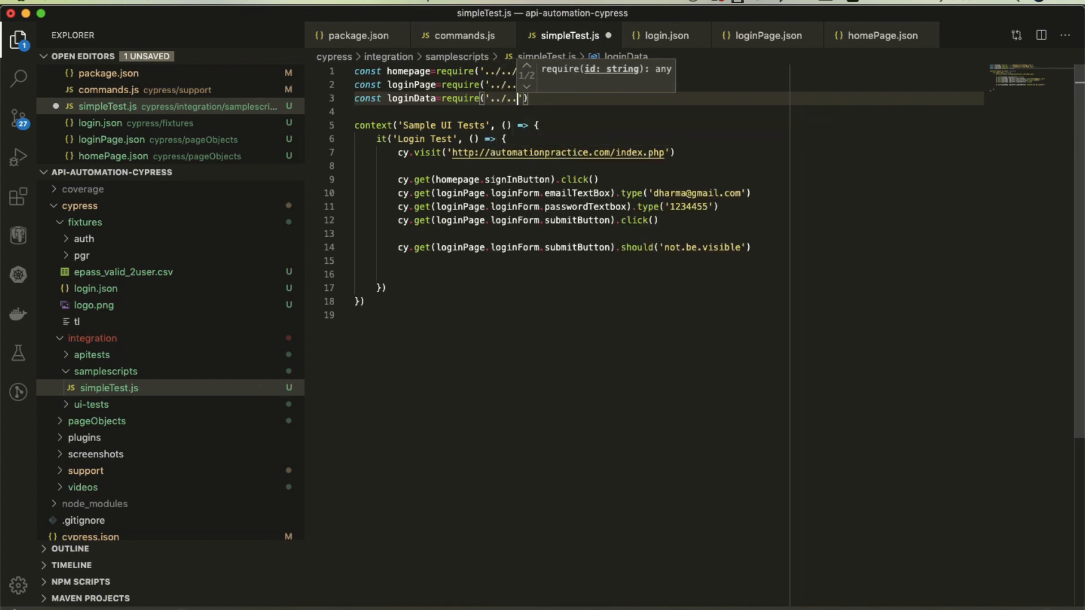
{"action": "type", "text": "/fixtures"}
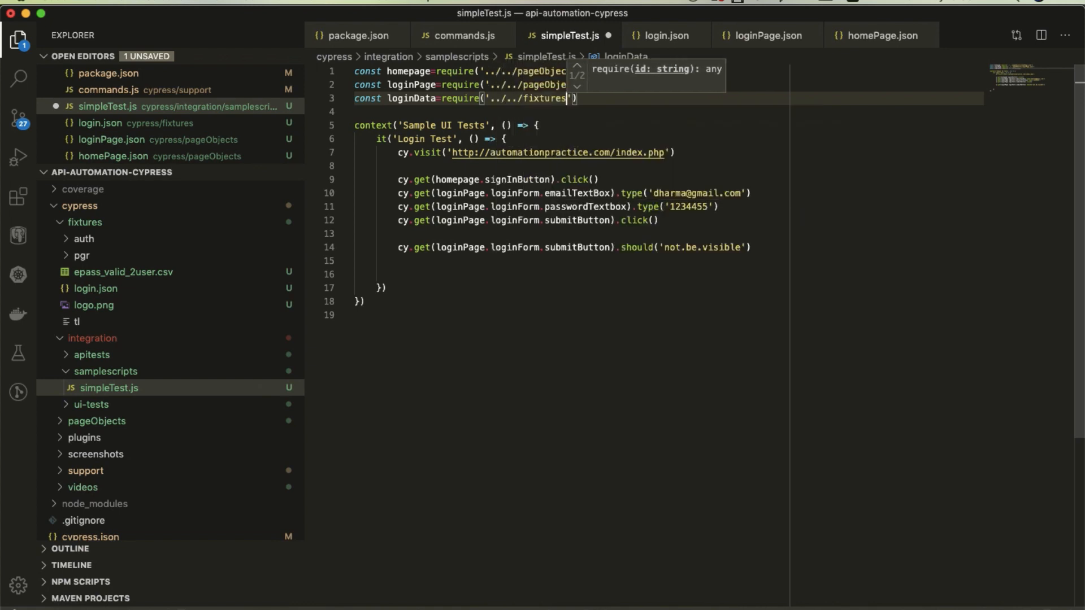
{"action": "type", "text": "login.json"}
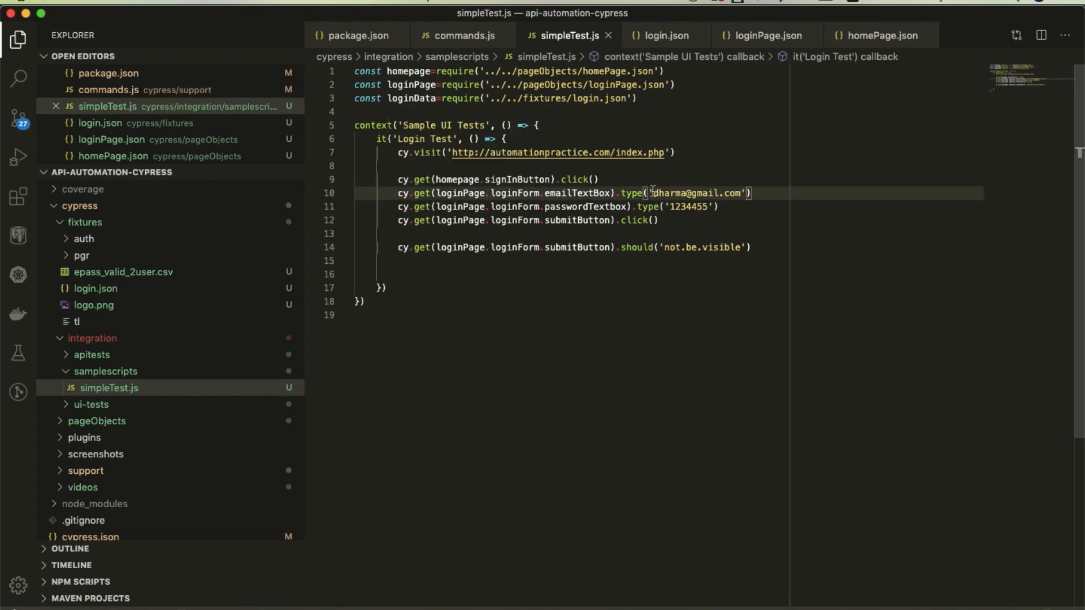
Type loginData.email and loginData.password in the two .type() calls and save
{"action": "type", "text": "loginData"}
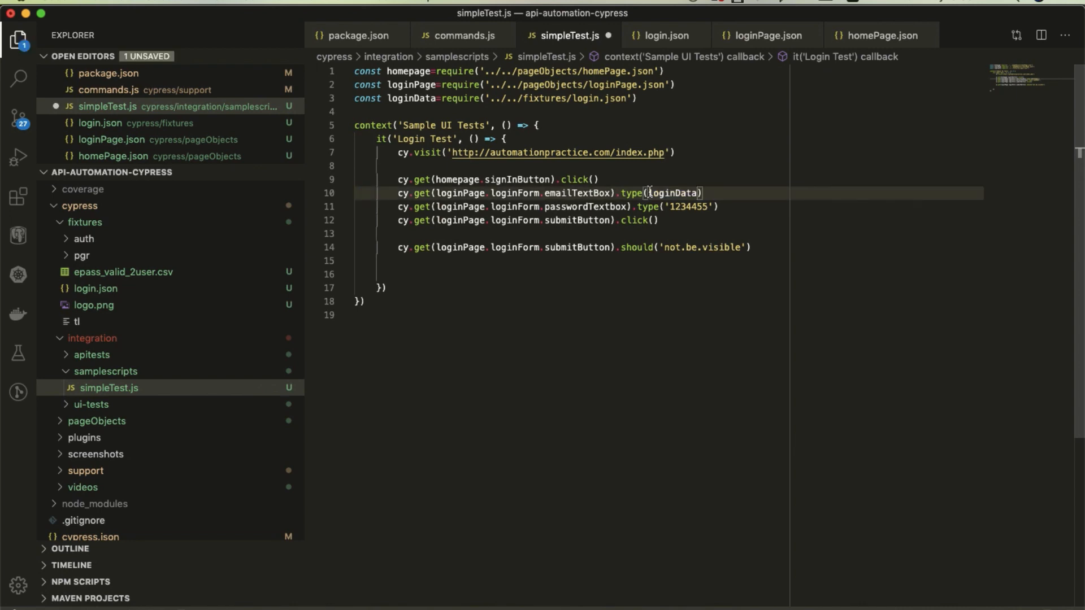
{"action": "type", "text": ".email"}
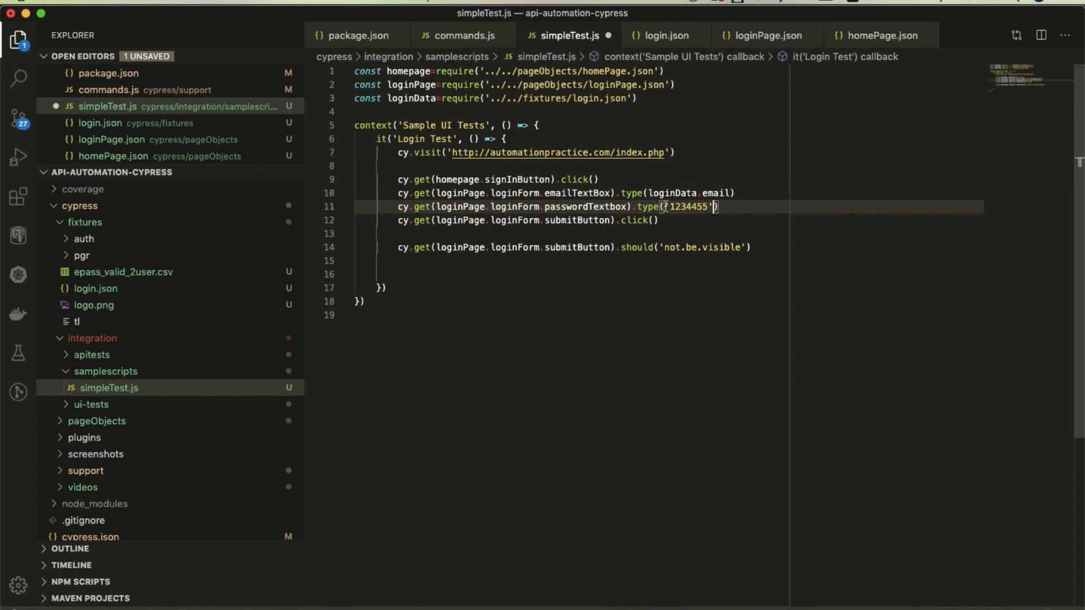
{"action": "type", "text": "loginData"}
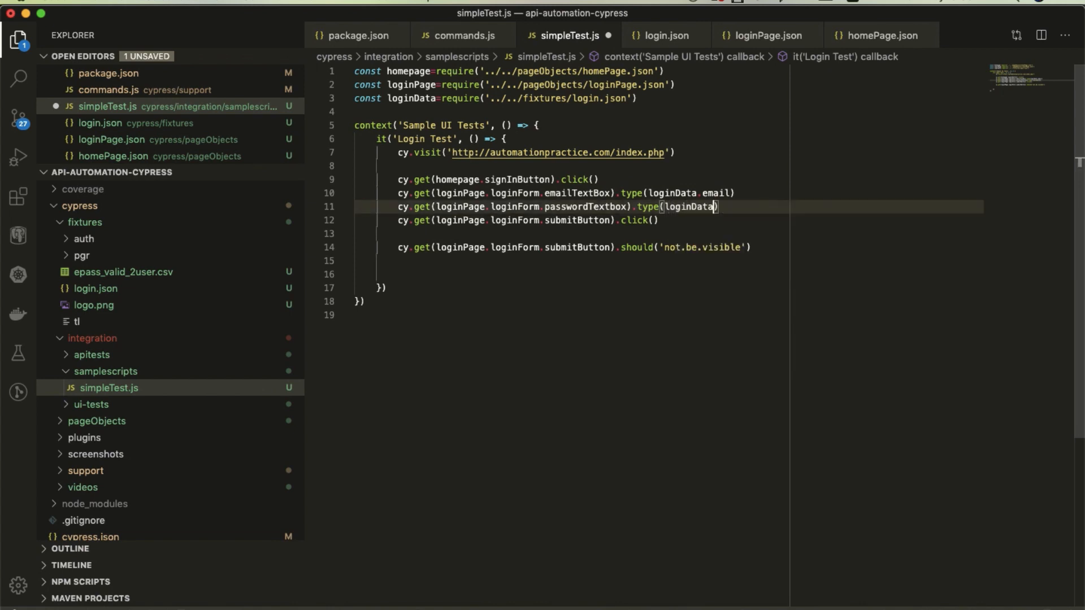
{"action": "type", "text": ".password"}
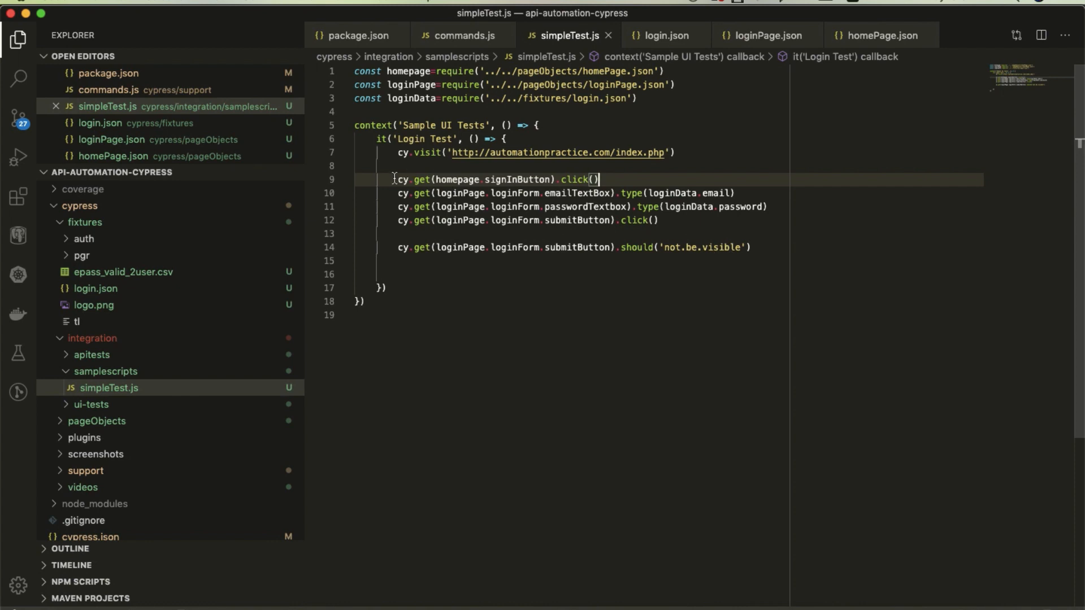
{"action": "mouse_move", "coordinate": [720, 196]}
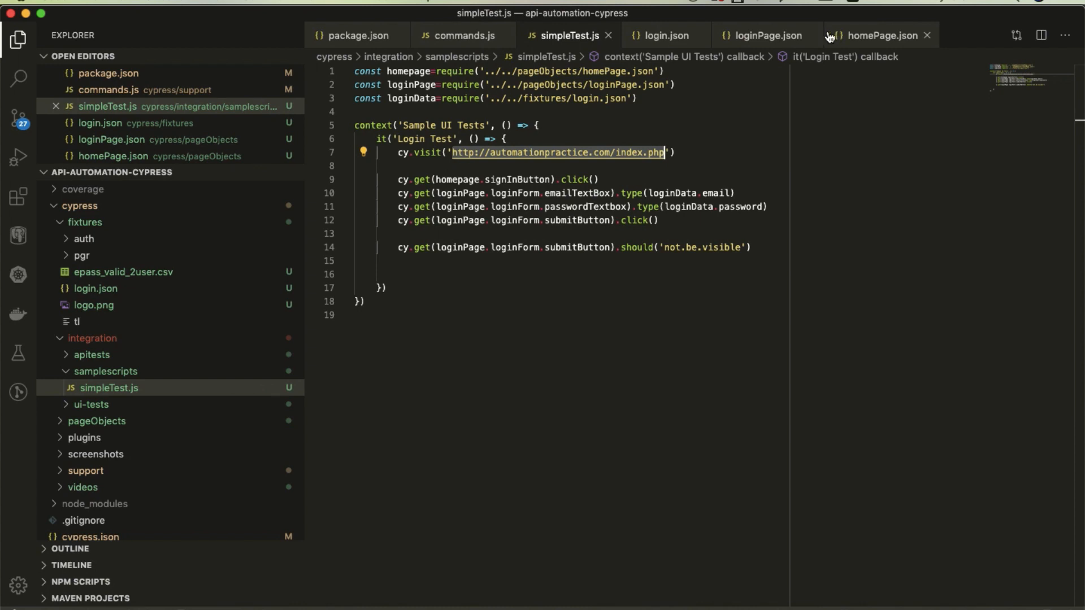
{"action": "scroll", "scroll_direction": "down", "scroll_amount": 3}
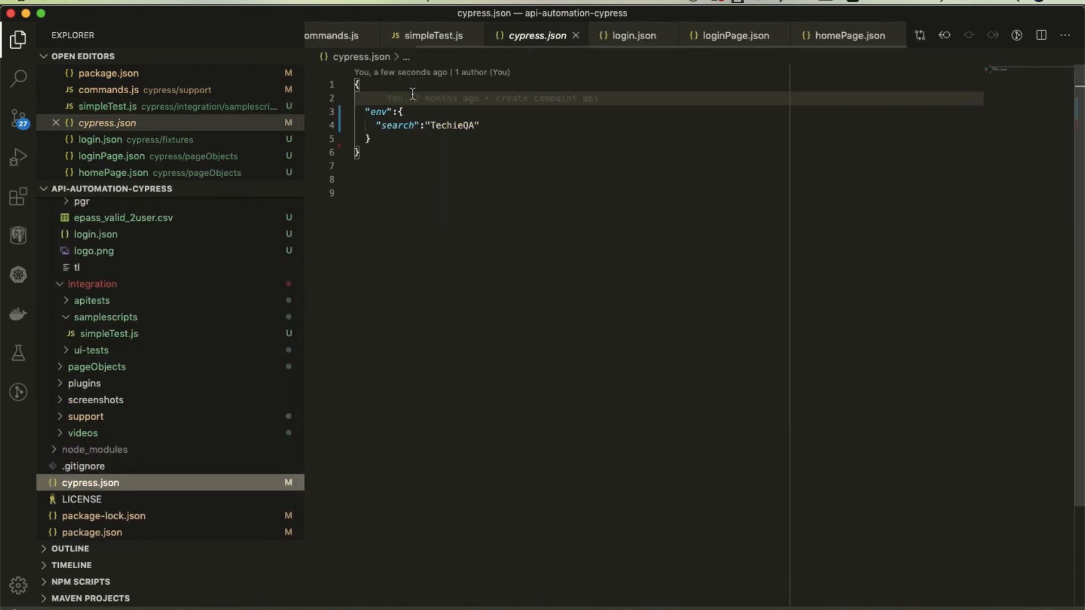
{"action": "type", "text": "bas"}
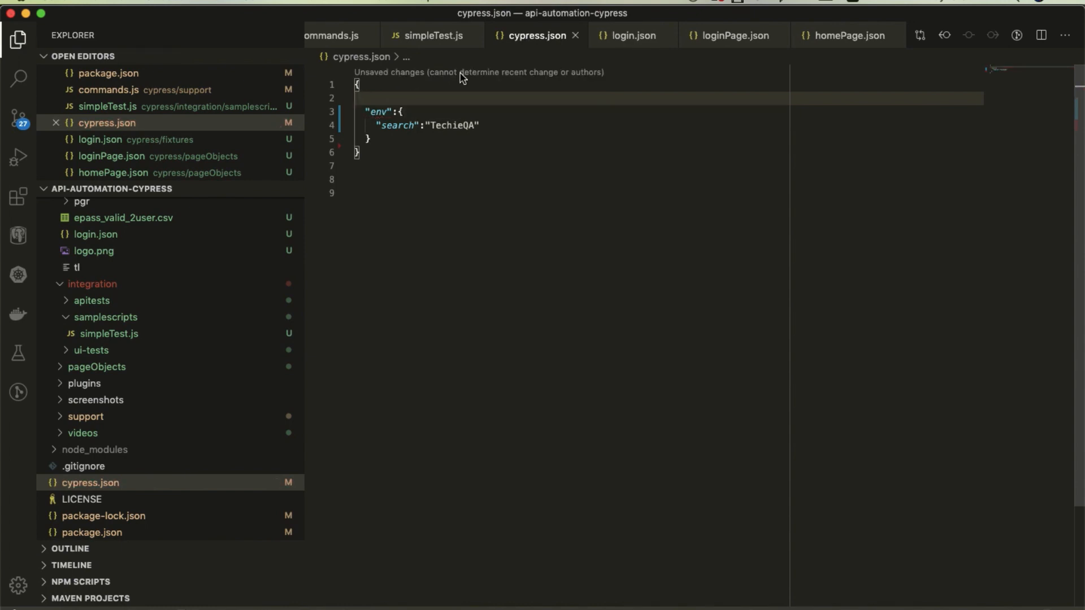
{"action": "left_click", "coordinate": [430, 35]}
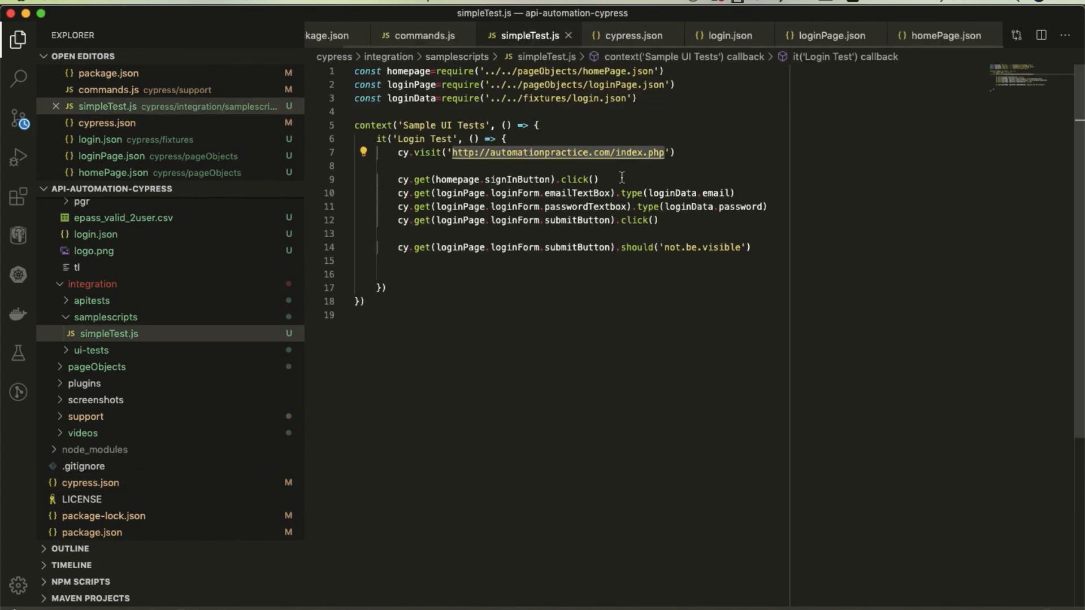